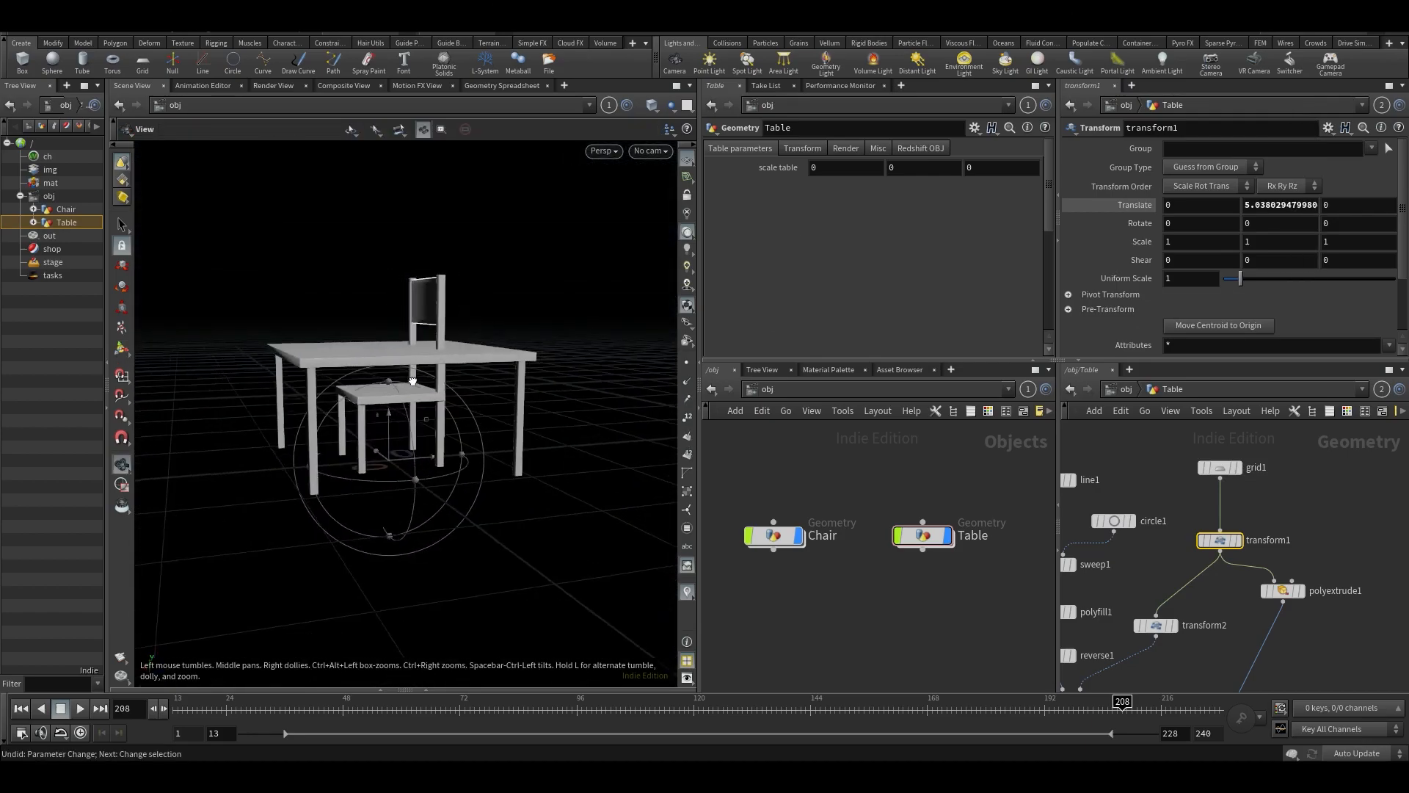
- Bring up Edit Parameter Interface on the Table object and drop in a first Float parameter
left_click_drag(410, 377, 422, 453)
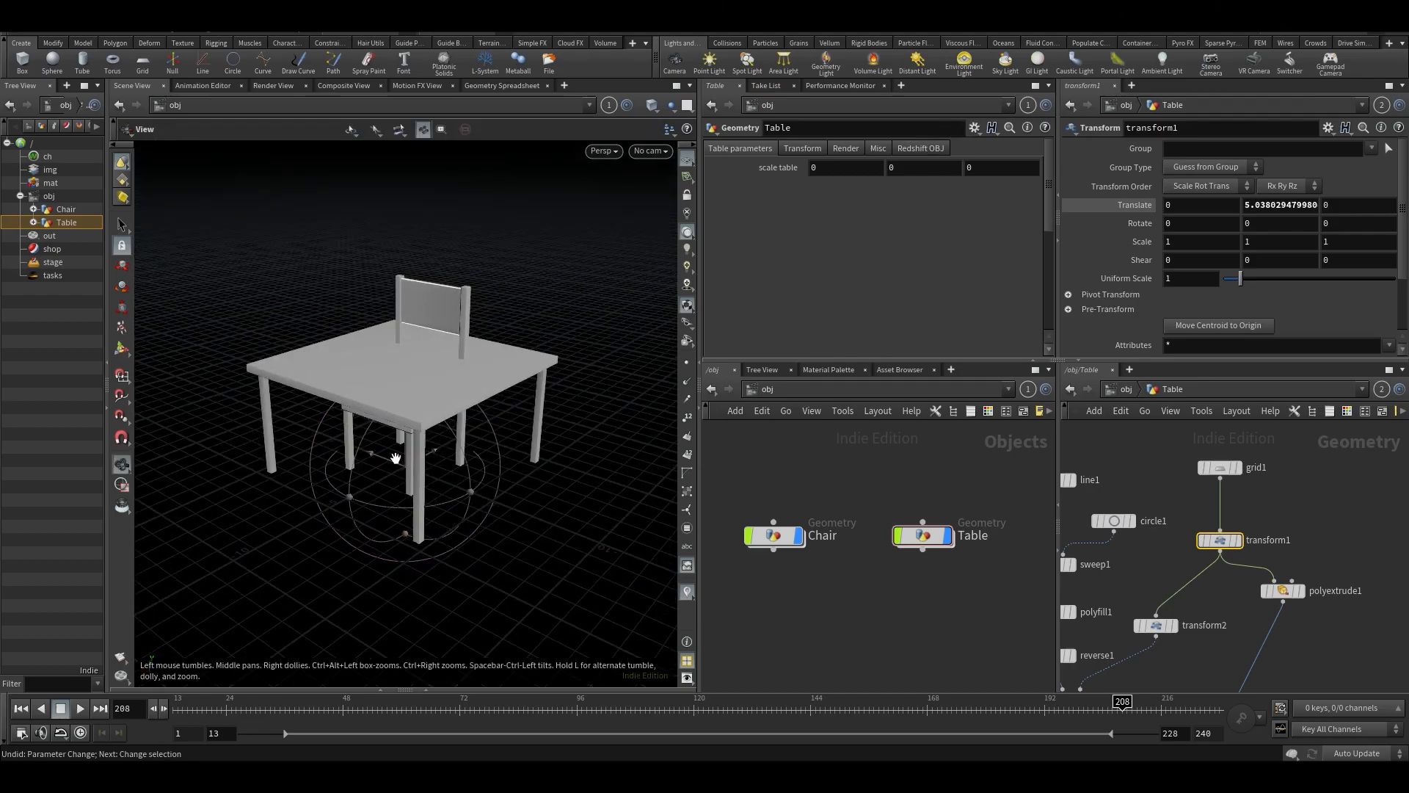
left_click(973, 128)
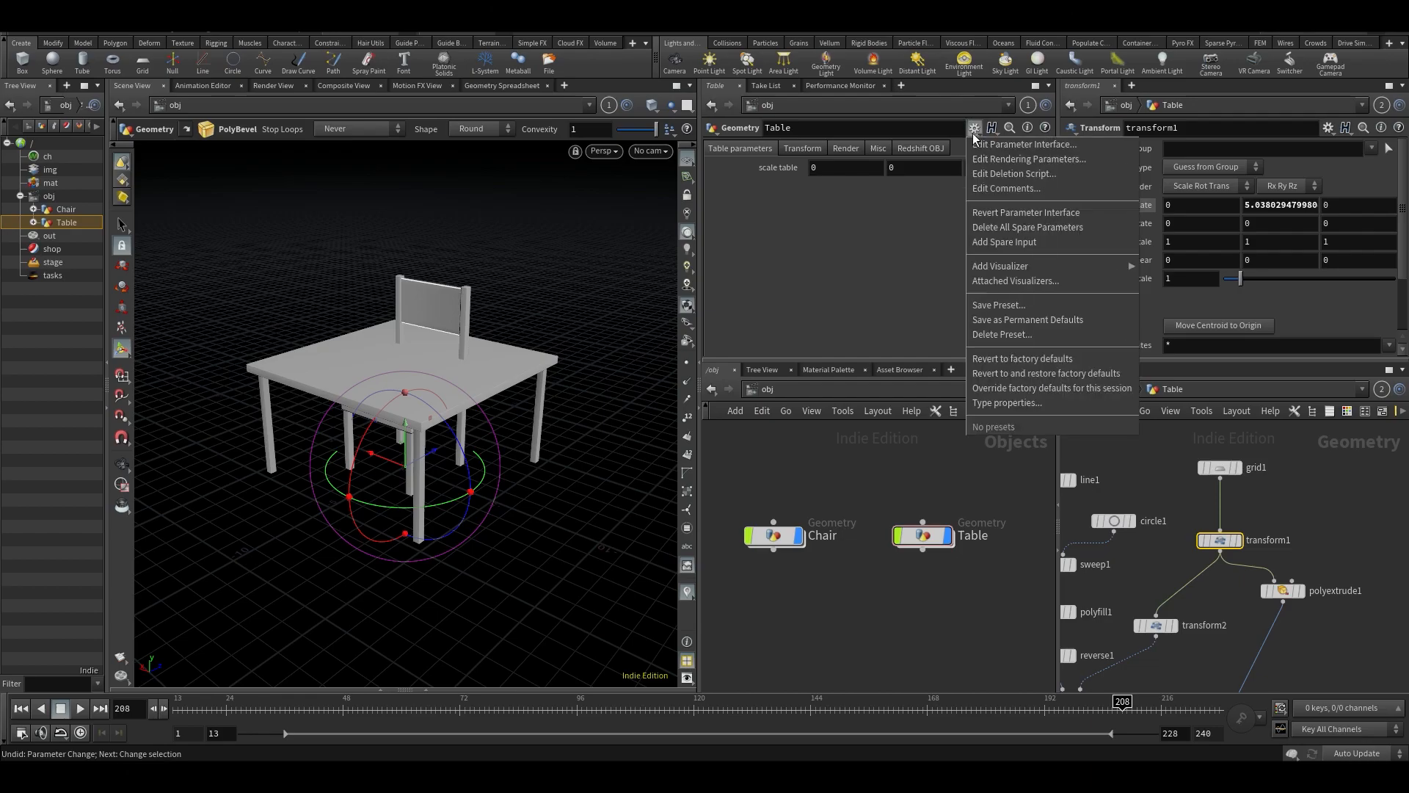
left_click(1024, 146)
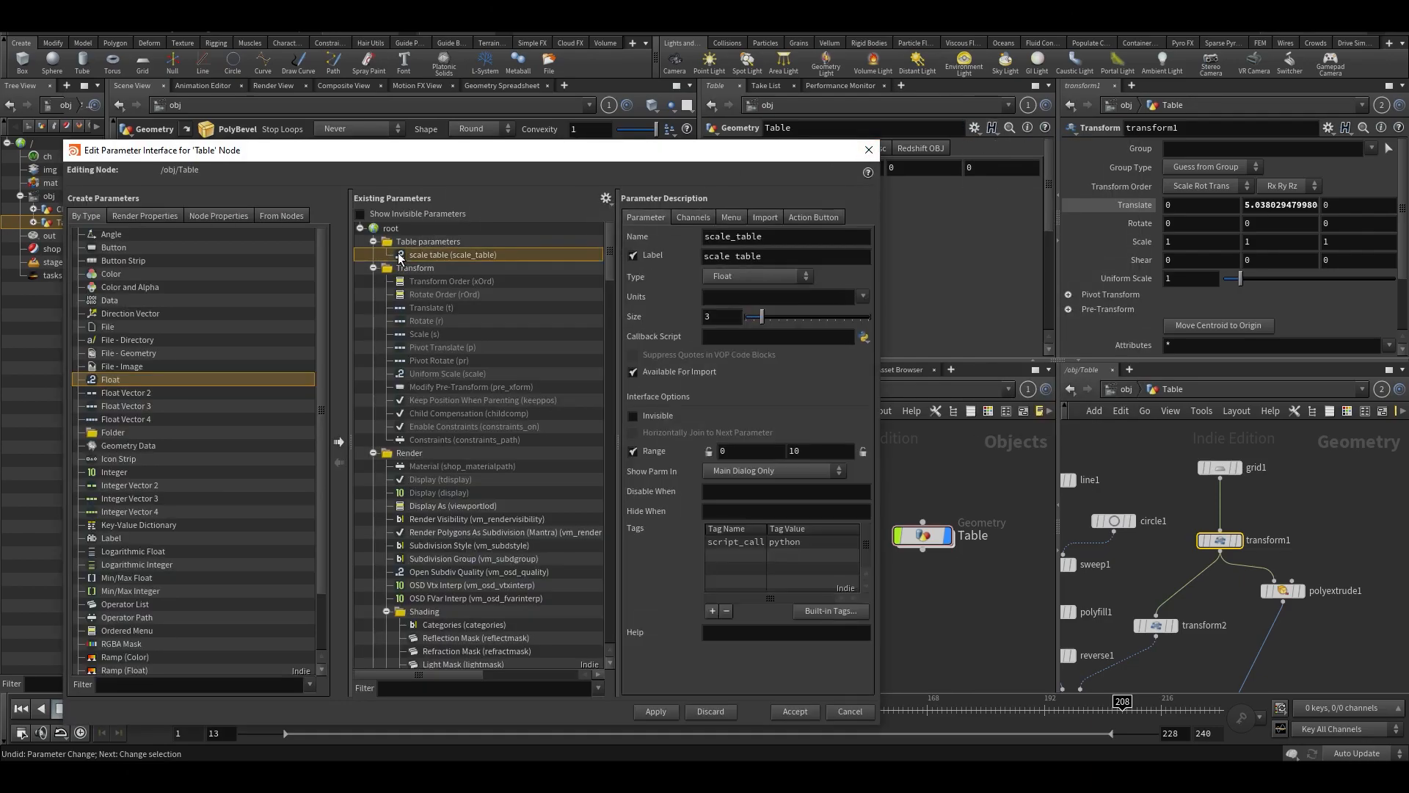
left_click(414, 267)
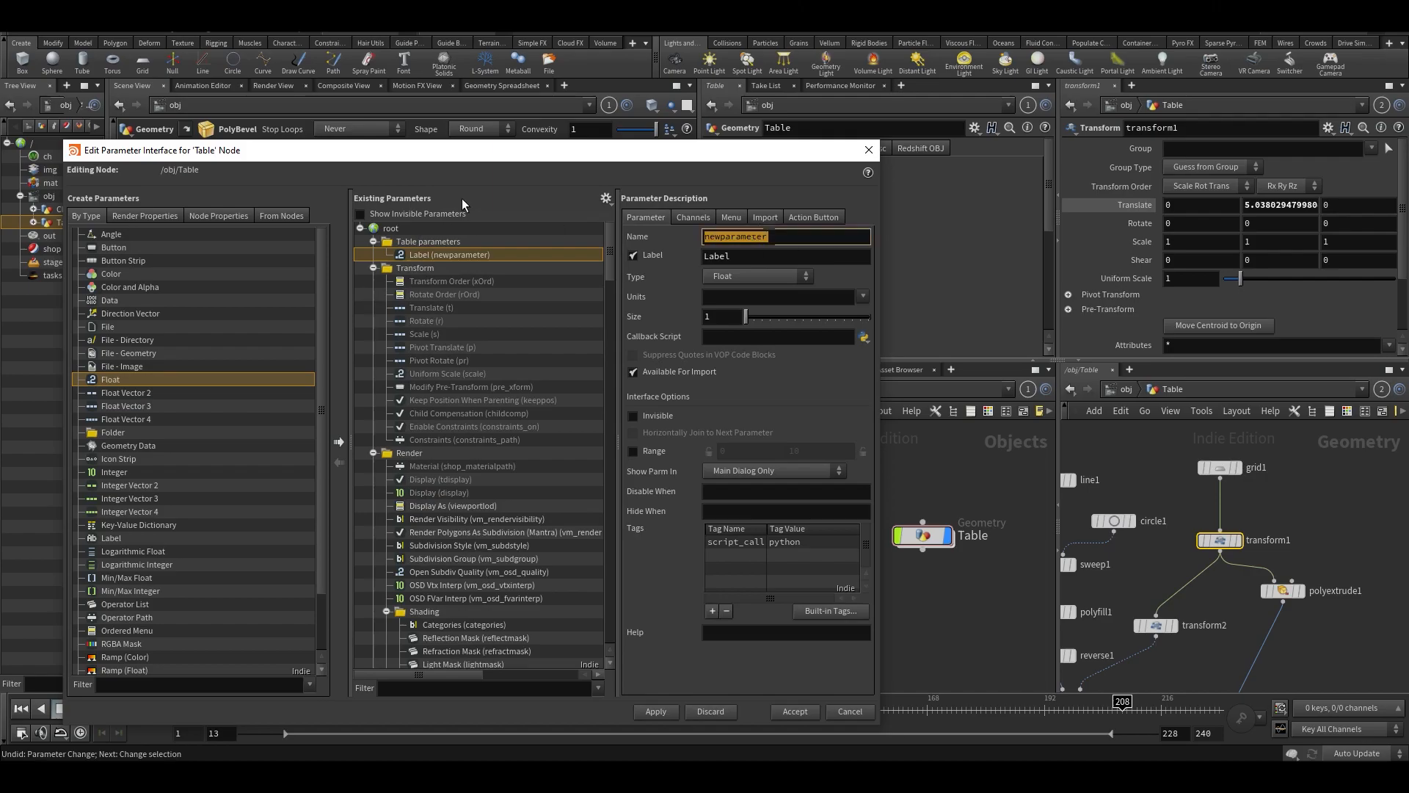
- Name the floats height_table, size_x and size_y with matching labels
type("height_table")
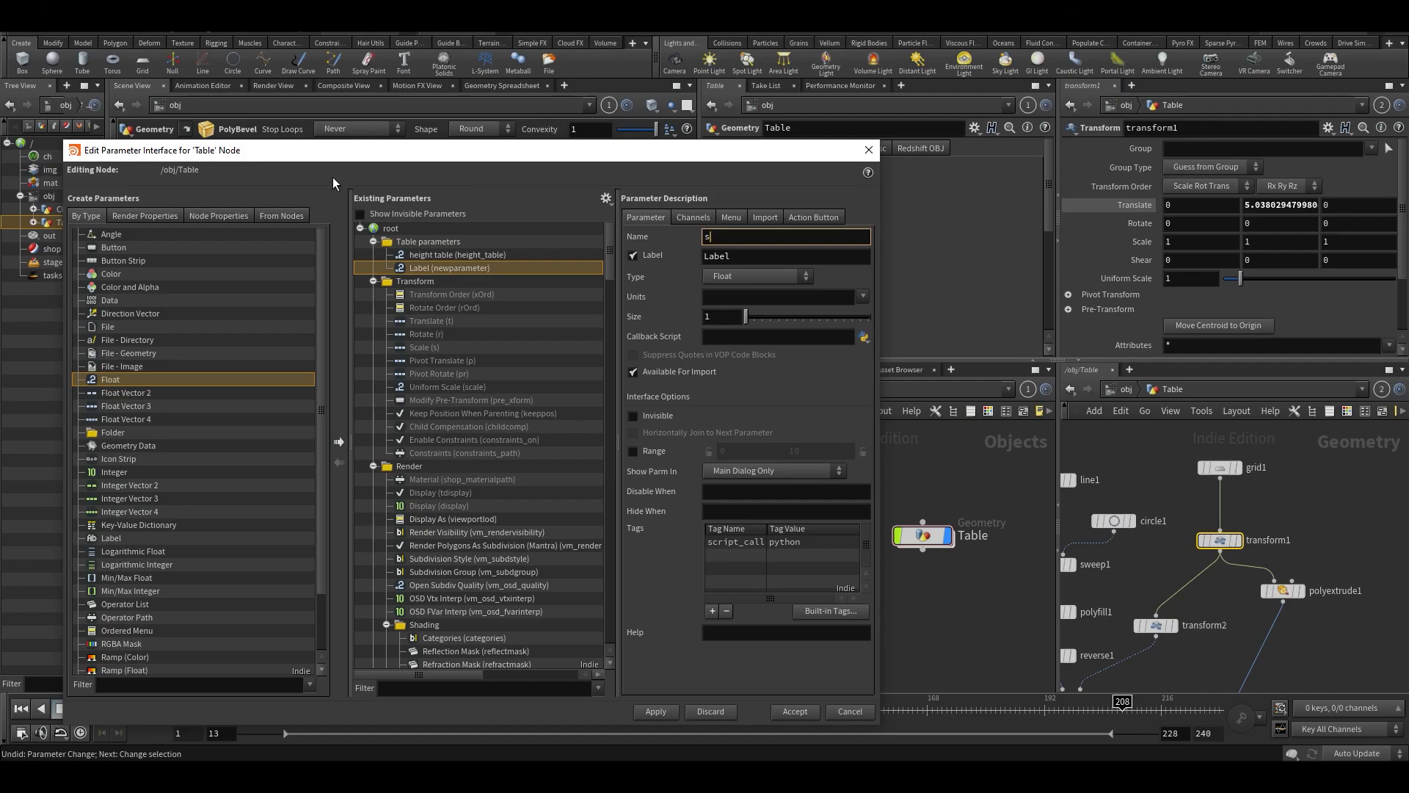
type("size_x")
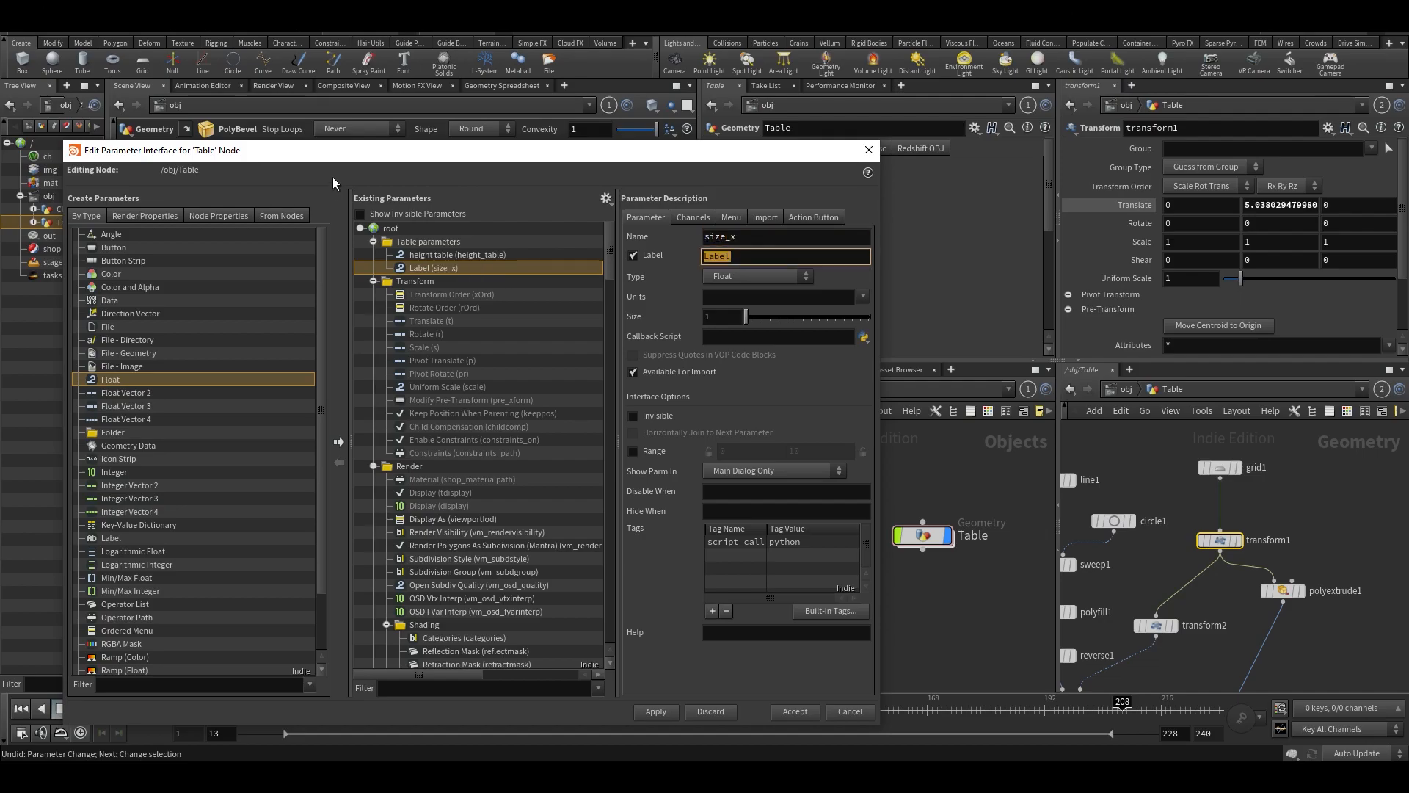
type("y")
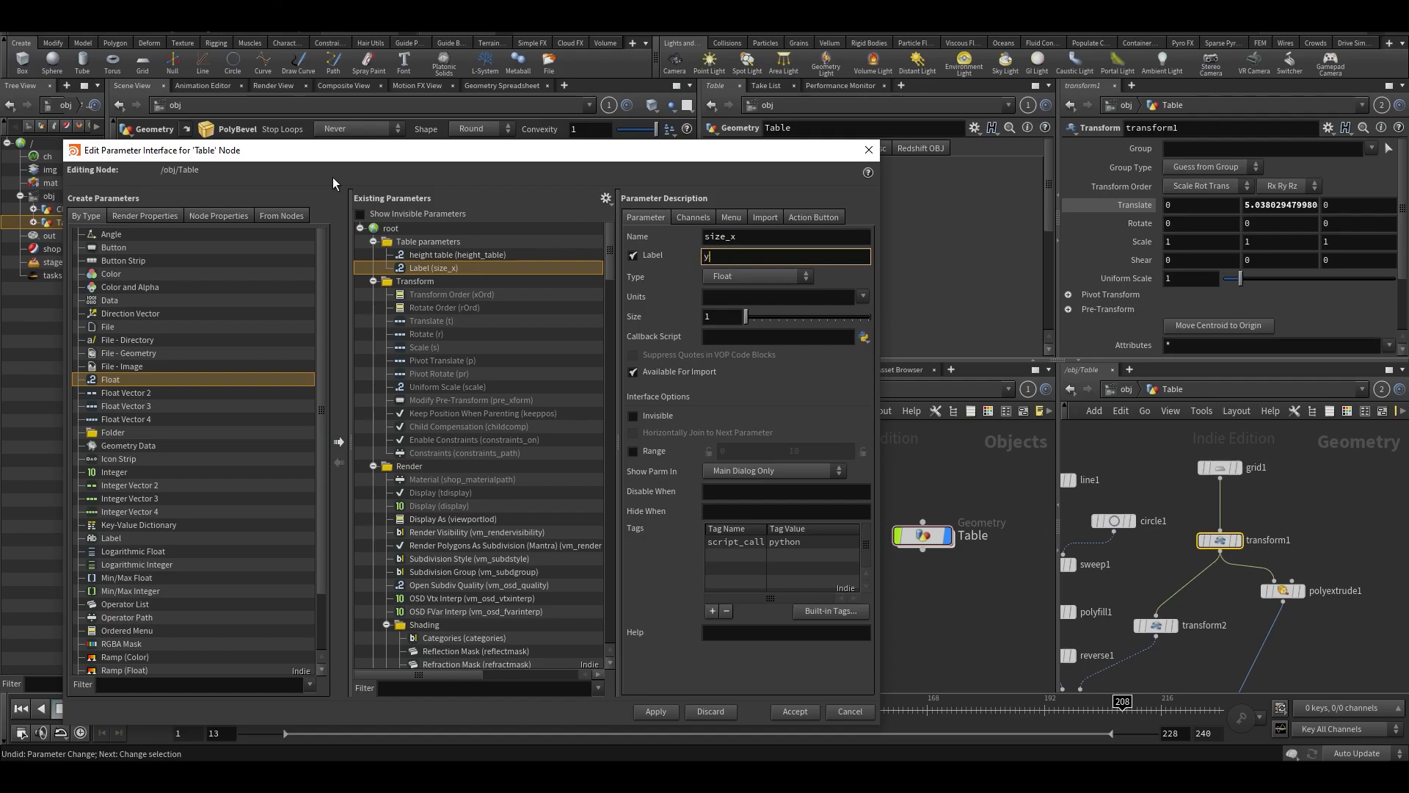
type("size x")
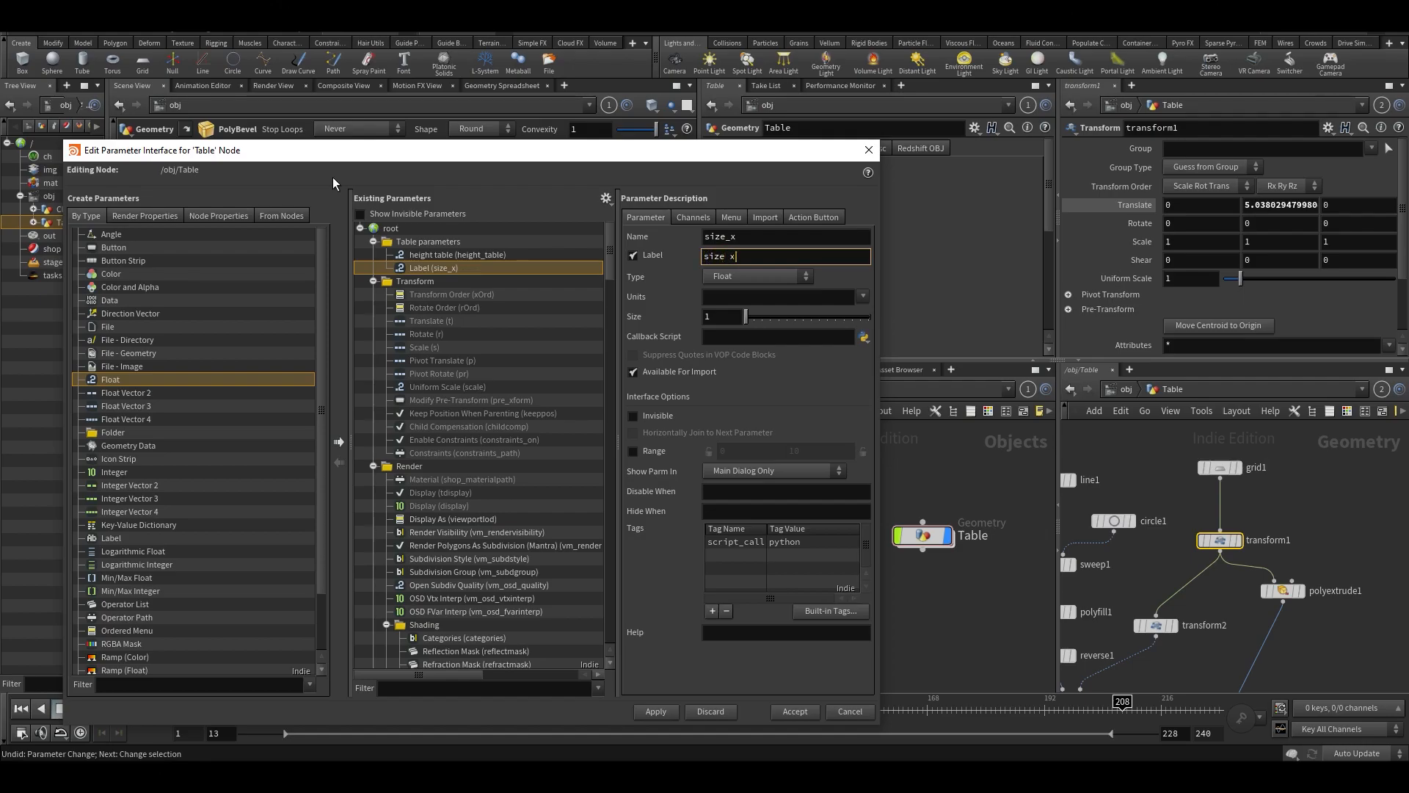
left_click(427, 241)
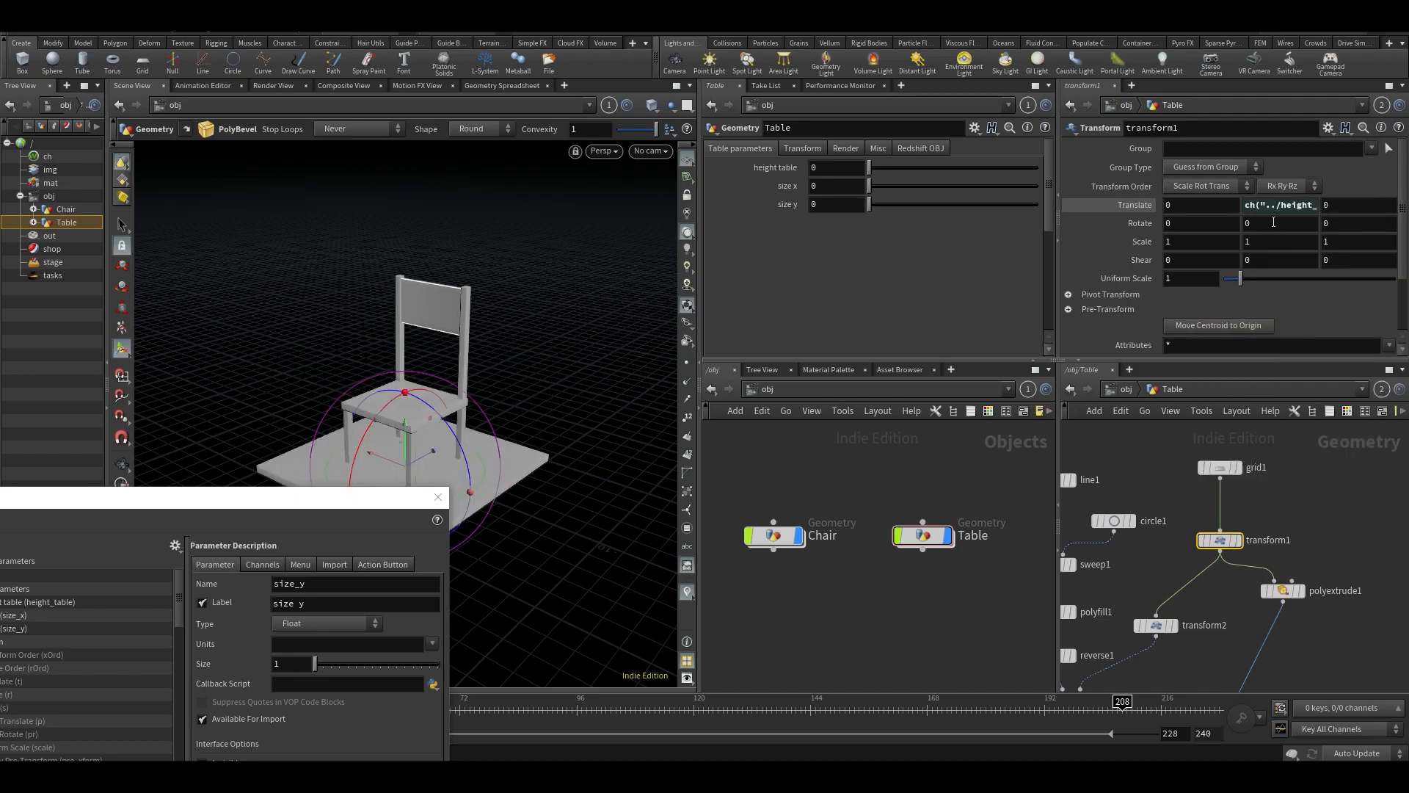
- Test the height table slider, leaving the table about 4.67 tall
left_click_drag(872, 168, 890, 167)
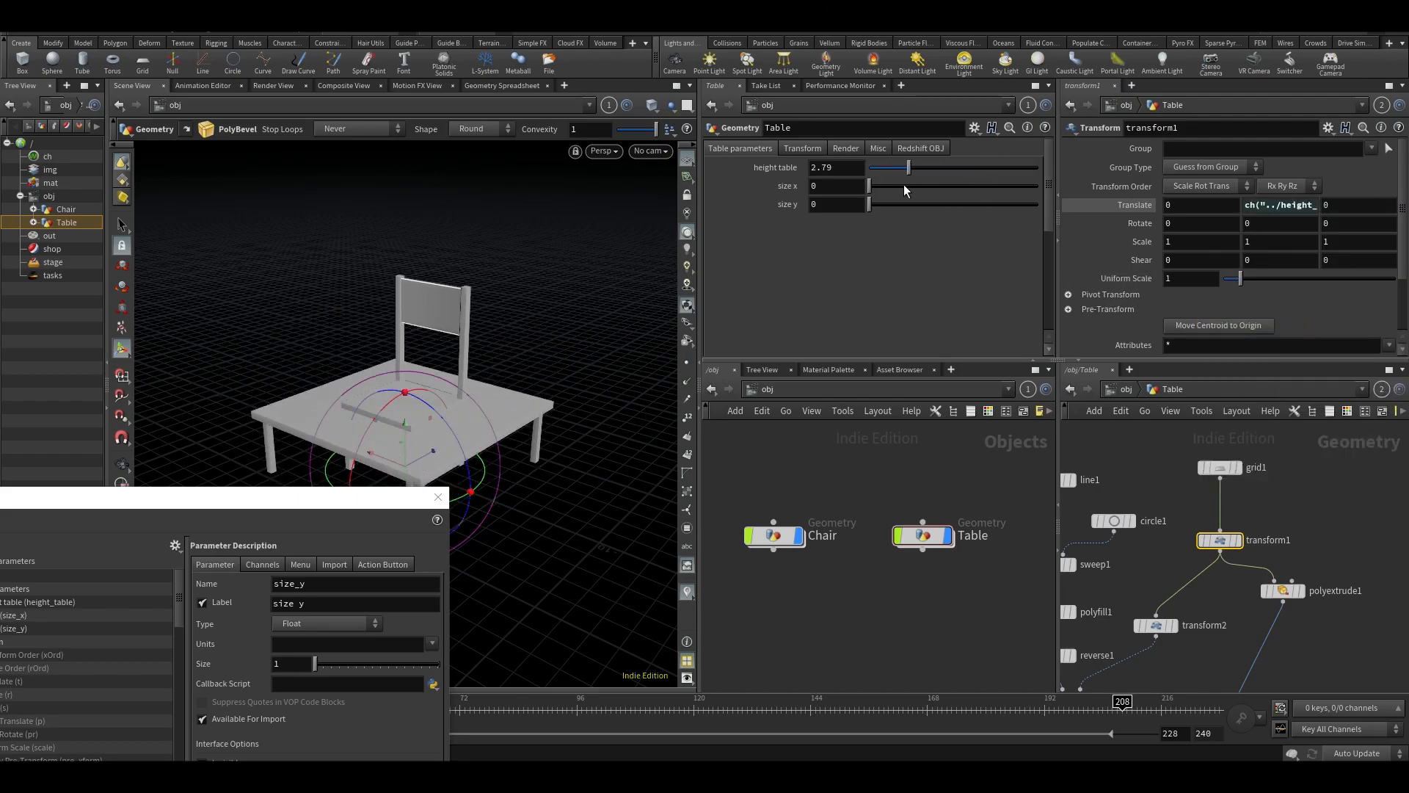
left_click_drag(889, 167, 1033, 167)
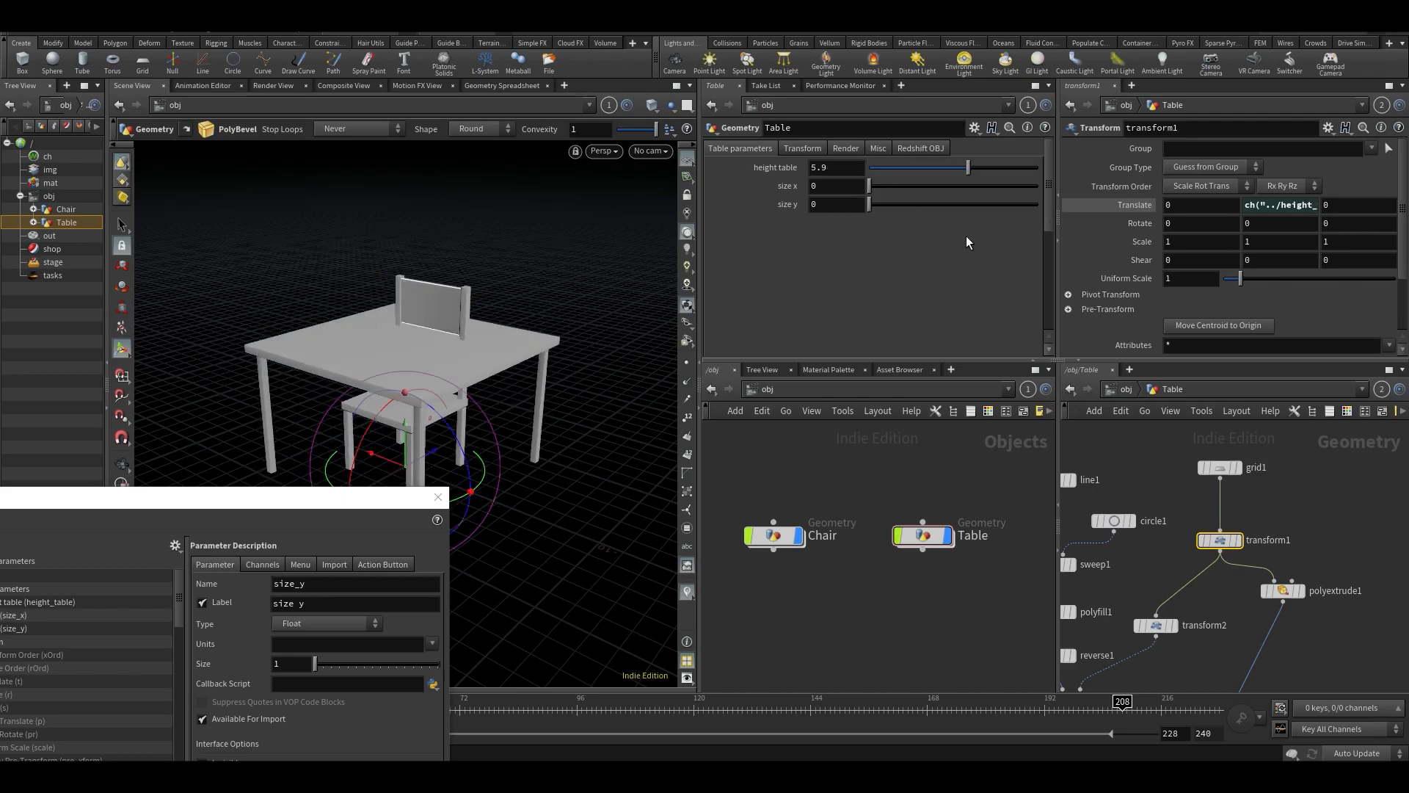
left_click_drag(967, 167, 946, 168)
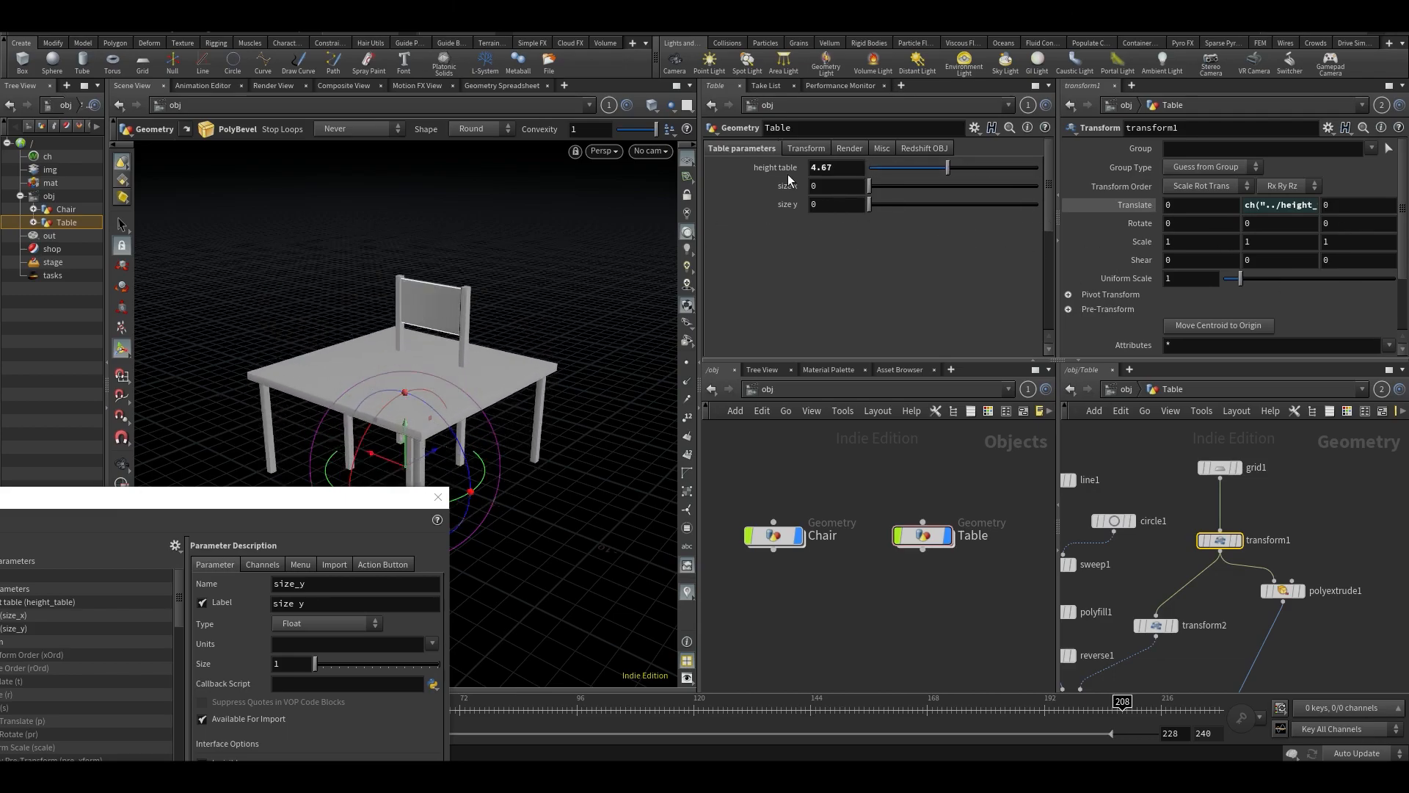
- Copy the size x parameter and paste it as a channel reference into the table's scale
right_click(835, 185)
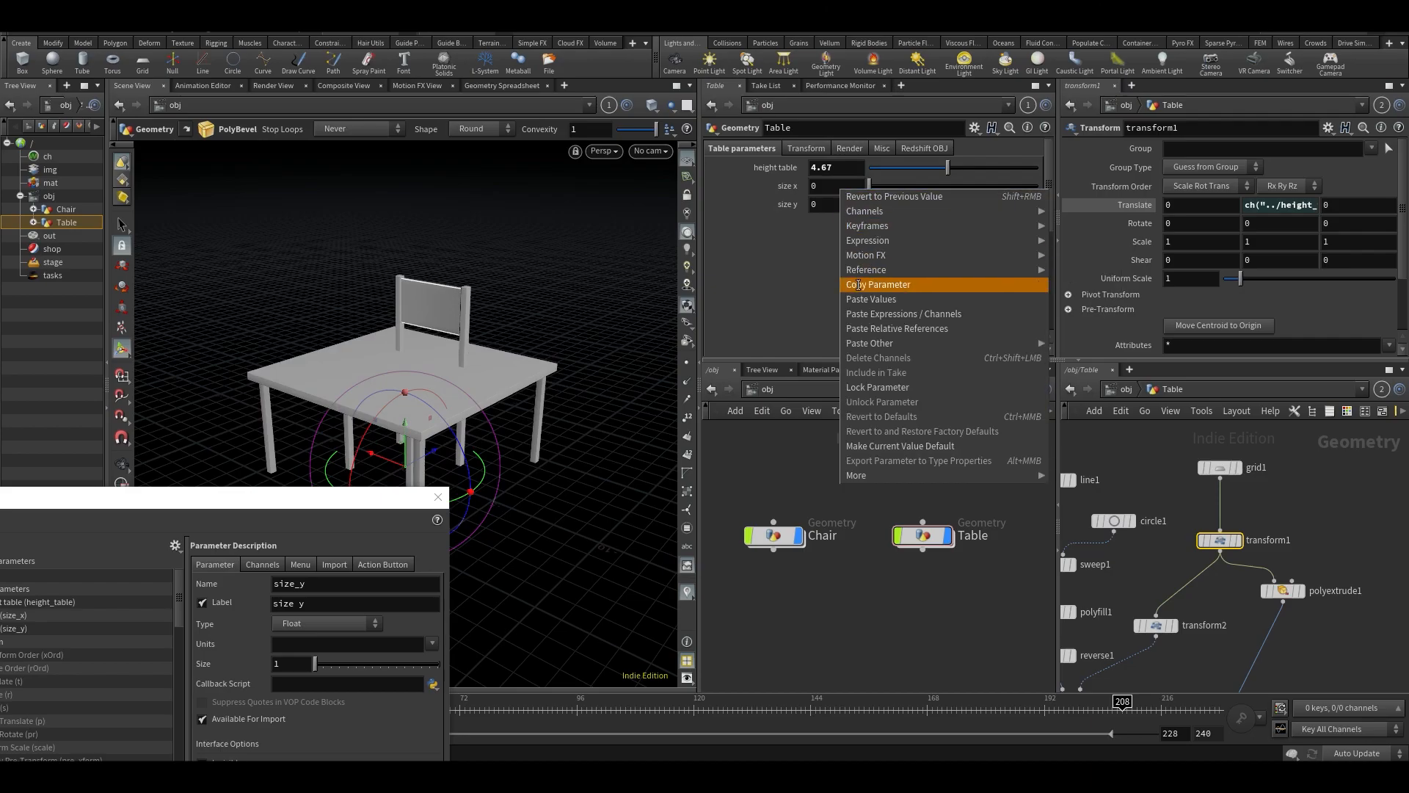
left_click(878, 283)
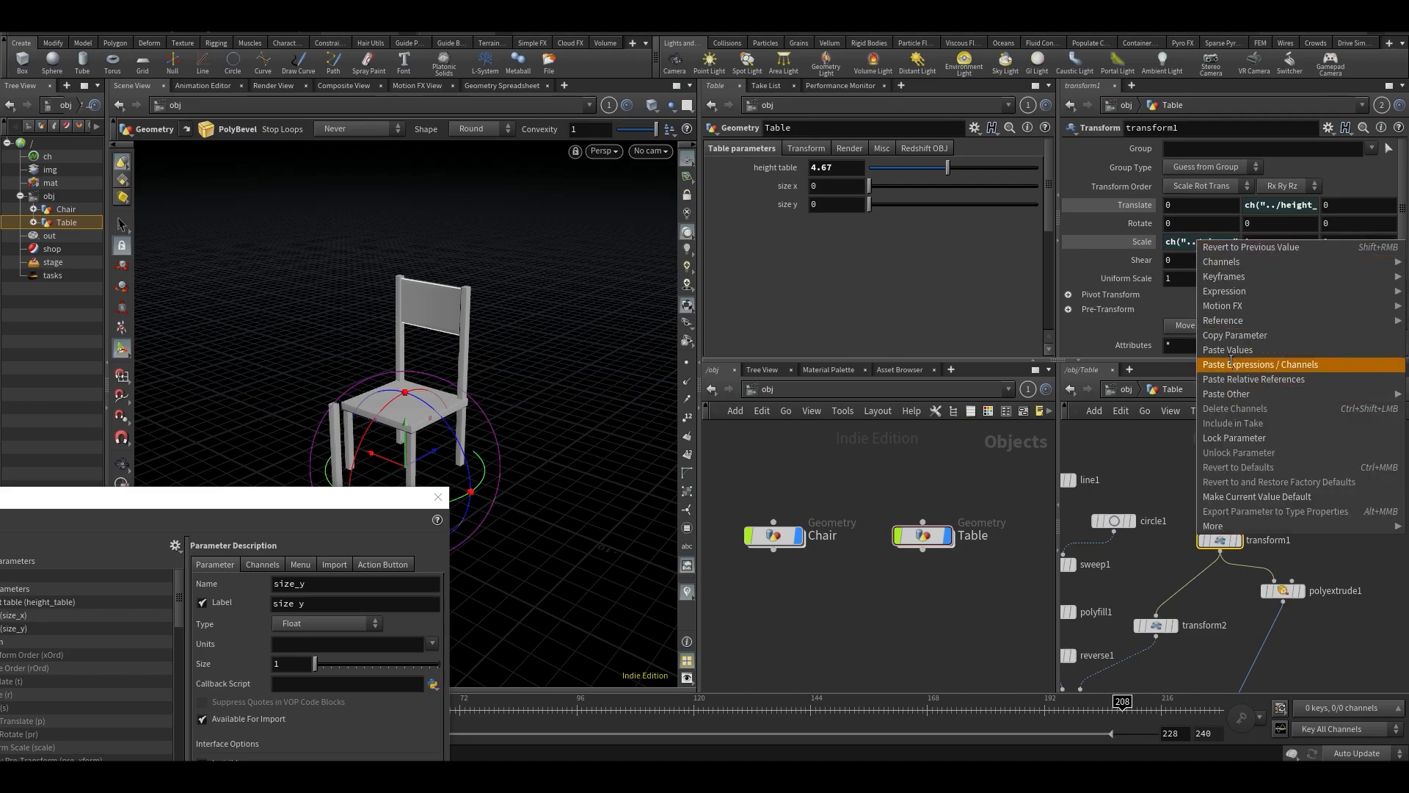
left_click(1260, 364)
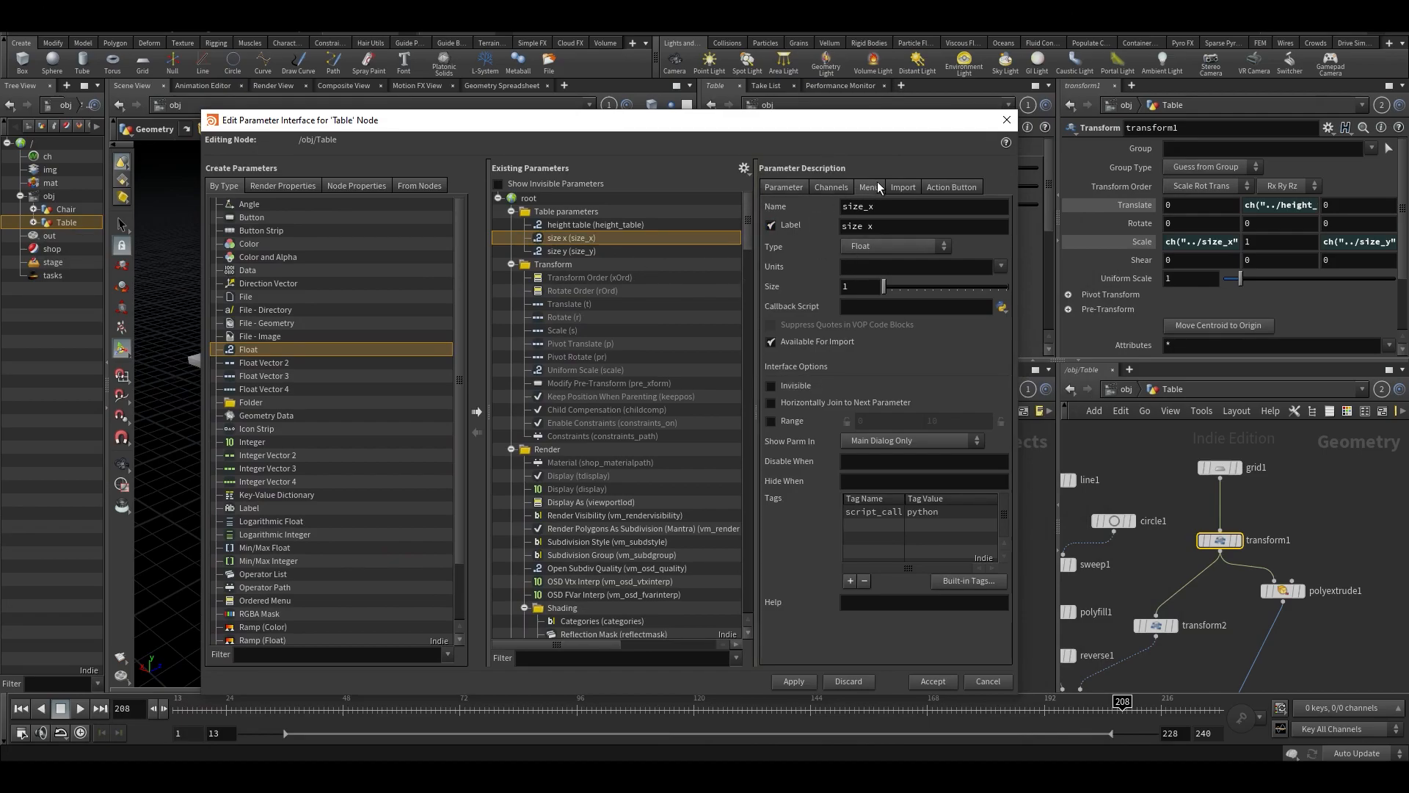
- Edit the size x and size y channel defaults in the parameter interface
left_click(828, 187)
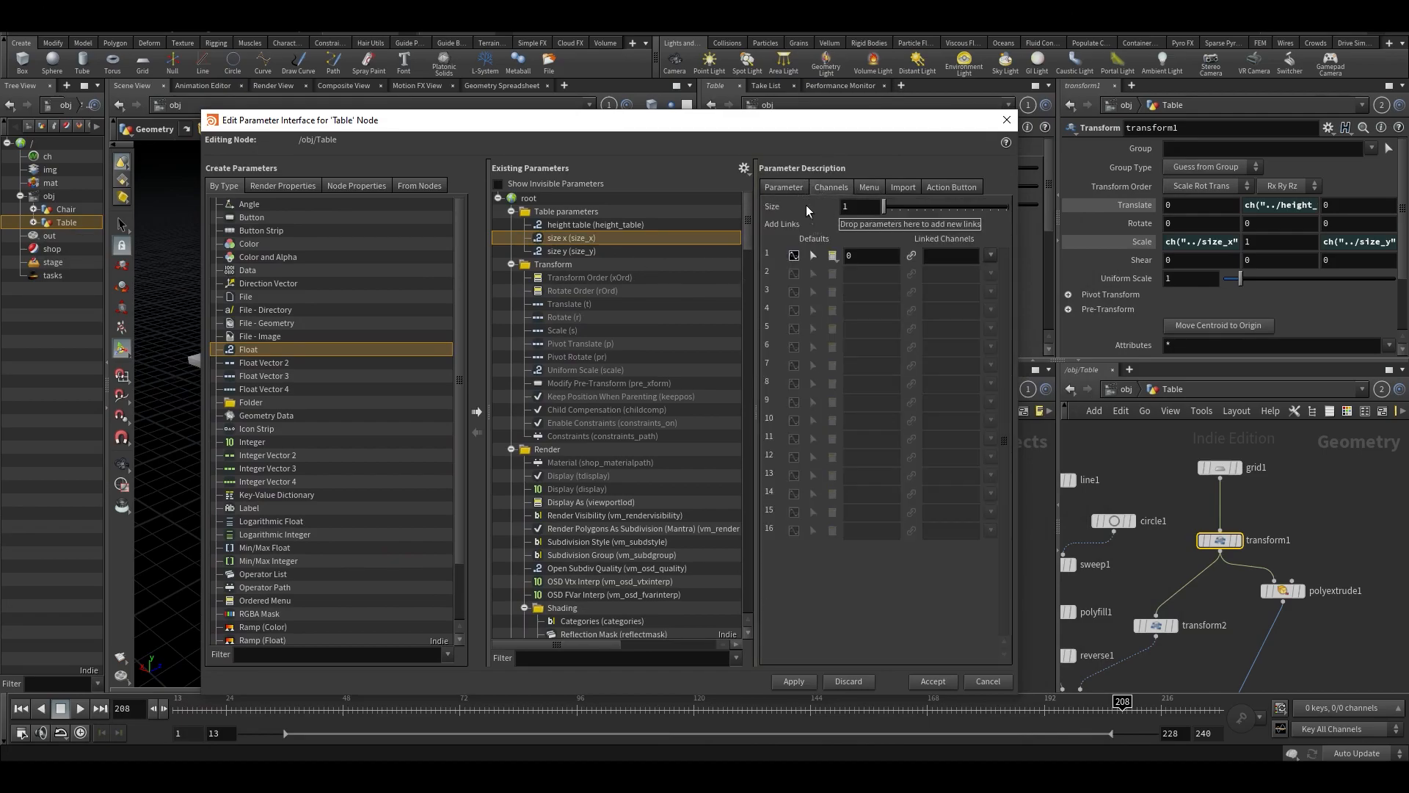
left_click(572, 251)
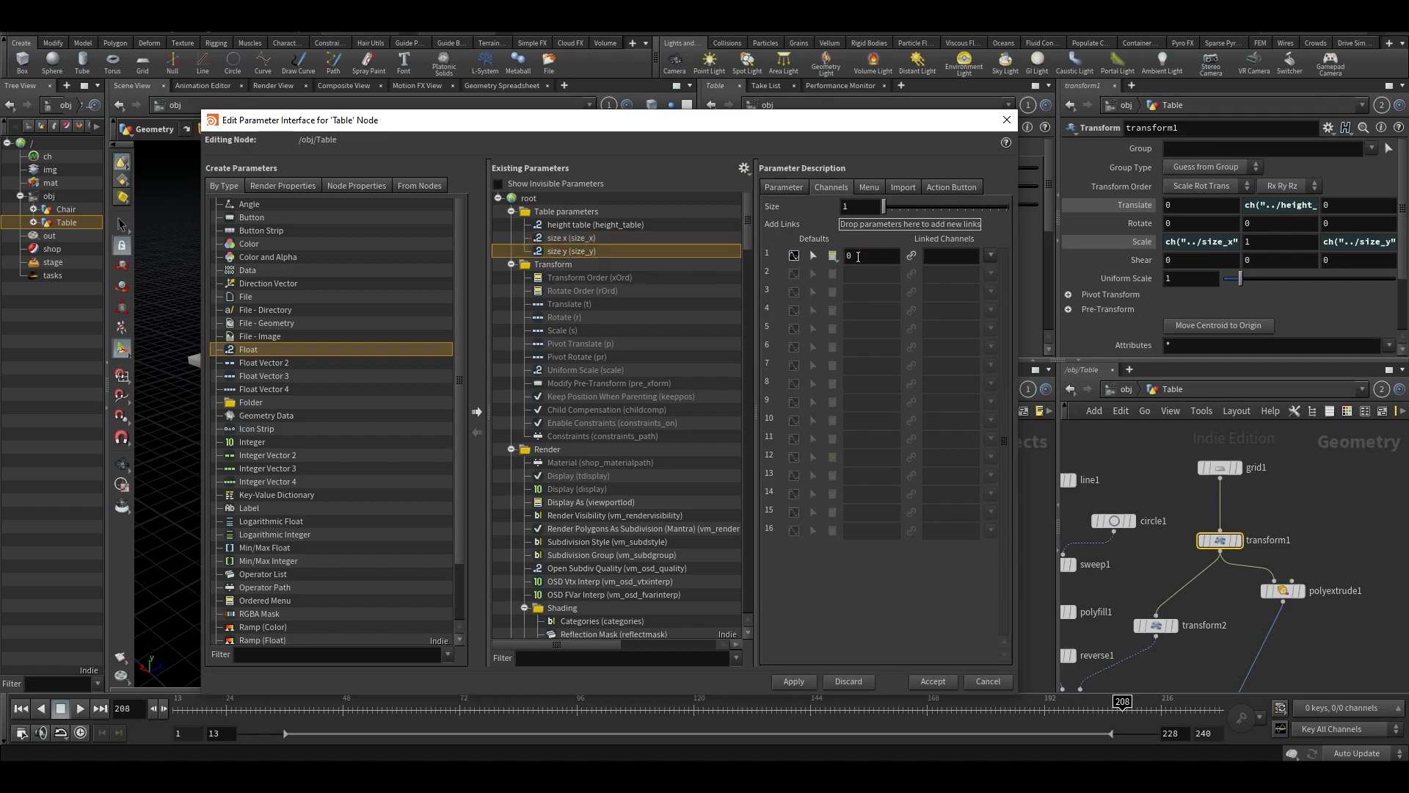
left_click(782, 187)
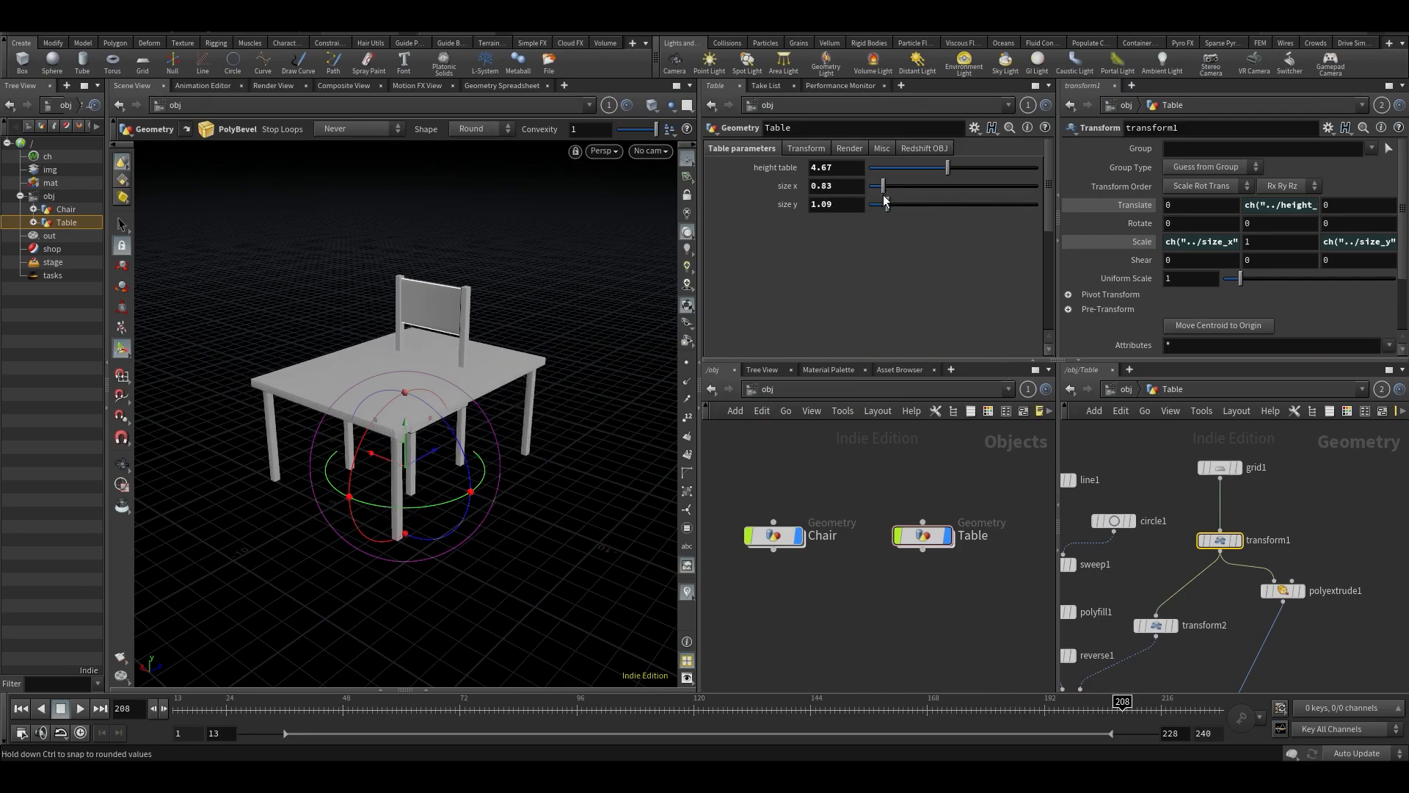
- Resize the table with the sliders to about 4.15 tall, 1.09 wide and 1 deep
left_click_drag(879, 185, 897, 185)
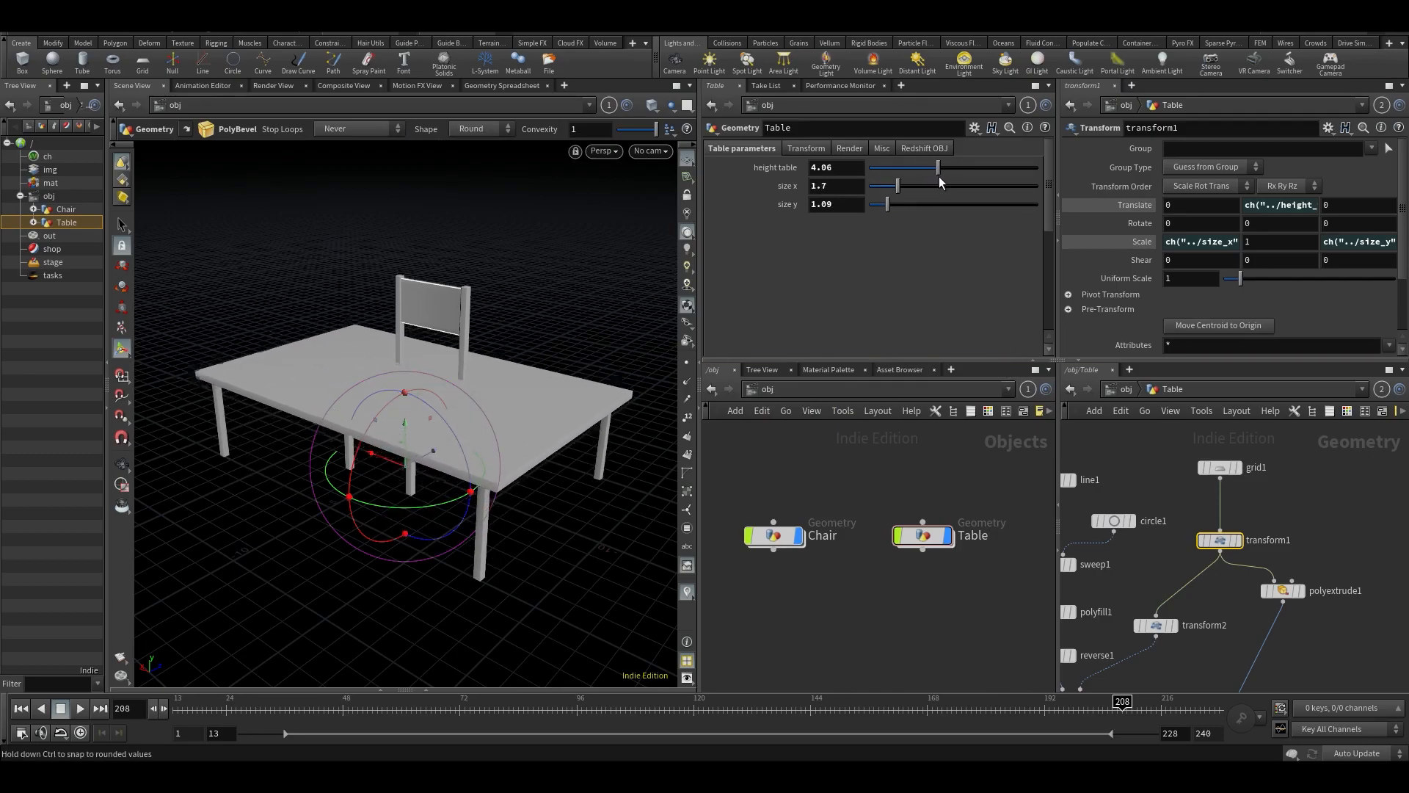
left_click_drag(885, 204, 872, 204)
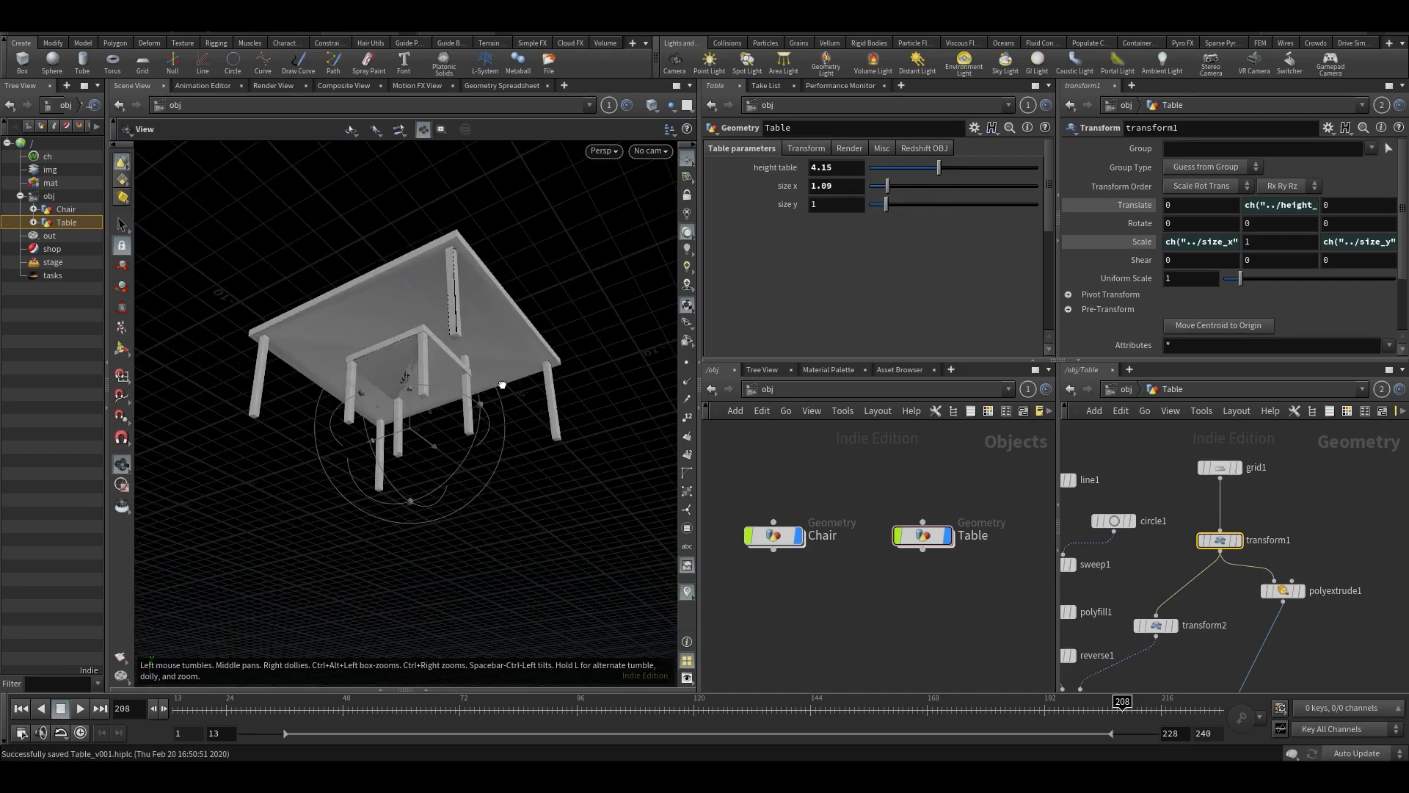
left_click_drag(495, 386, 288, 502)
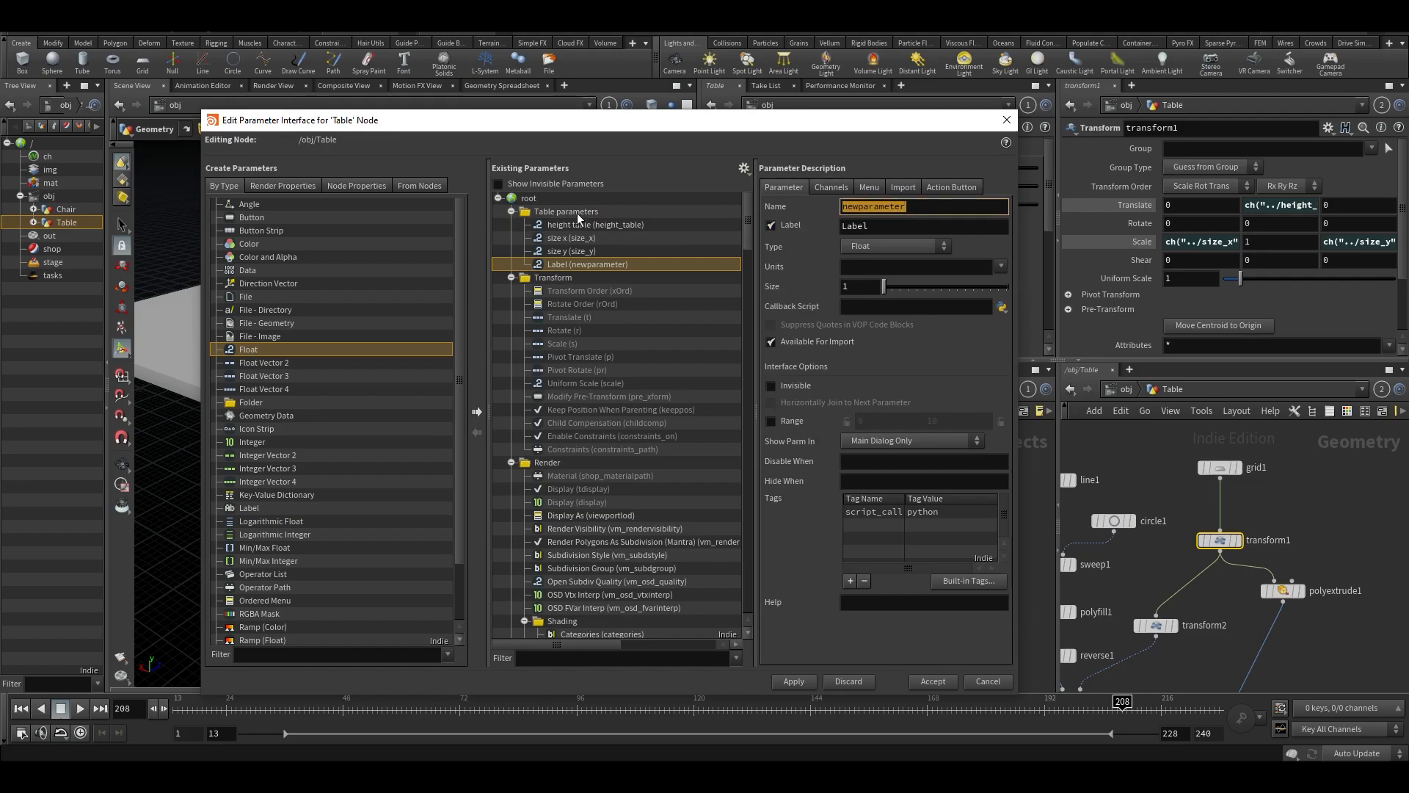
- Add a Float named leg_thickness labelled leg thickness to the Table object
type("leg_thickne")
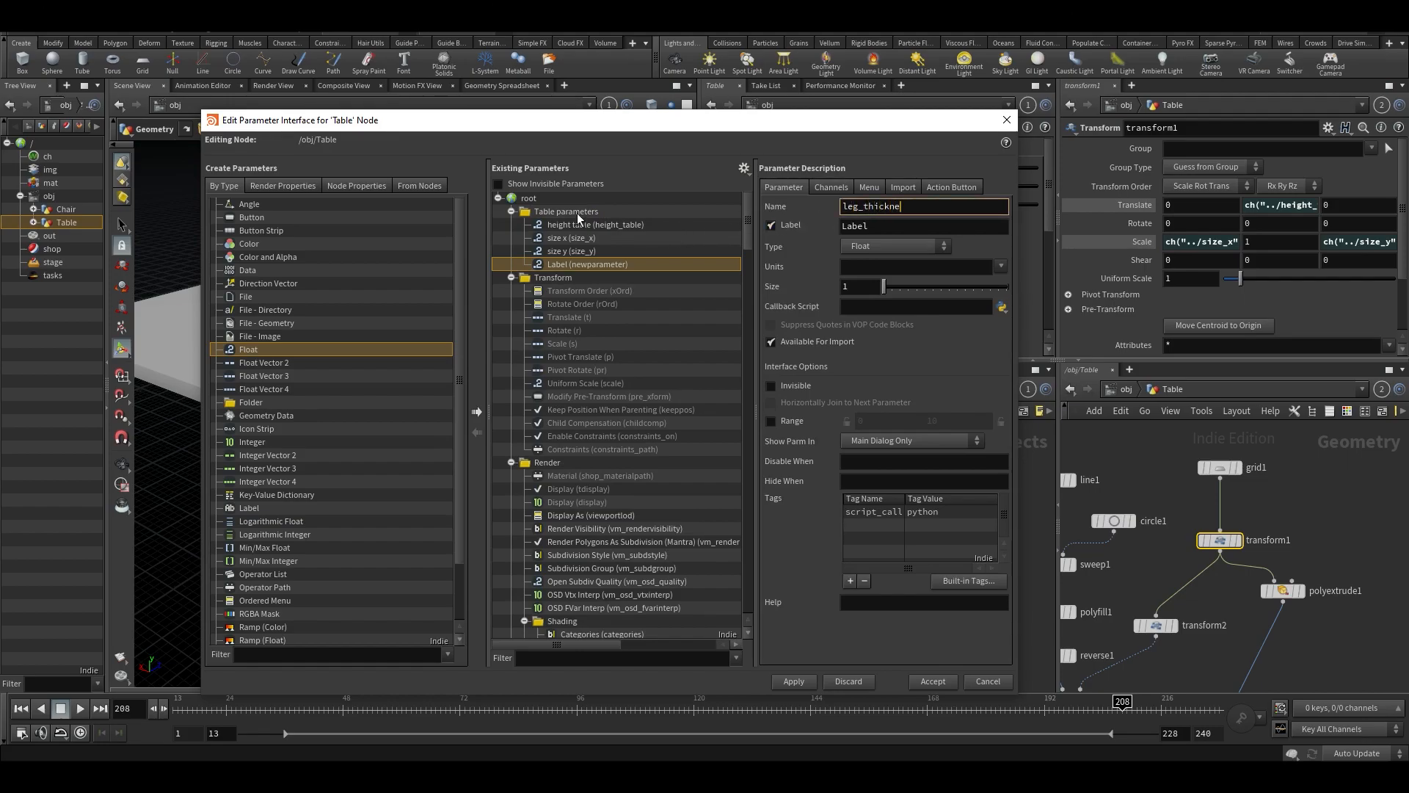
type("leg")
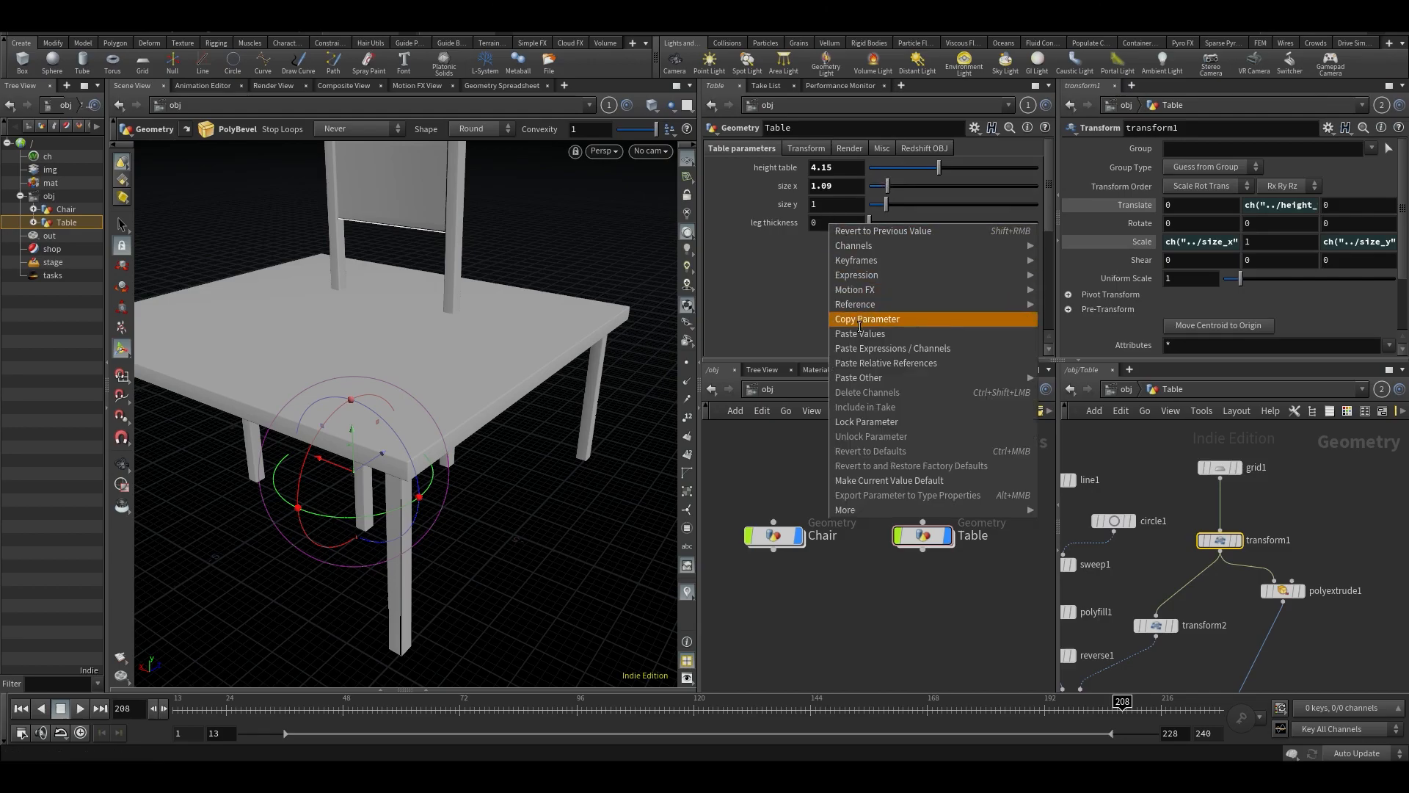
- Copy the leg thickness parameter and link it to the uniform scale of the legs' circle
left_click(866, 319)
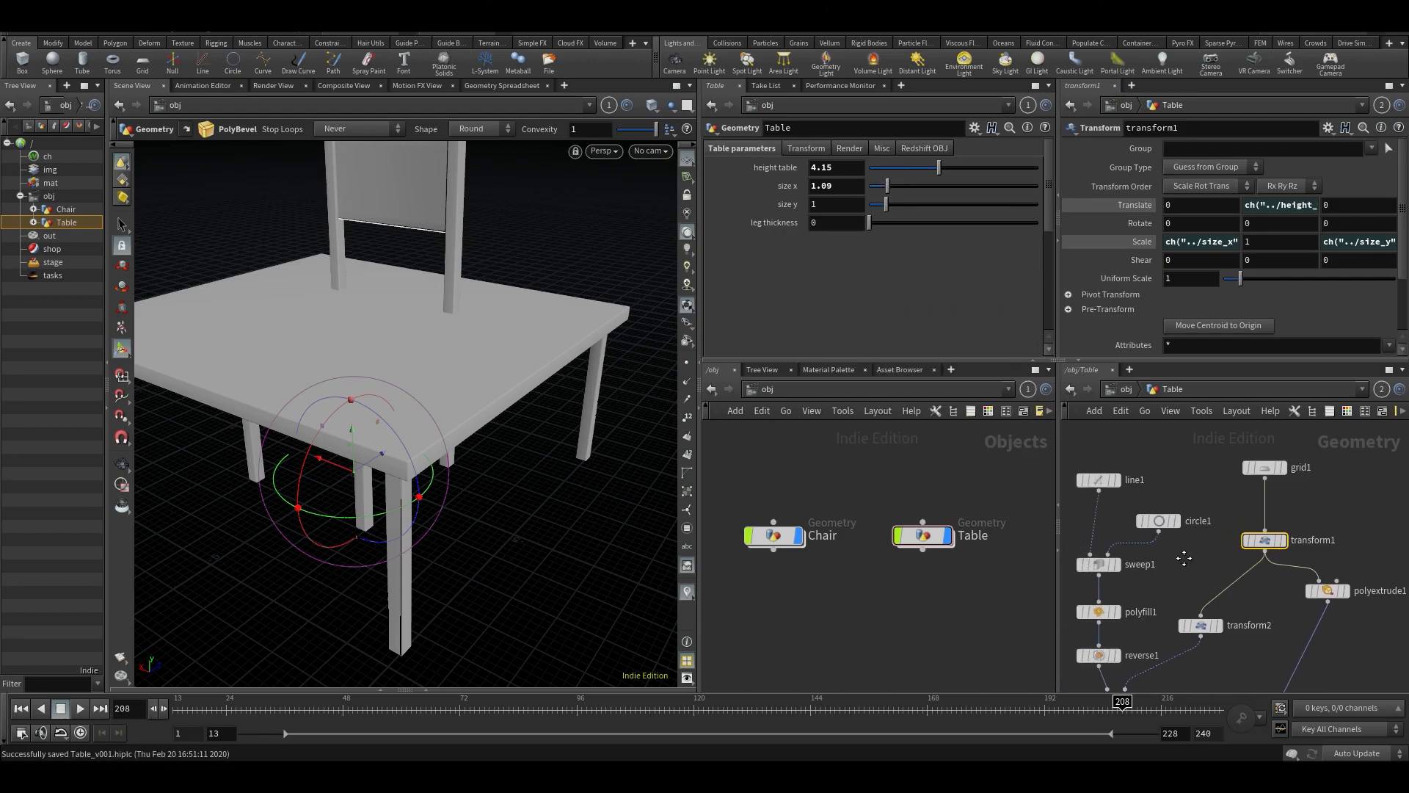
left_click(1155, 521)
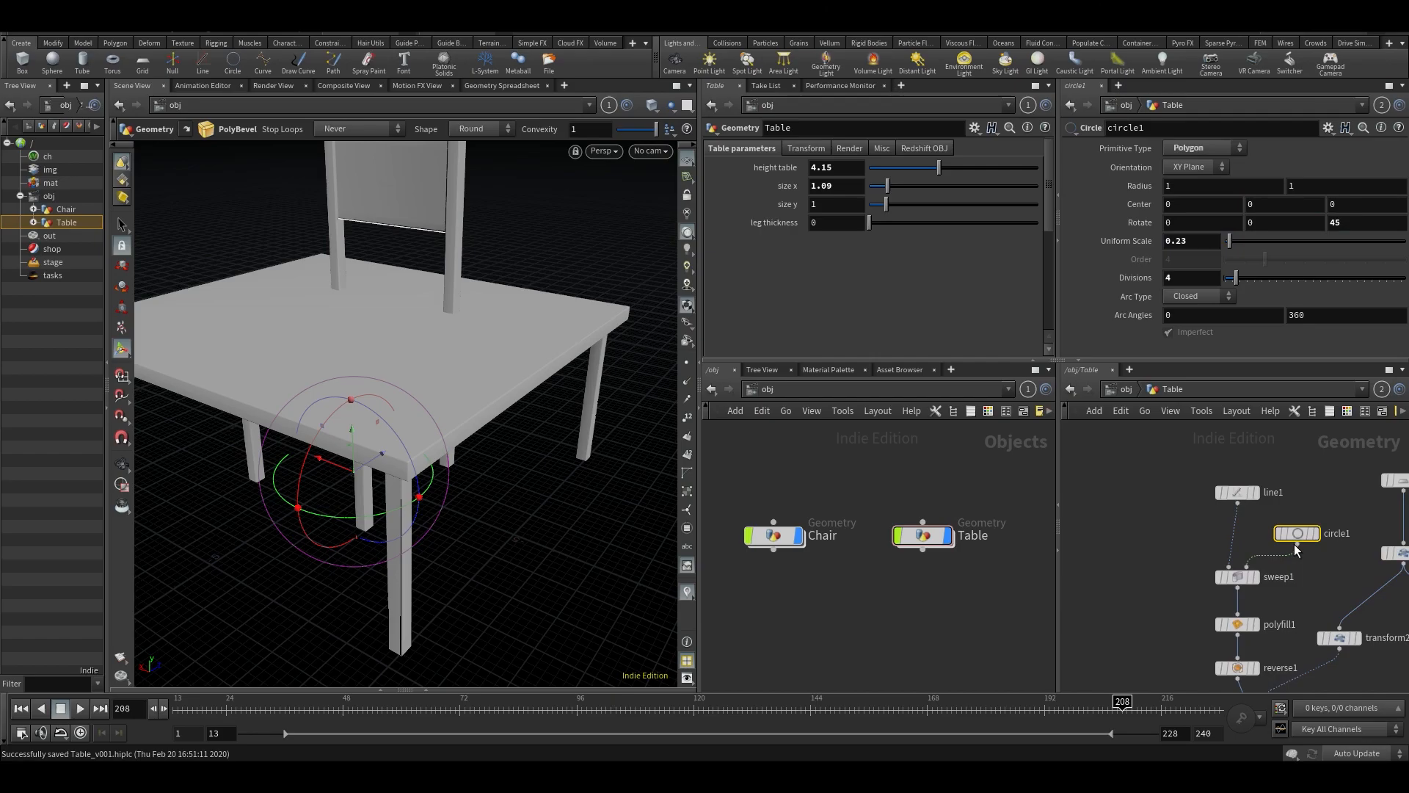
mouse_move(1202, 255)
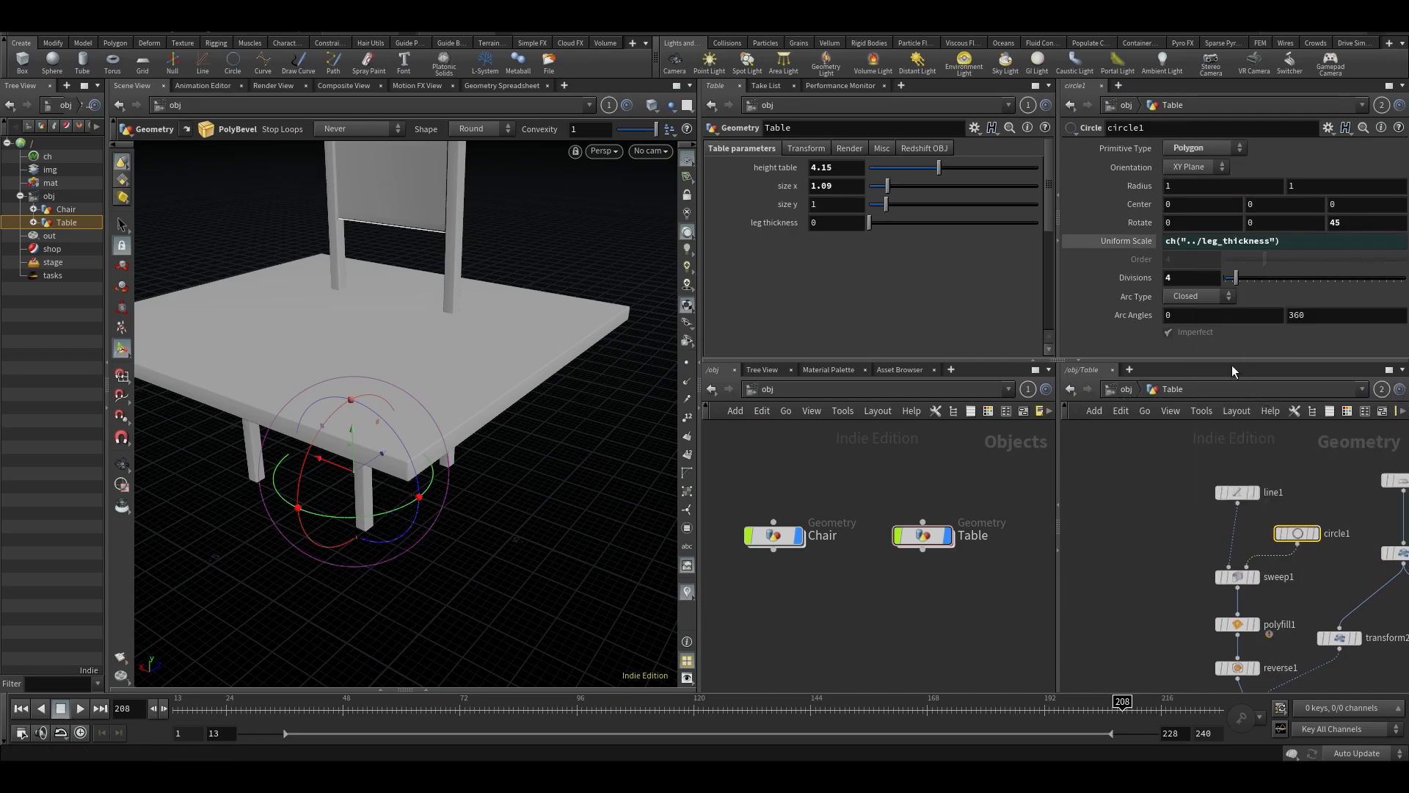
- Slide leg thickness up and down to test it, finishing with thin legs at 0.31
left_click_drag(869, 222, 881, 221)
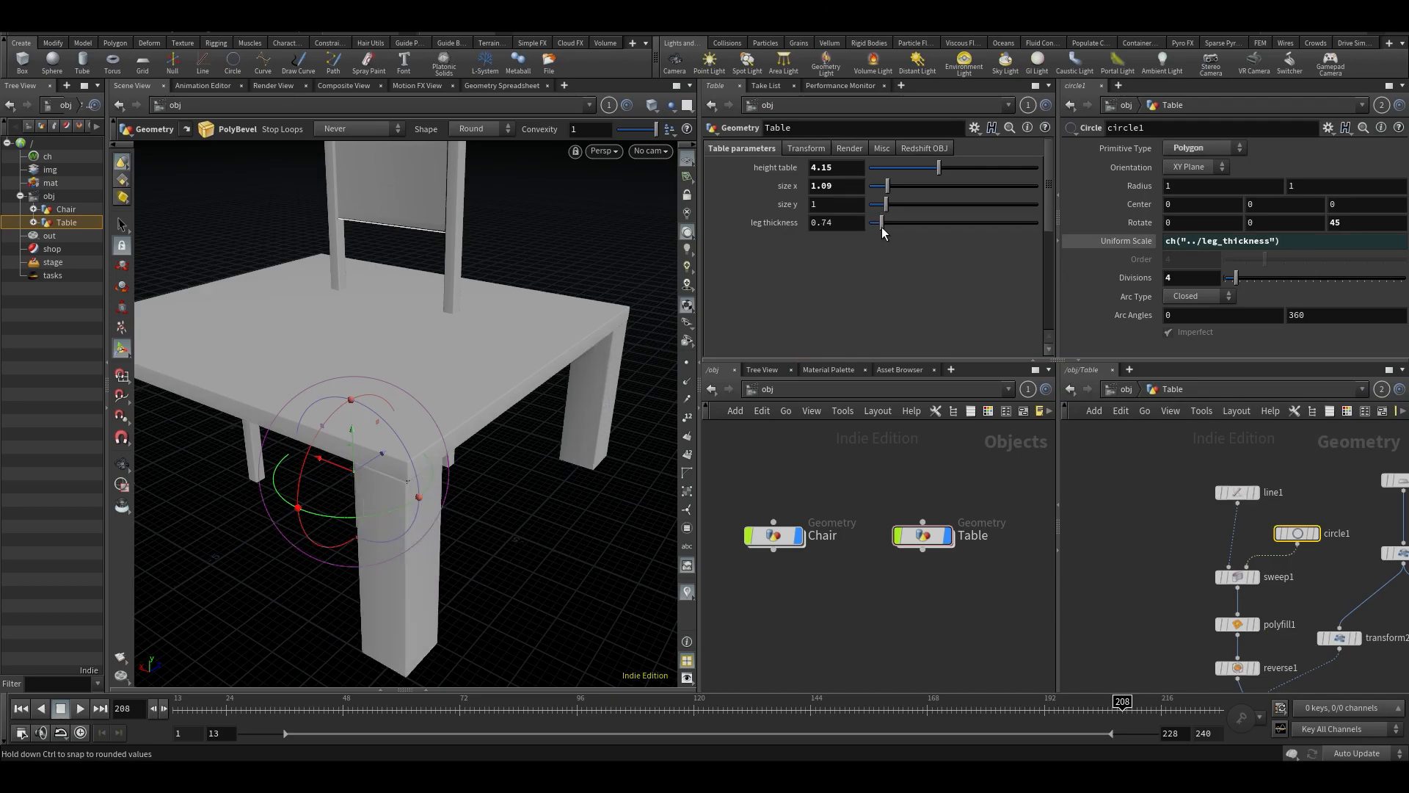
left_click_drag(884, 222, 907, 222)
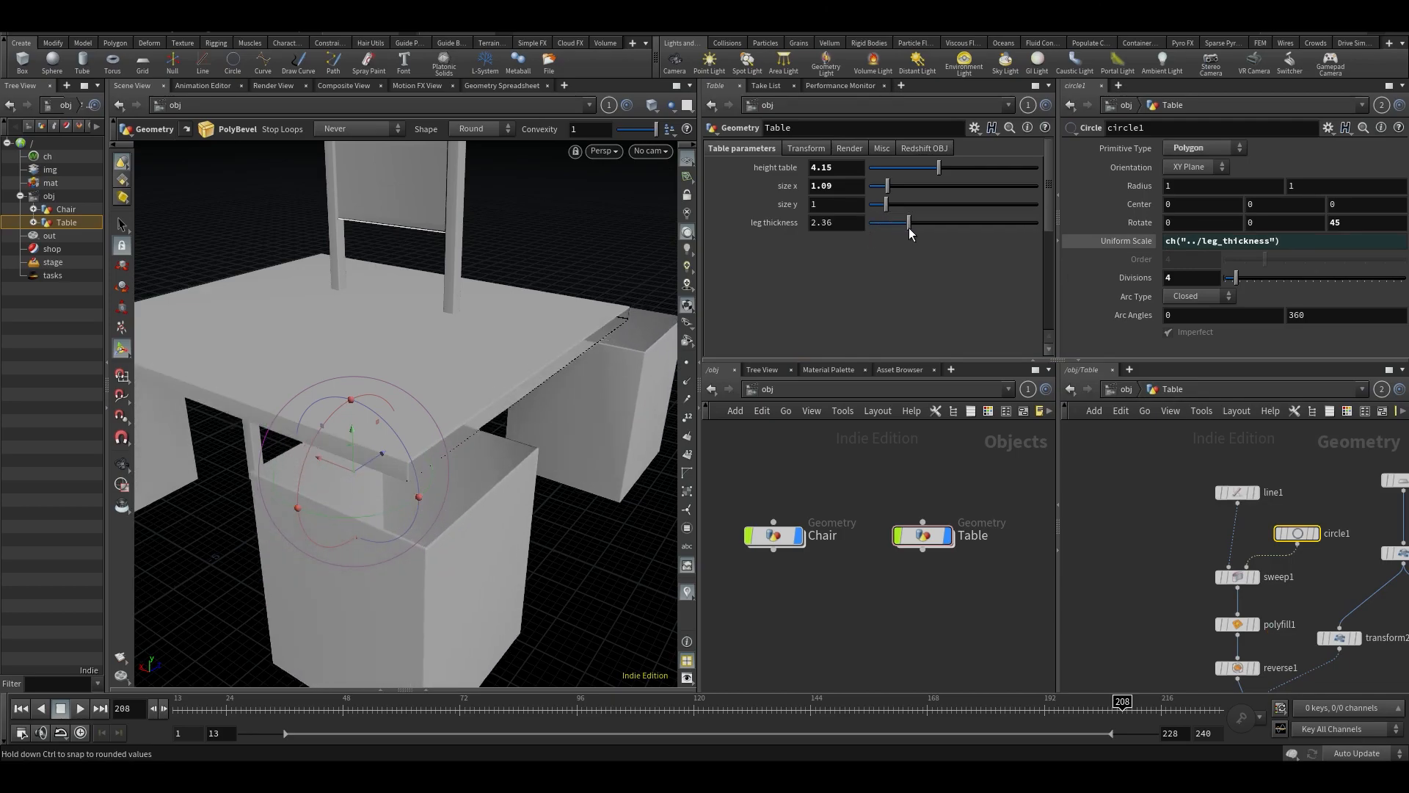
left_click_drag(907, 221, 872, 222)
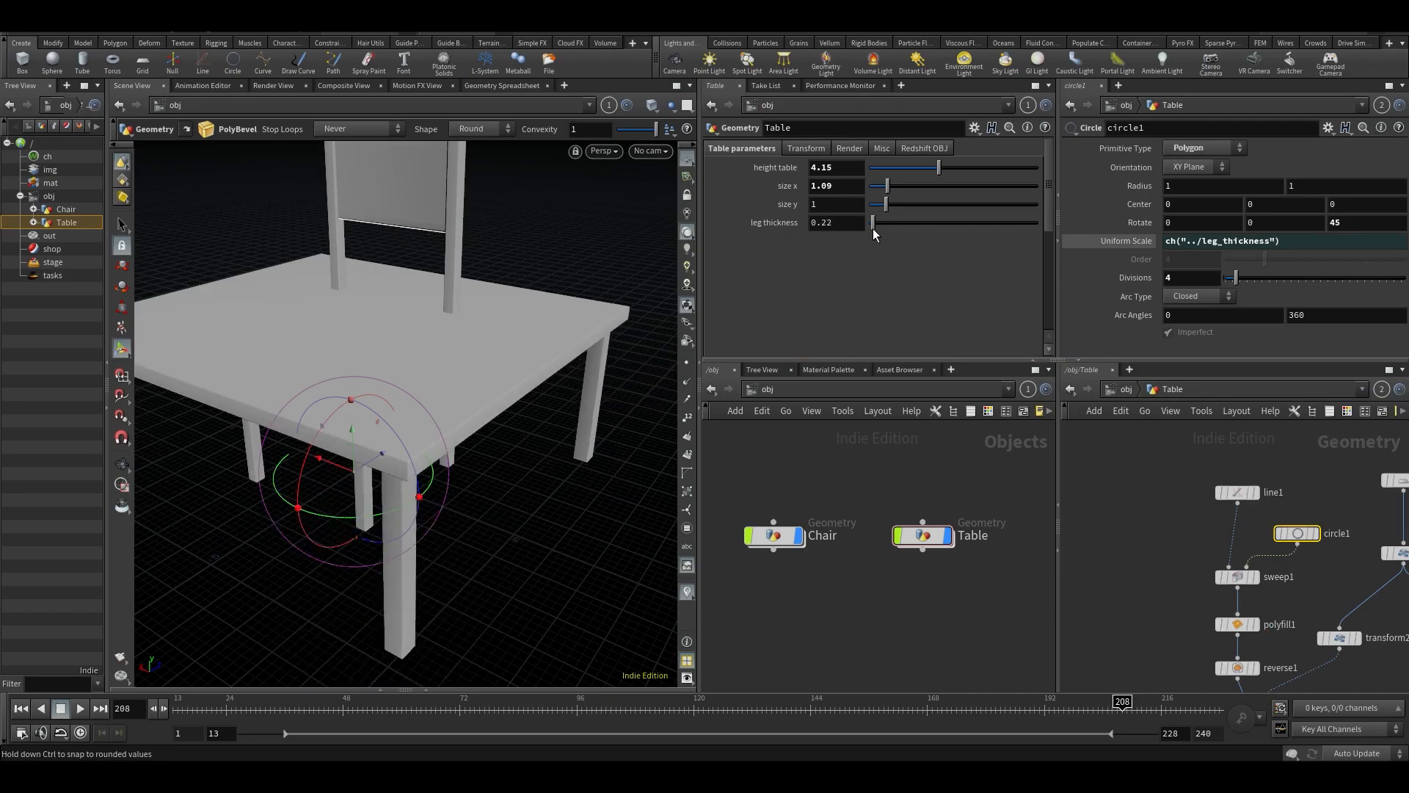
left_click_drag(871, 221, 879, 222)
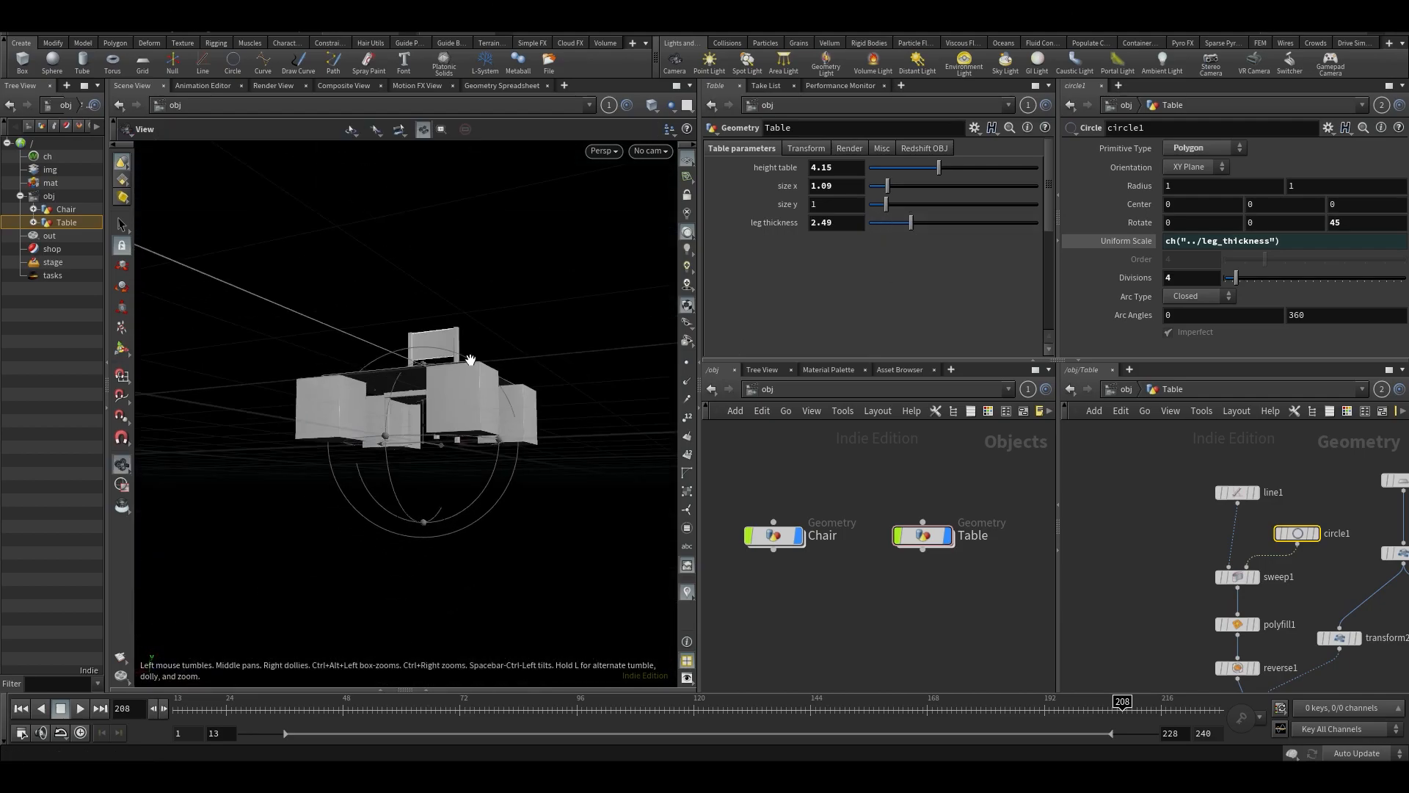
left_click_drag(466, 359, 670, 273)
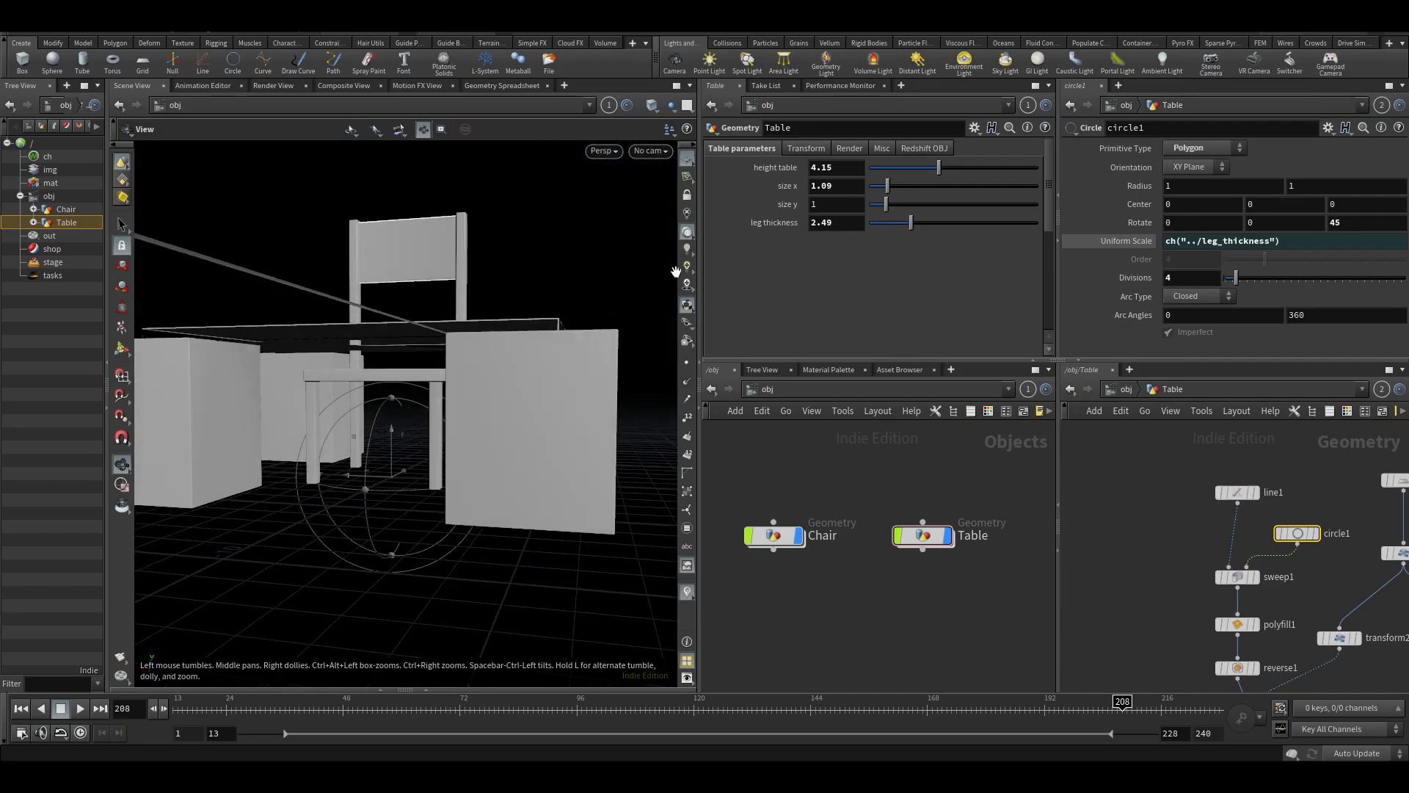
left_click_drag(910, 222, 920, 222)
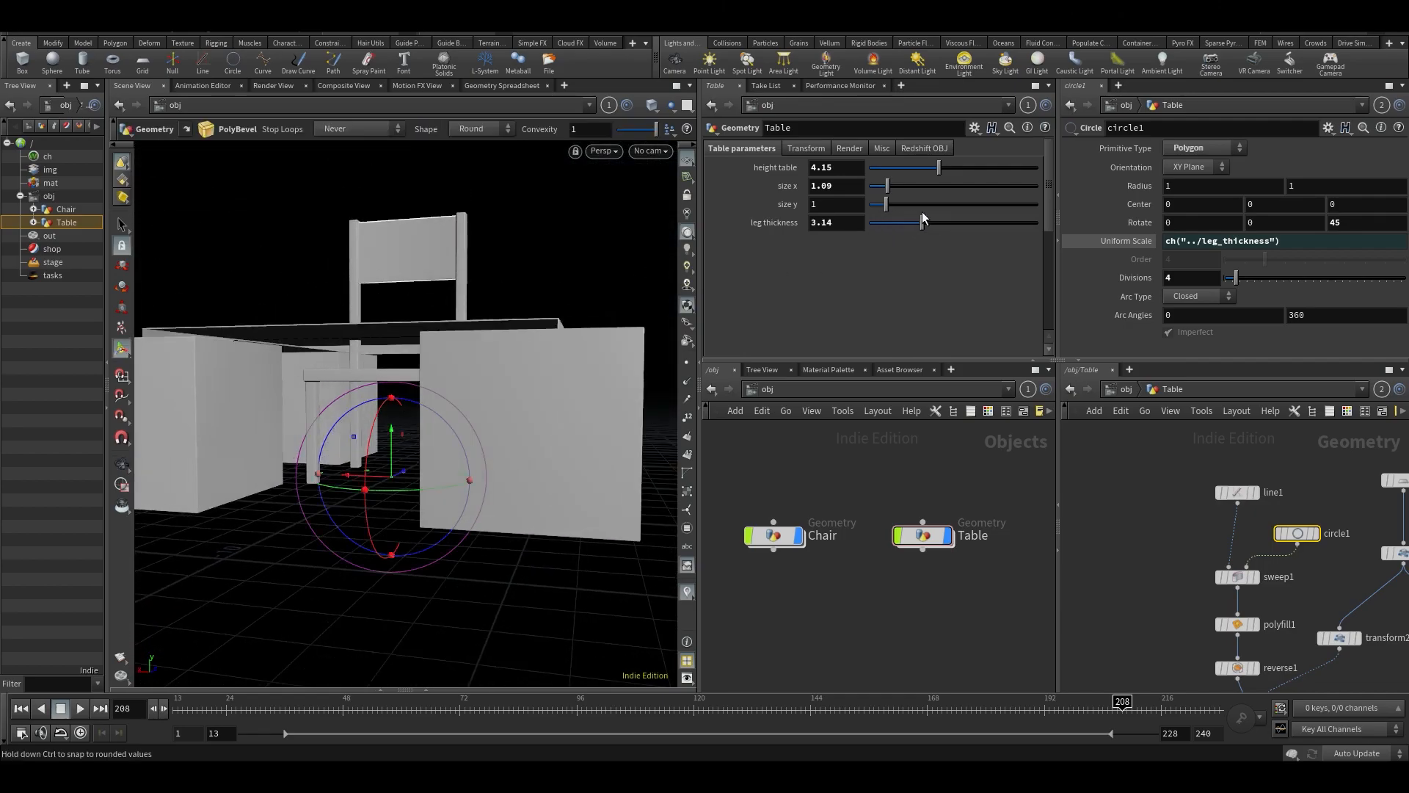
left_click_drag(964, 222, 909, 222)
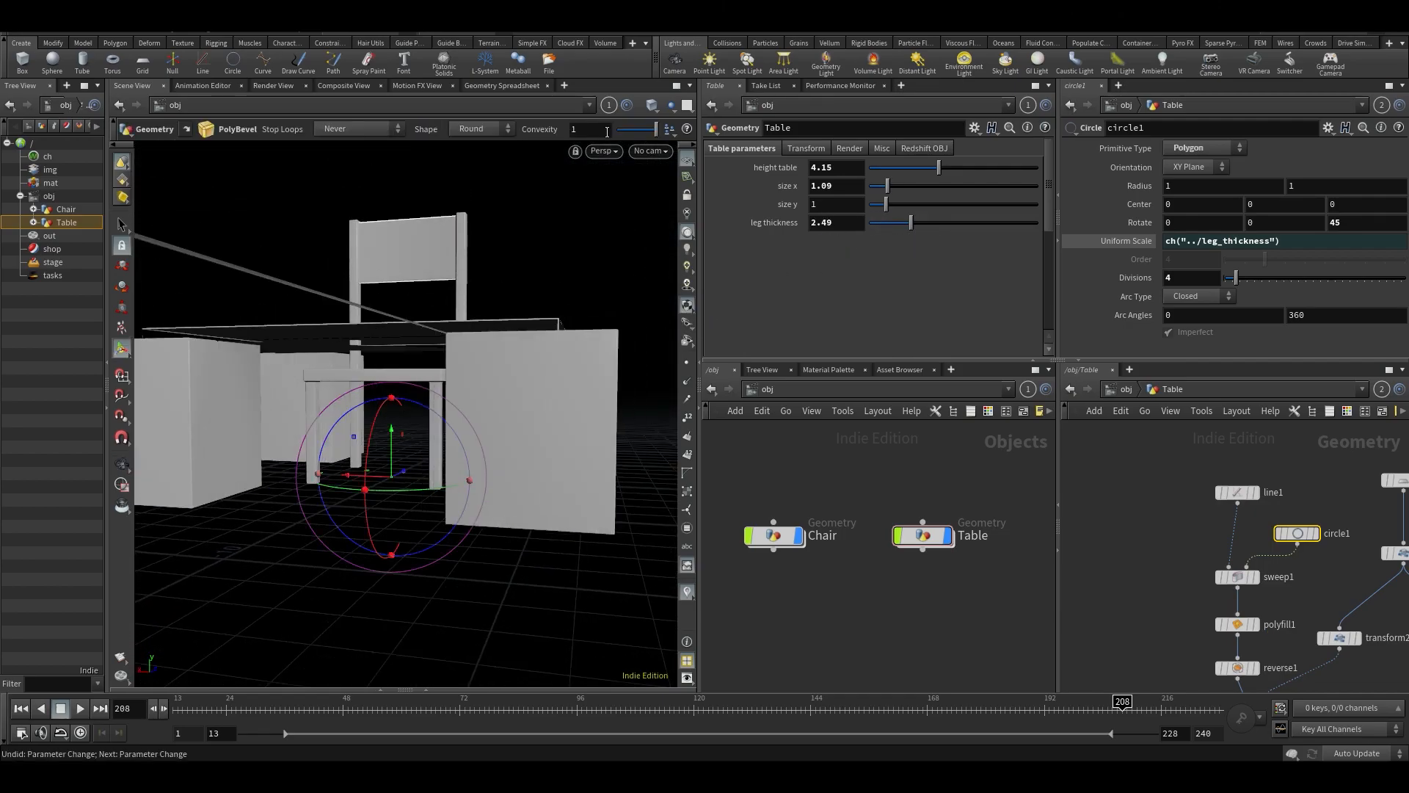
left_click_drag(909, 221, 873, 221)
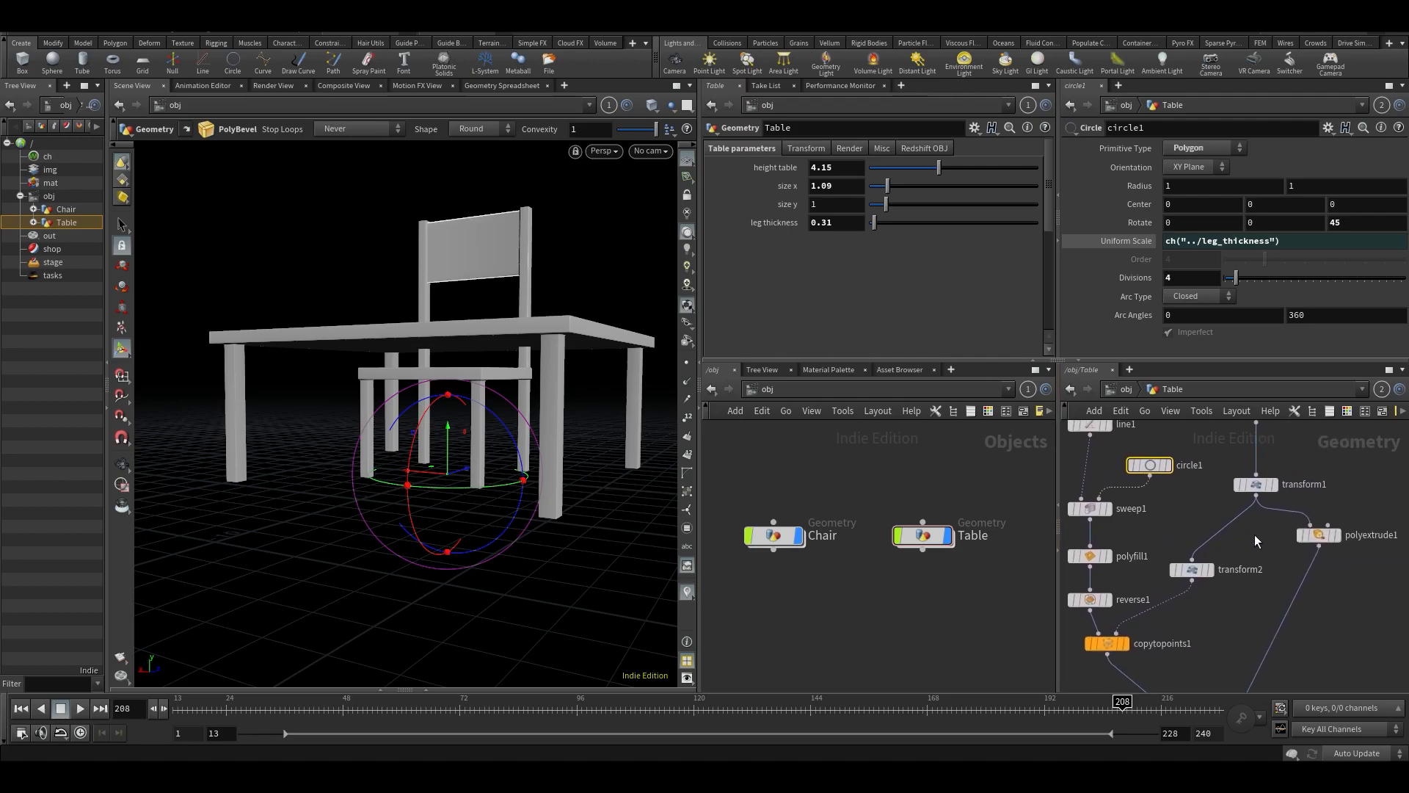
- Paste a relative reference to leg_thickness into transform2's Scale X
left_click(1190, 570)
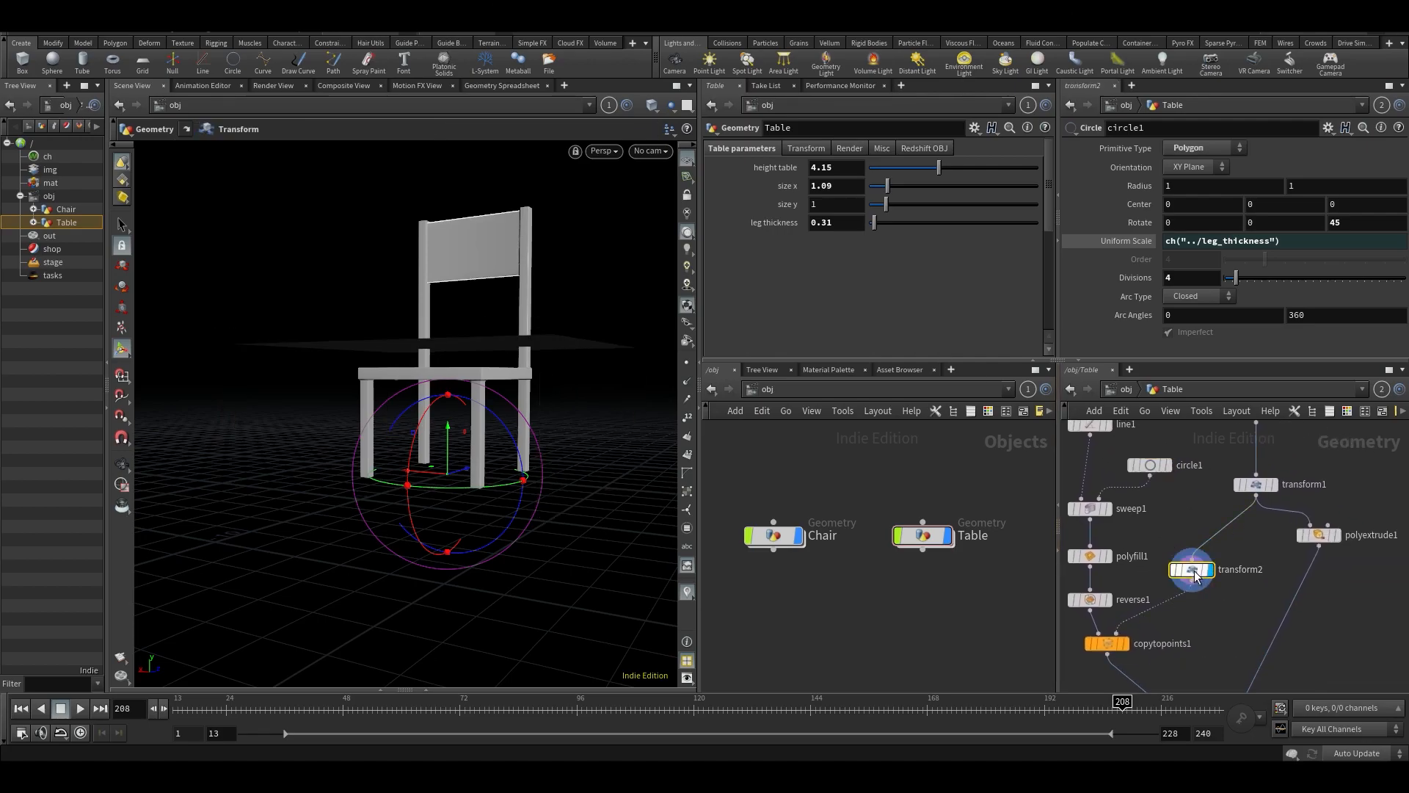
left_click(1190, 570)
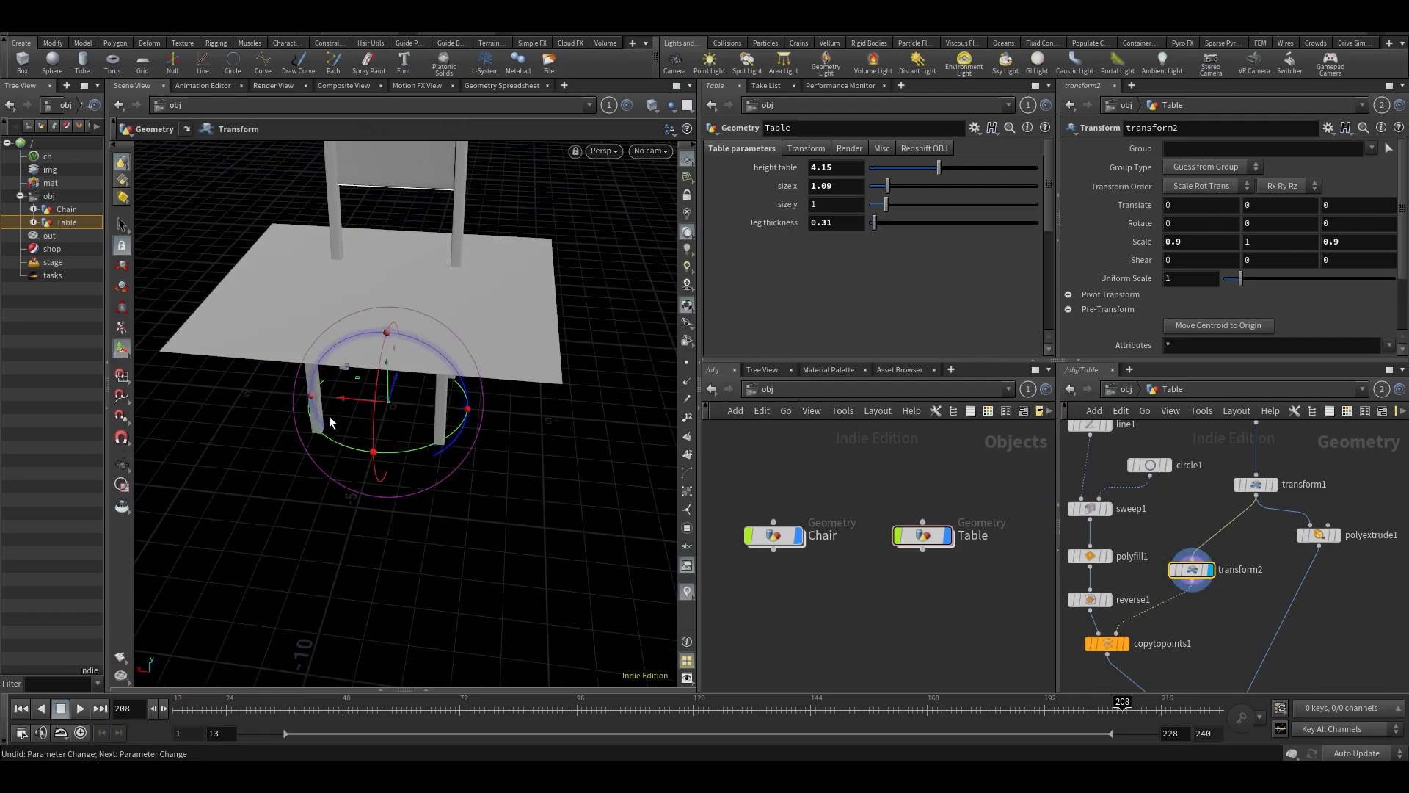
left_click(1173, 240)
type("1")
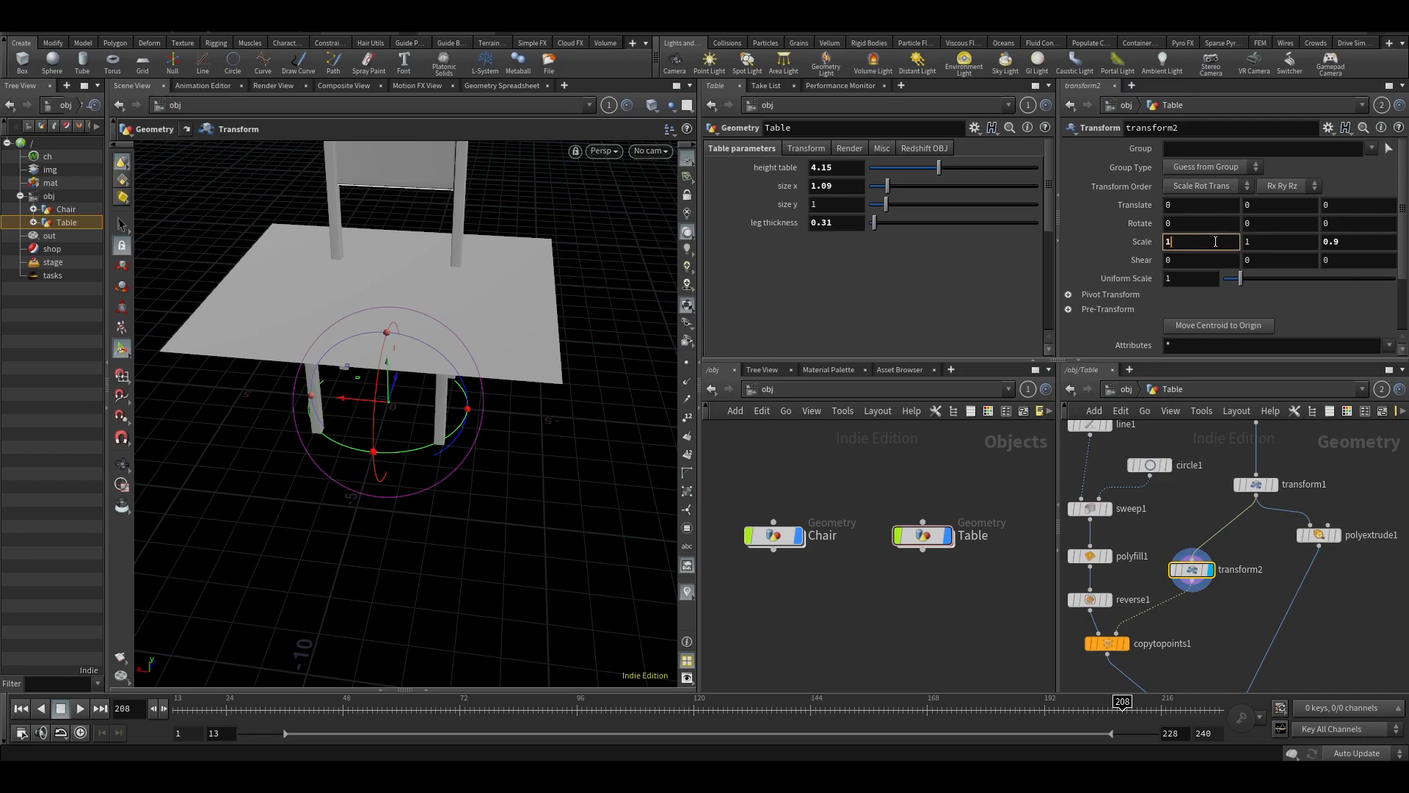
right_click(1202, 240)
type("-")
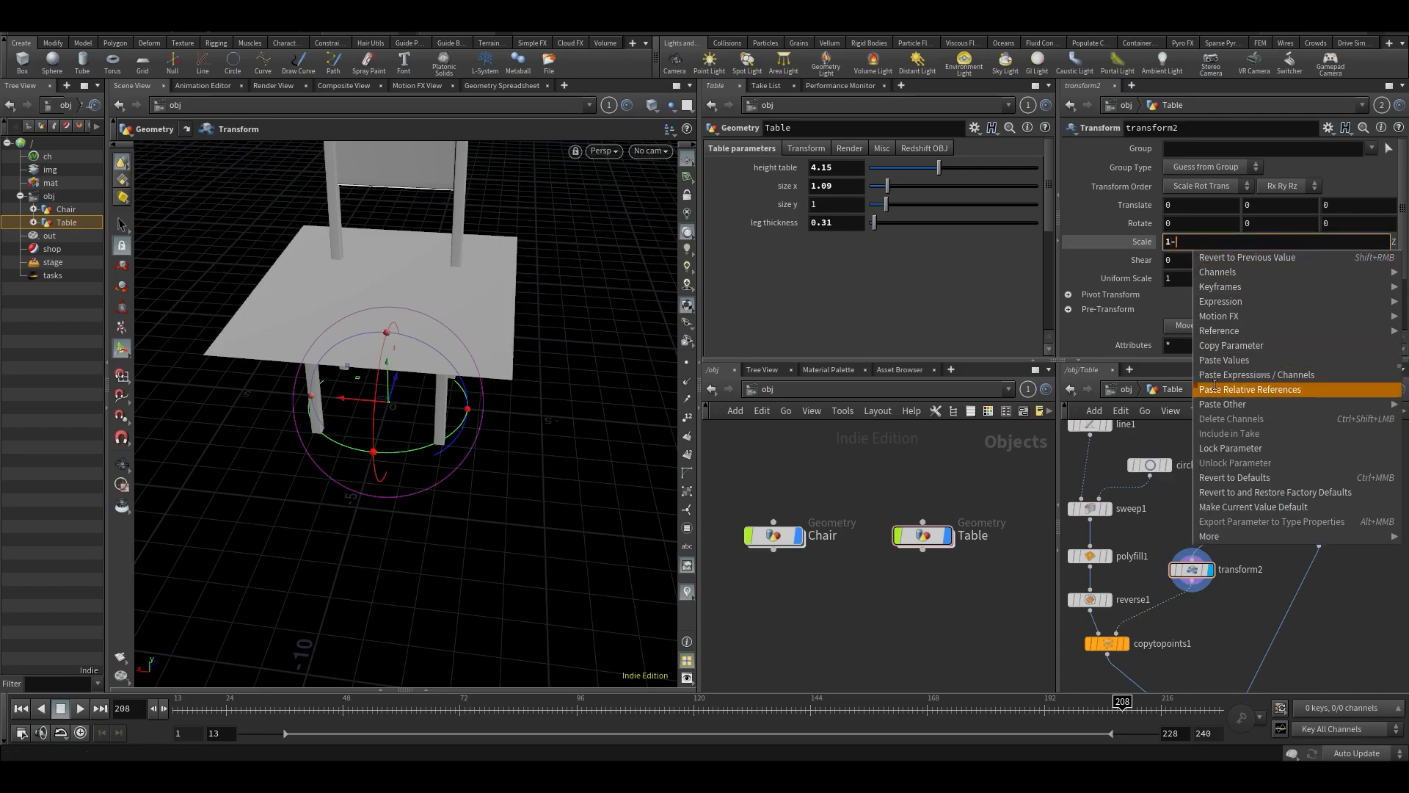
left_click(1250, 389)
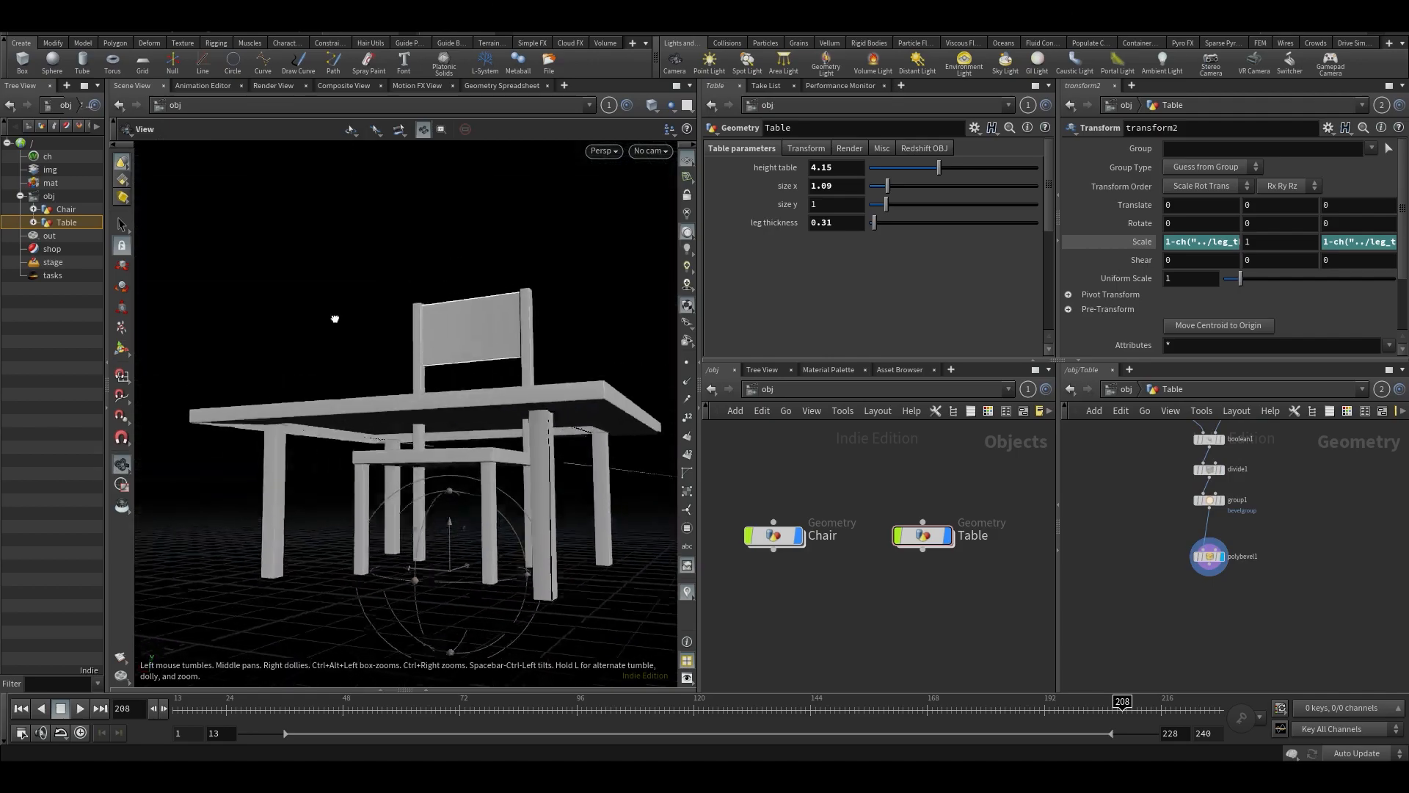
- Edit the scale to 1-ch("../leg_thickness") and test it, setting leg thickness to 0.48
left_click_drag(873, 221, 878, 221)
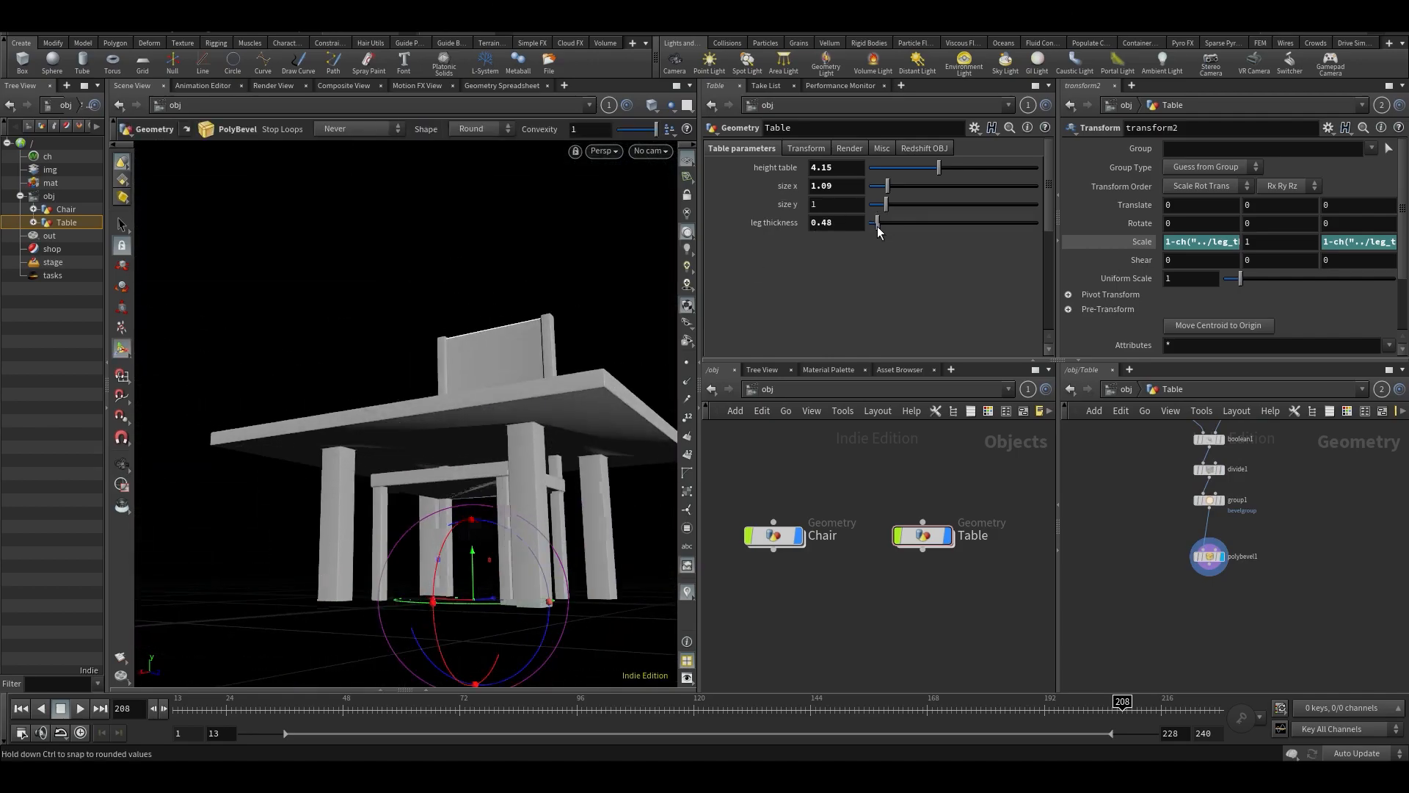
left_click_drag(876, 221, 870, 221)
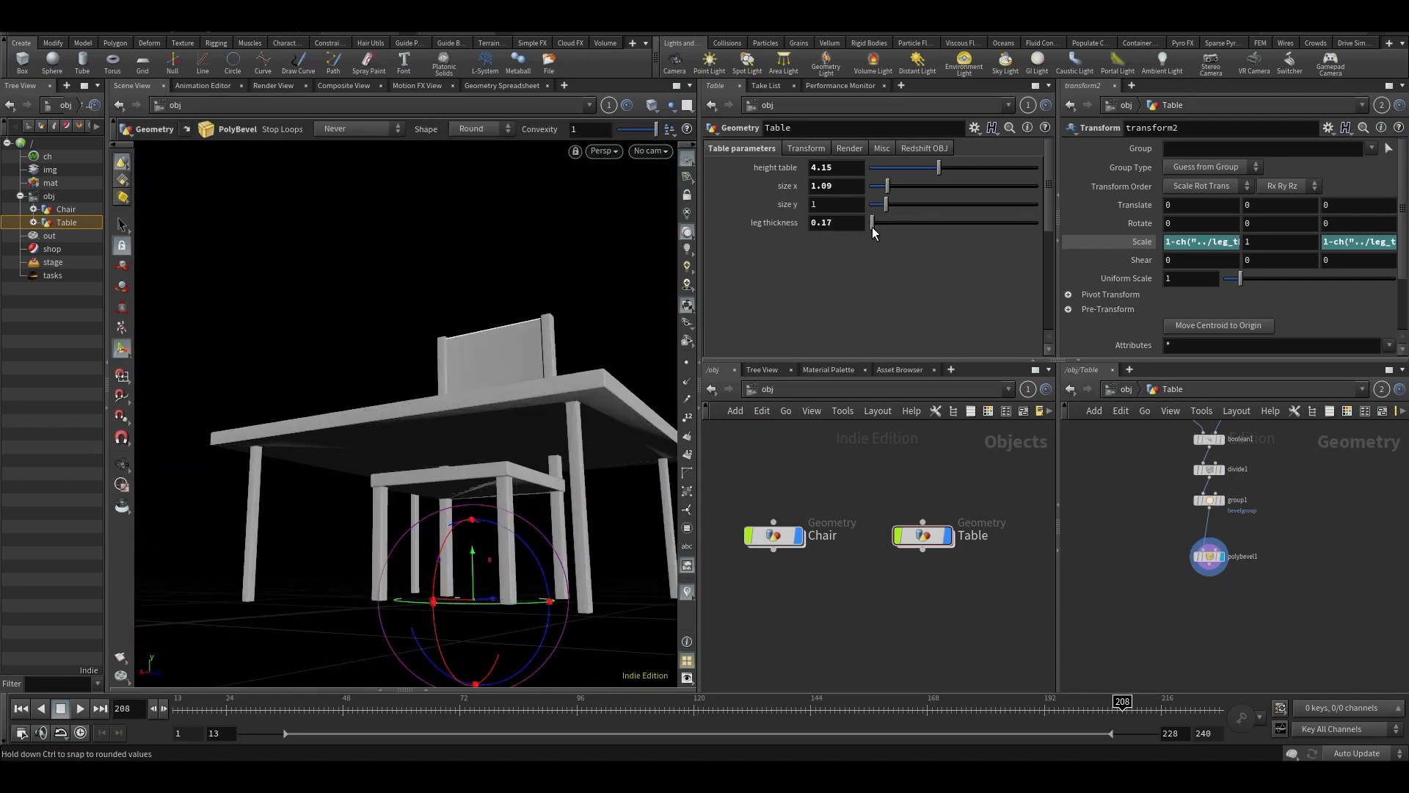
left_click_drag(883, 222, 869, 221)
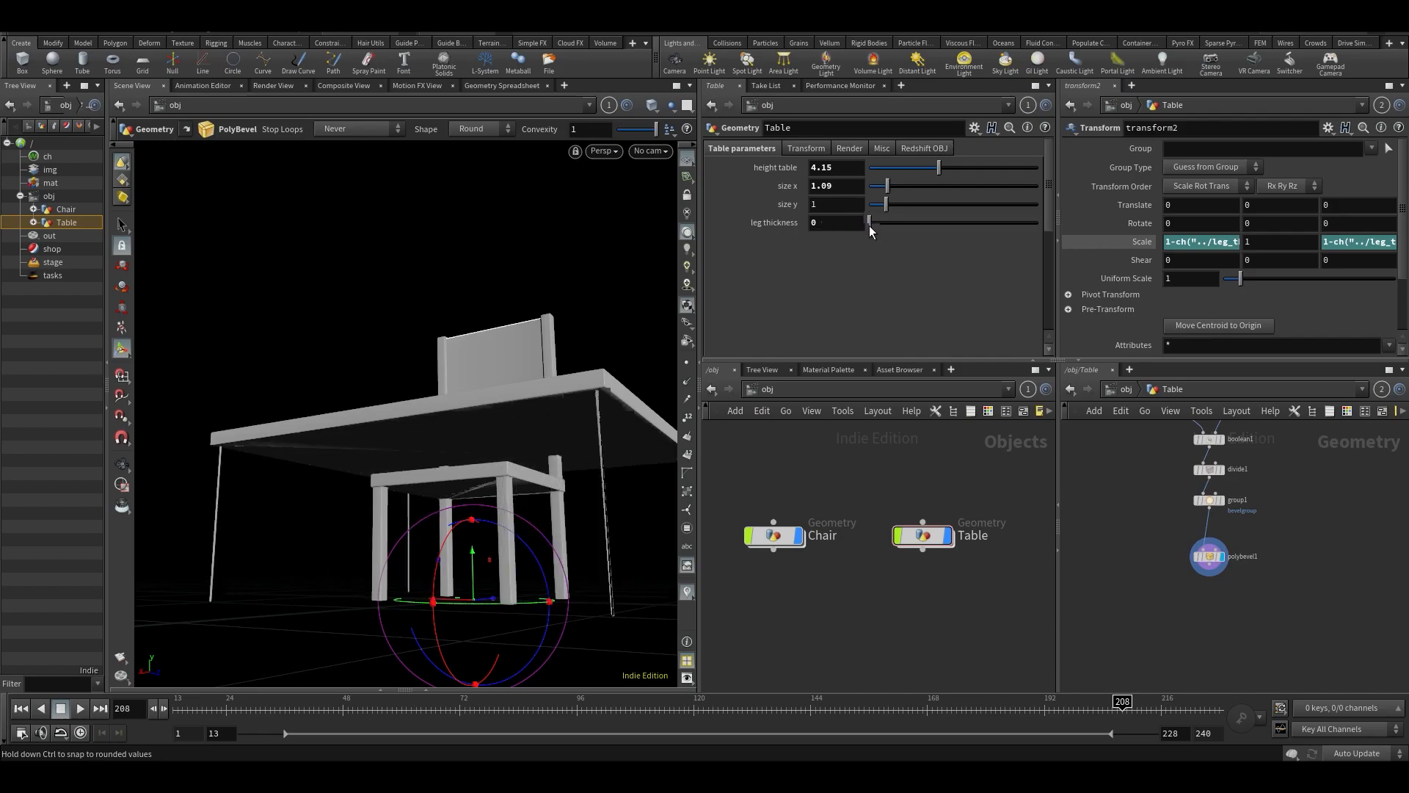
left_click_drag(867, 221, 871, 222)
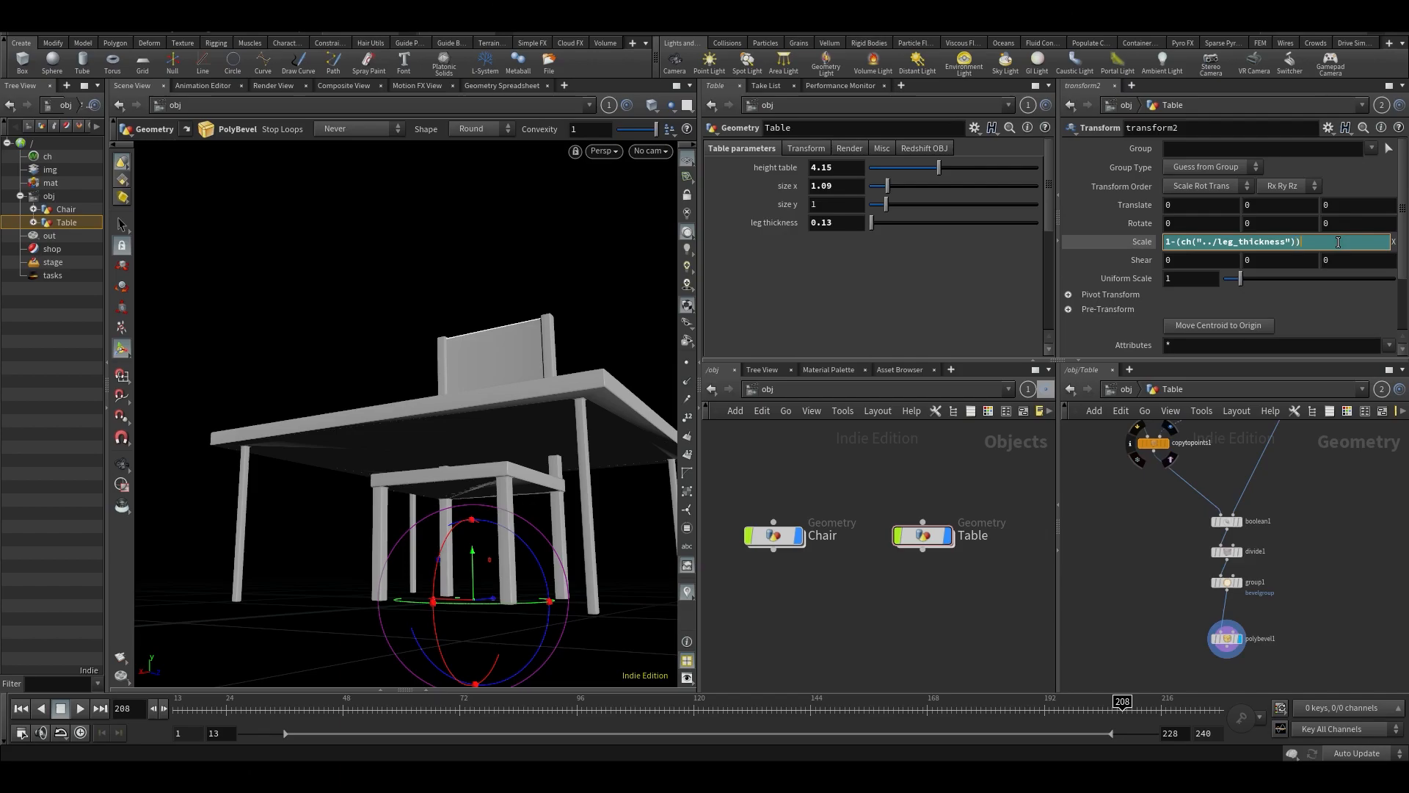
key("enter")
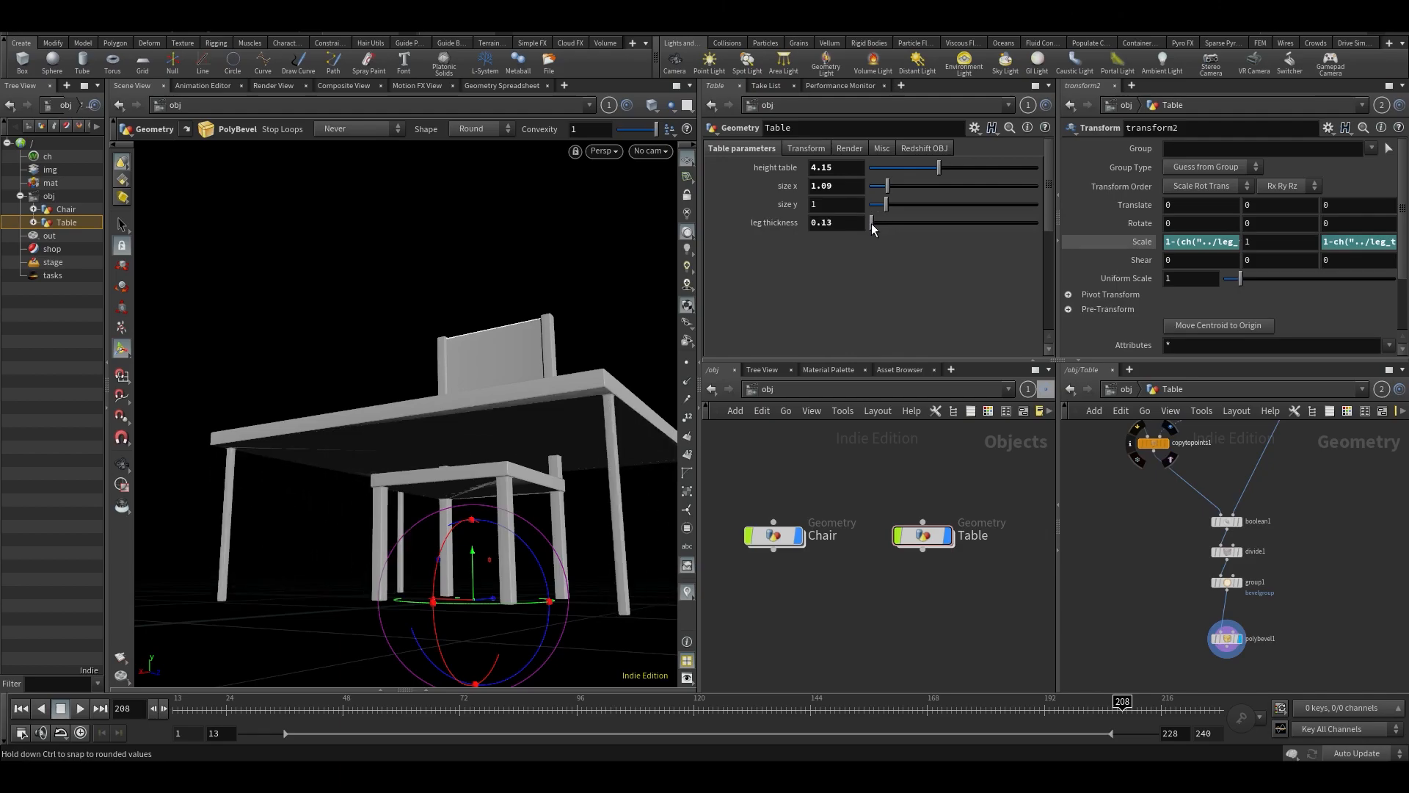
left_click_drag(873, 222, 879, 221)
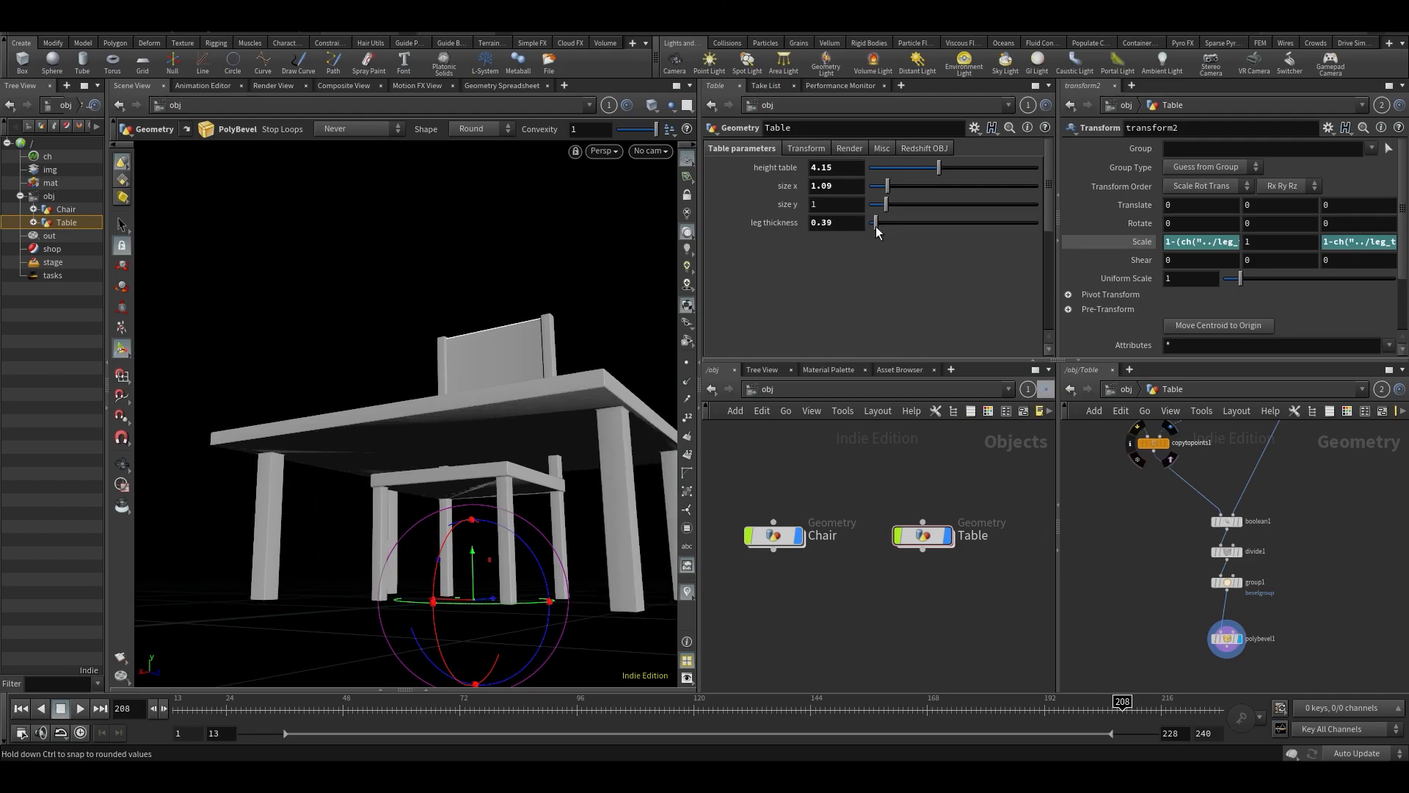
left_click_drag(876, 221, 872, 222)
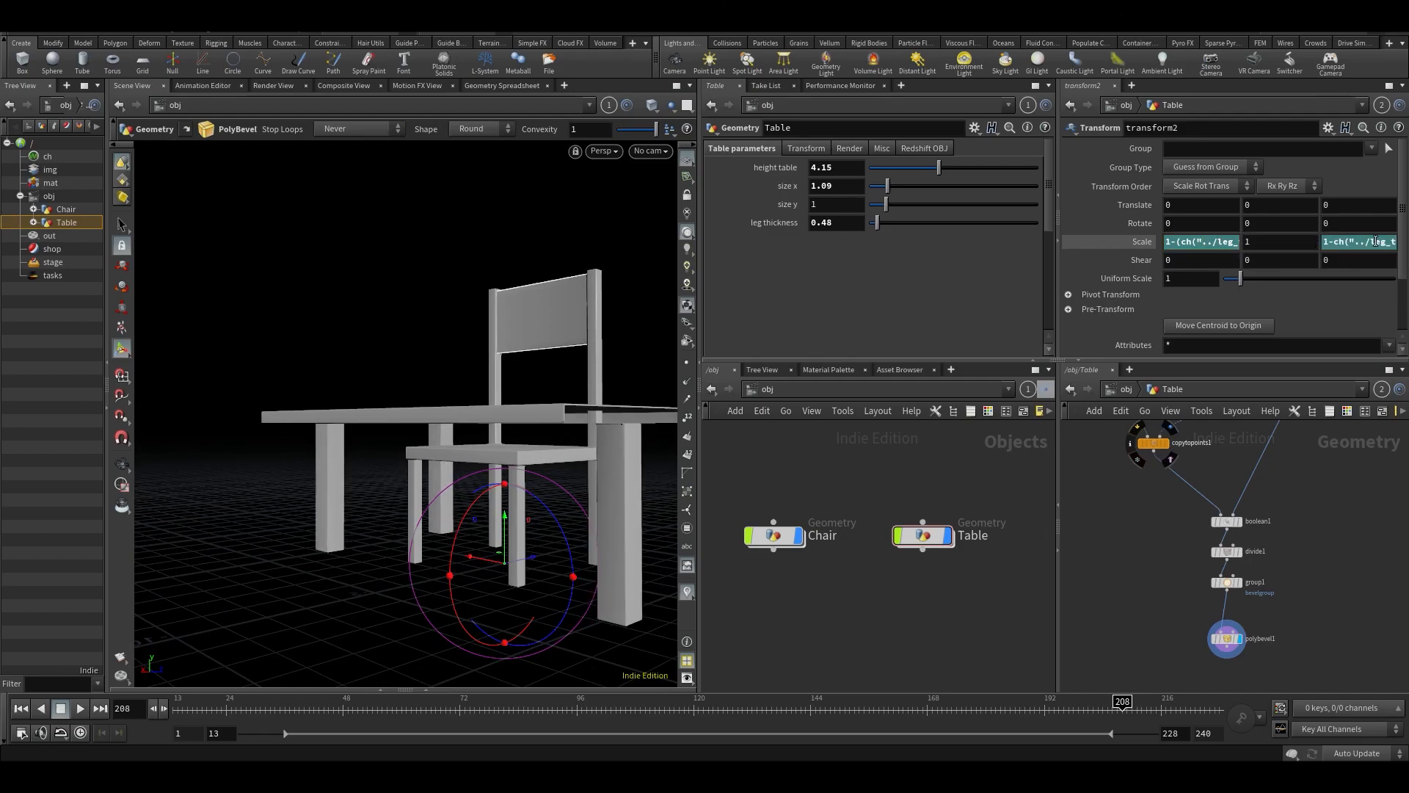
- Apply the same one-minus-leg-thickness expression to transform2's Z scale and check the table
left_click(1276, 240)
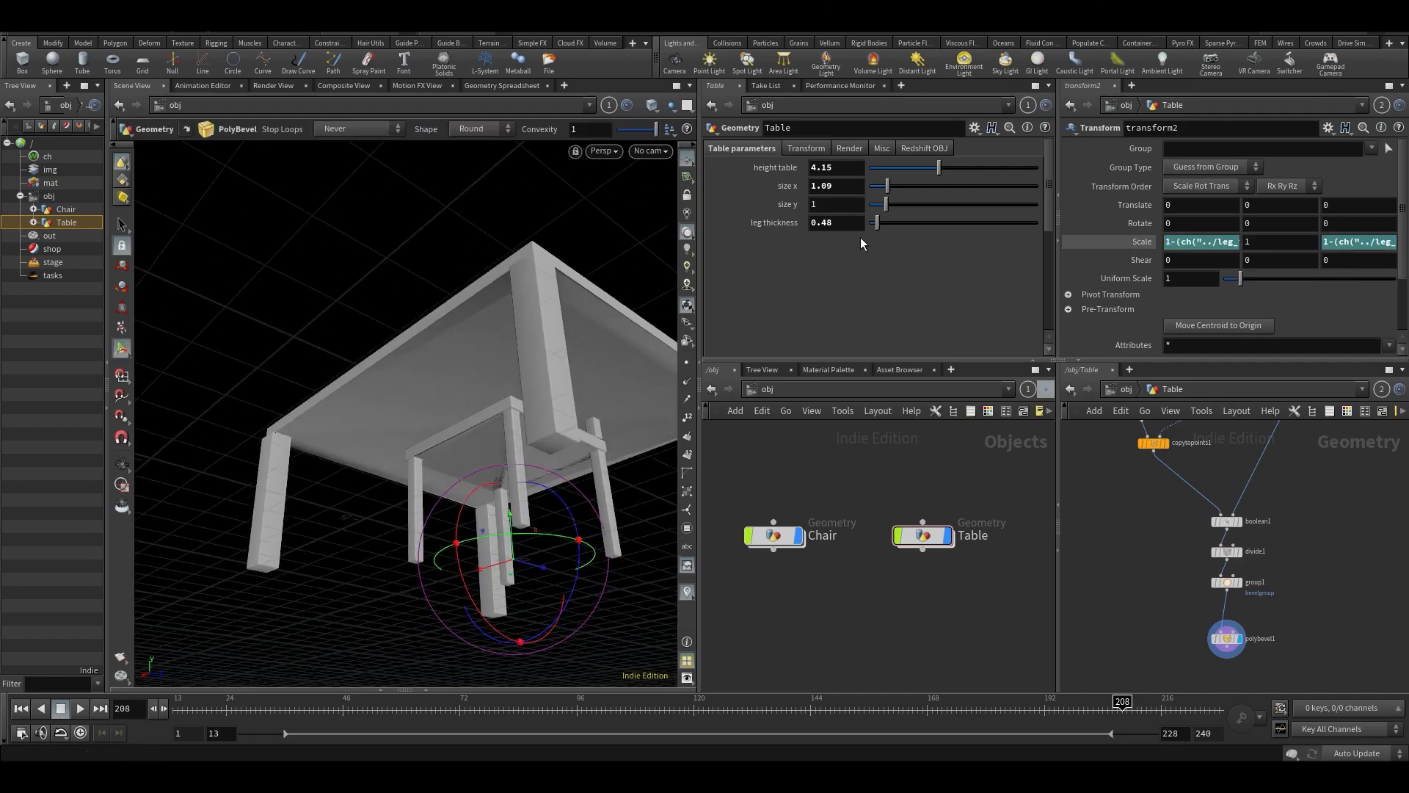
left_click_drag(885, 221, 875, 222)
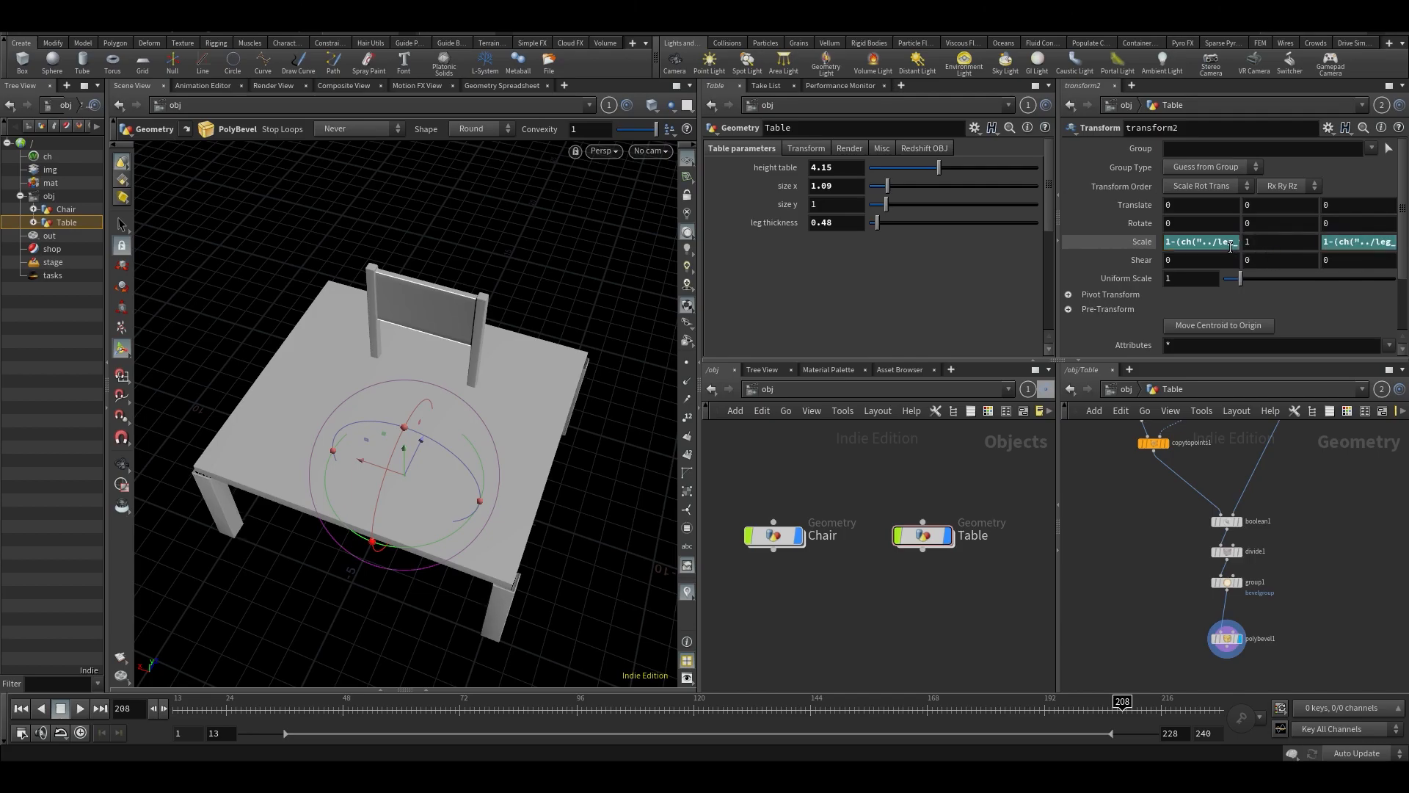
left_click(1203, 241)
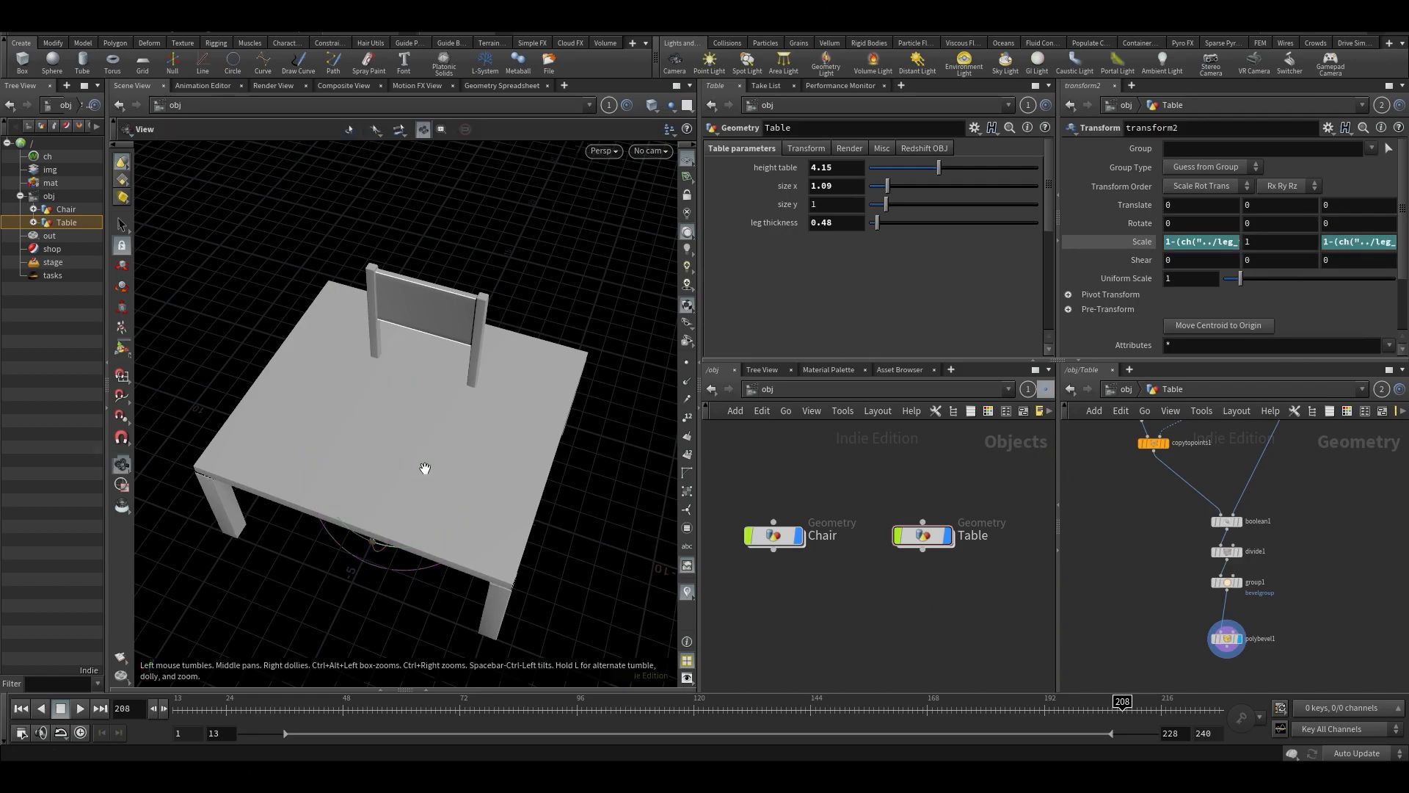
left_click_drag(876, 222, 890, 222)
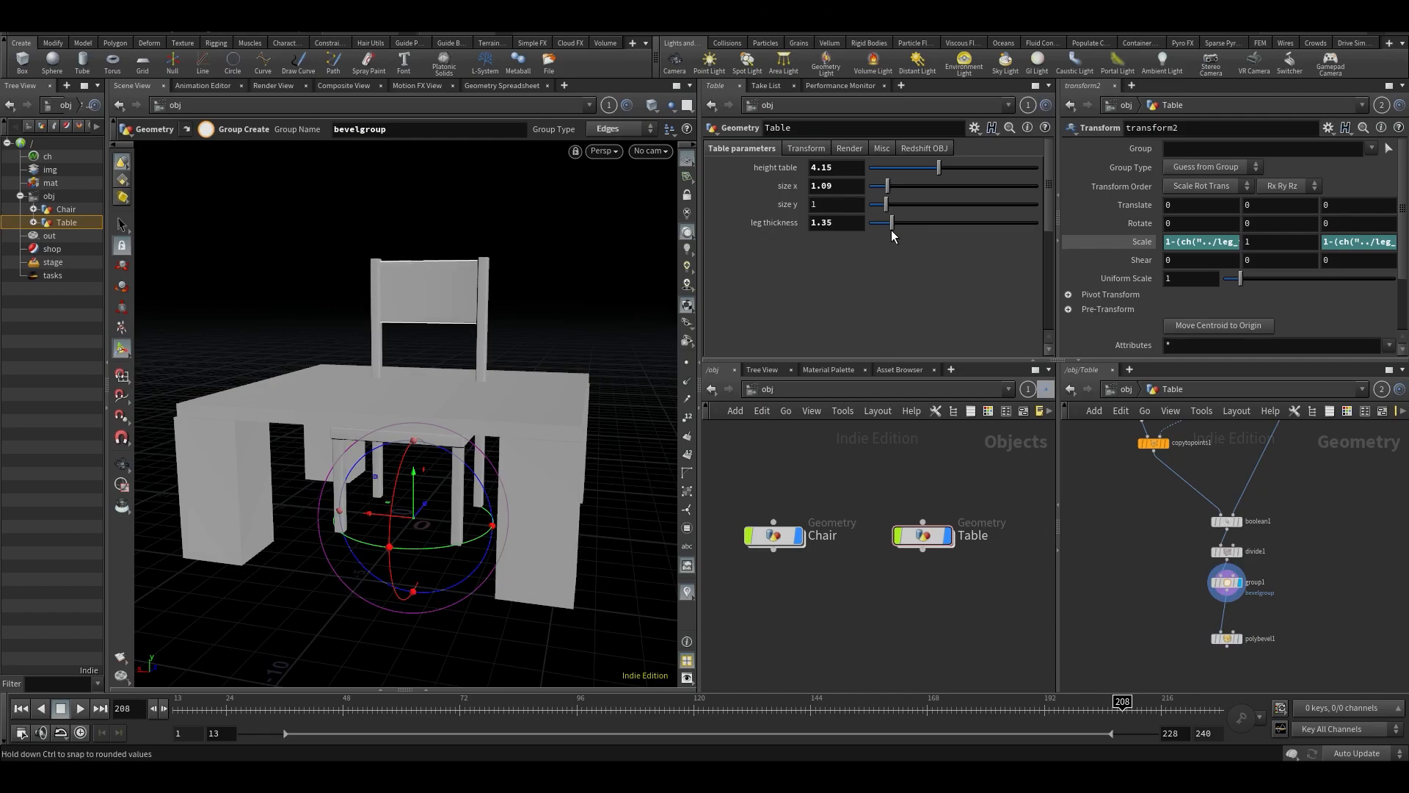
- Refine transform2's scale expression with a -.05 term and leg thickness at 0.57
left_click_drag(890, 222, 887, 222)
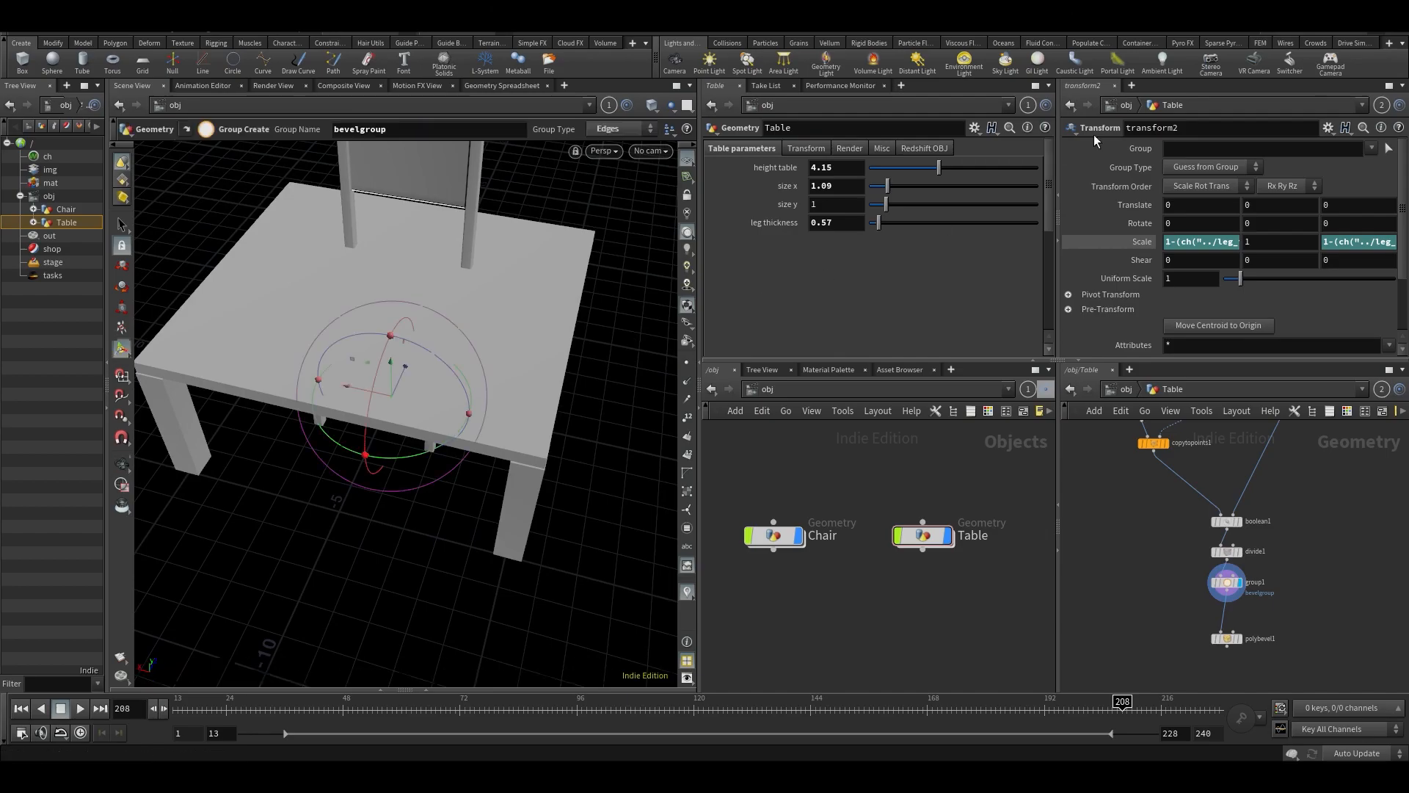
left_click(1223, 241)
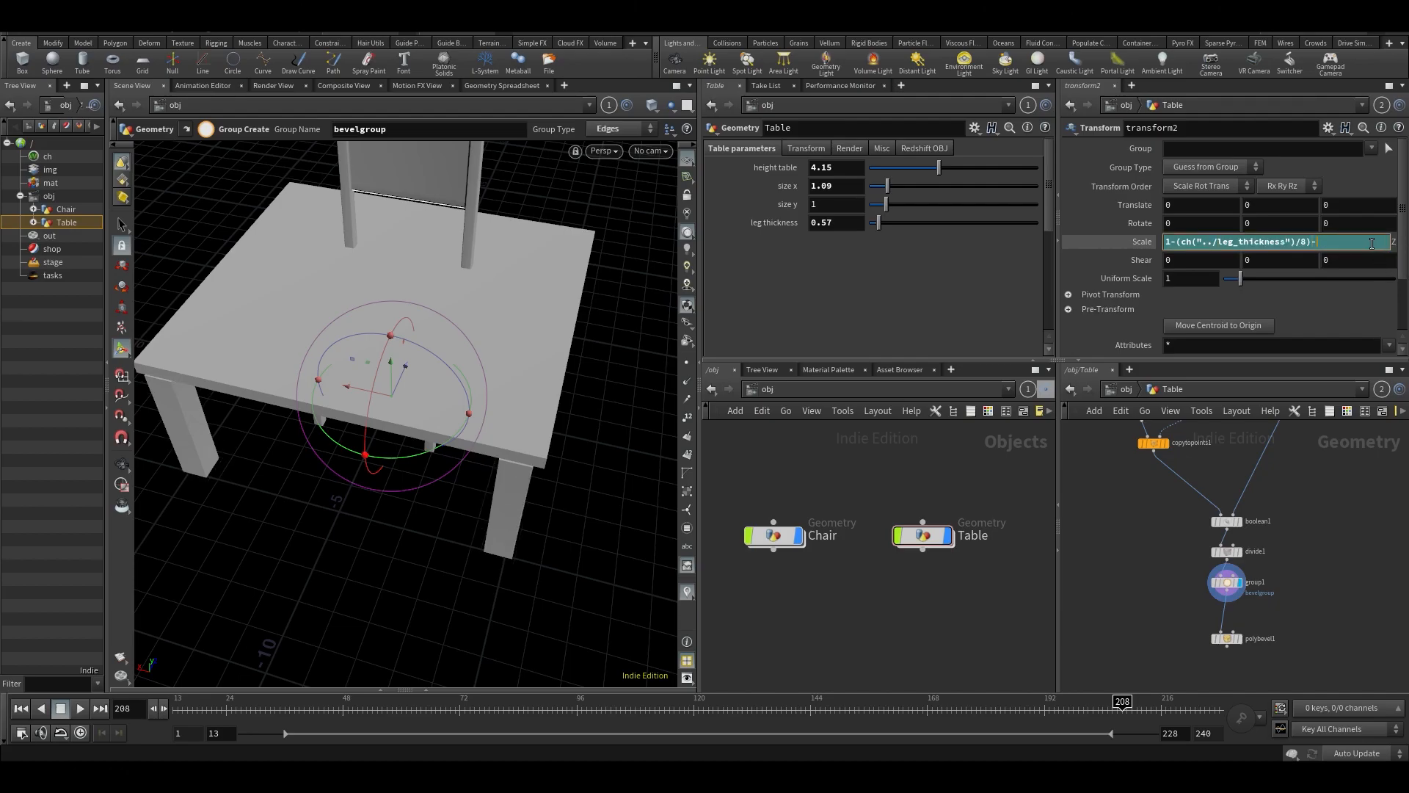
type("-.05")
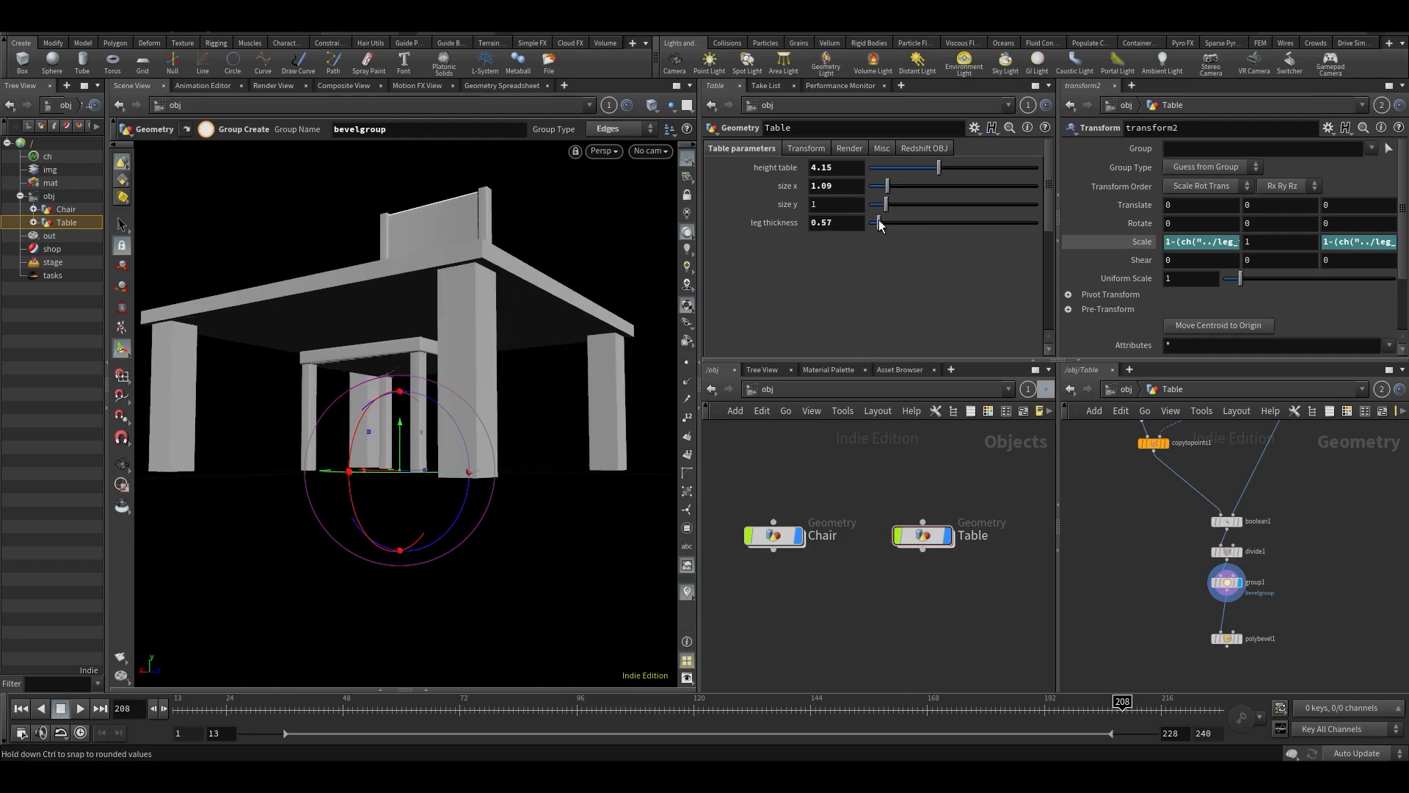
- Test the leg thickness slider against the edited expression, ending near 0.48
left_click_drag(885, 221, 903, 221)
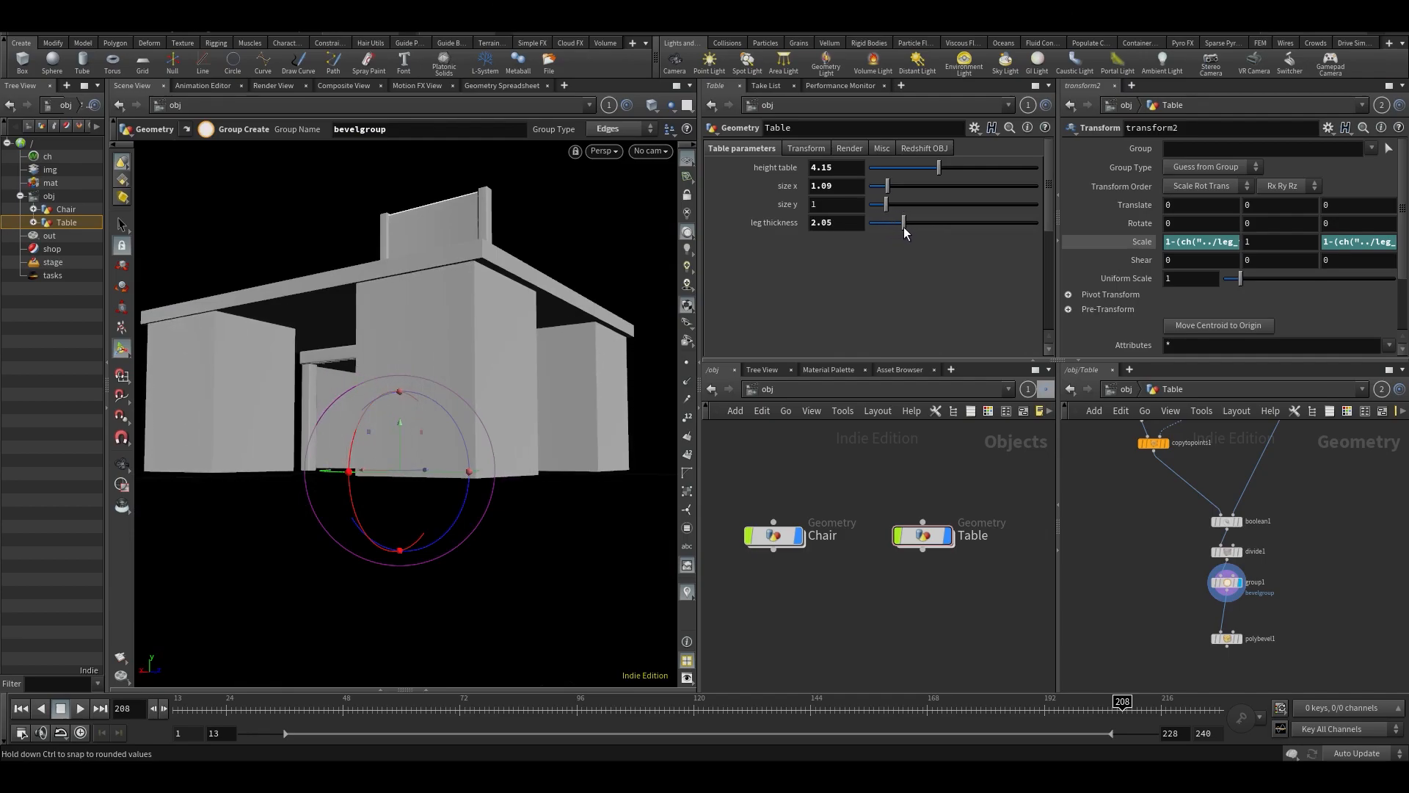
left_click_drag(903, 221, 885, 222)
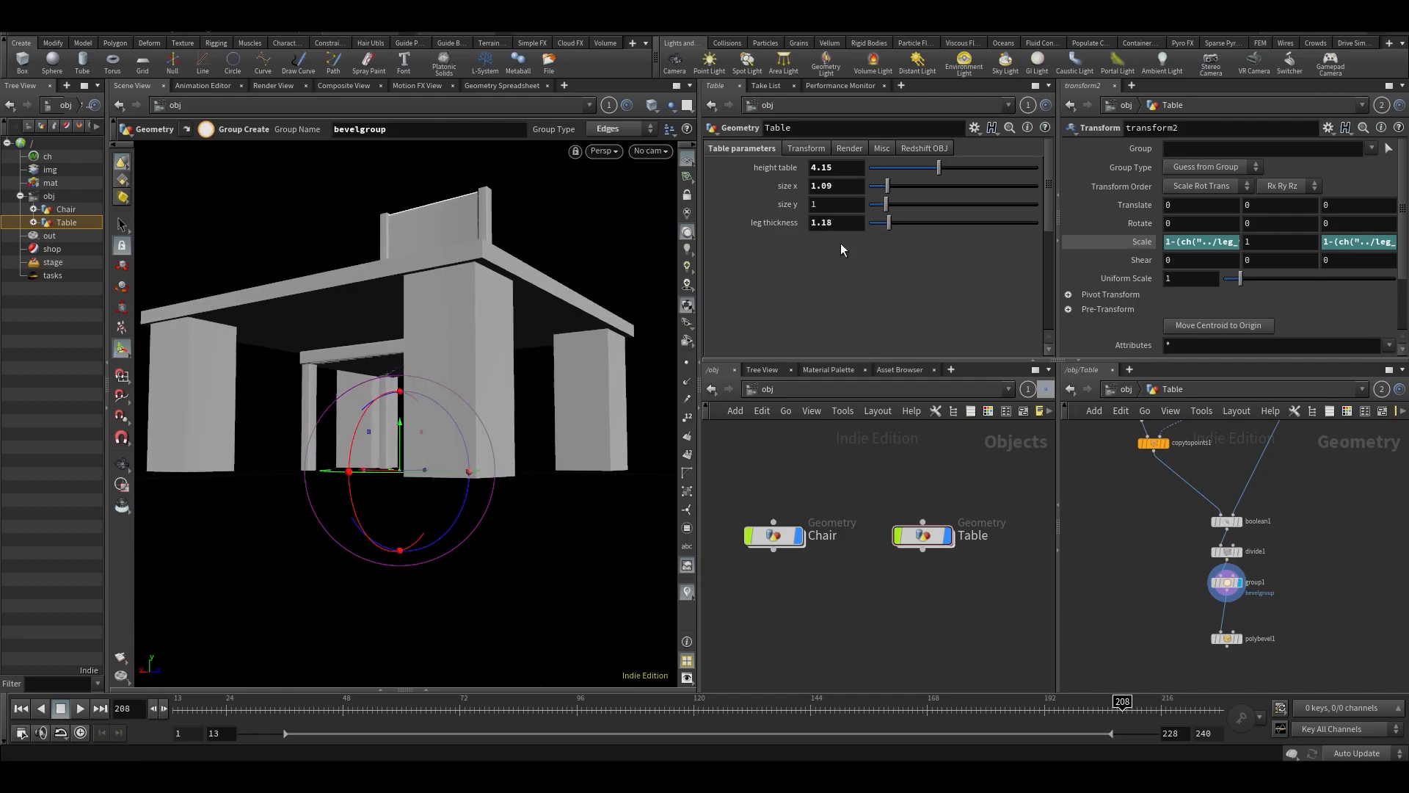
left_click_drag(887, 221, 876, 222)
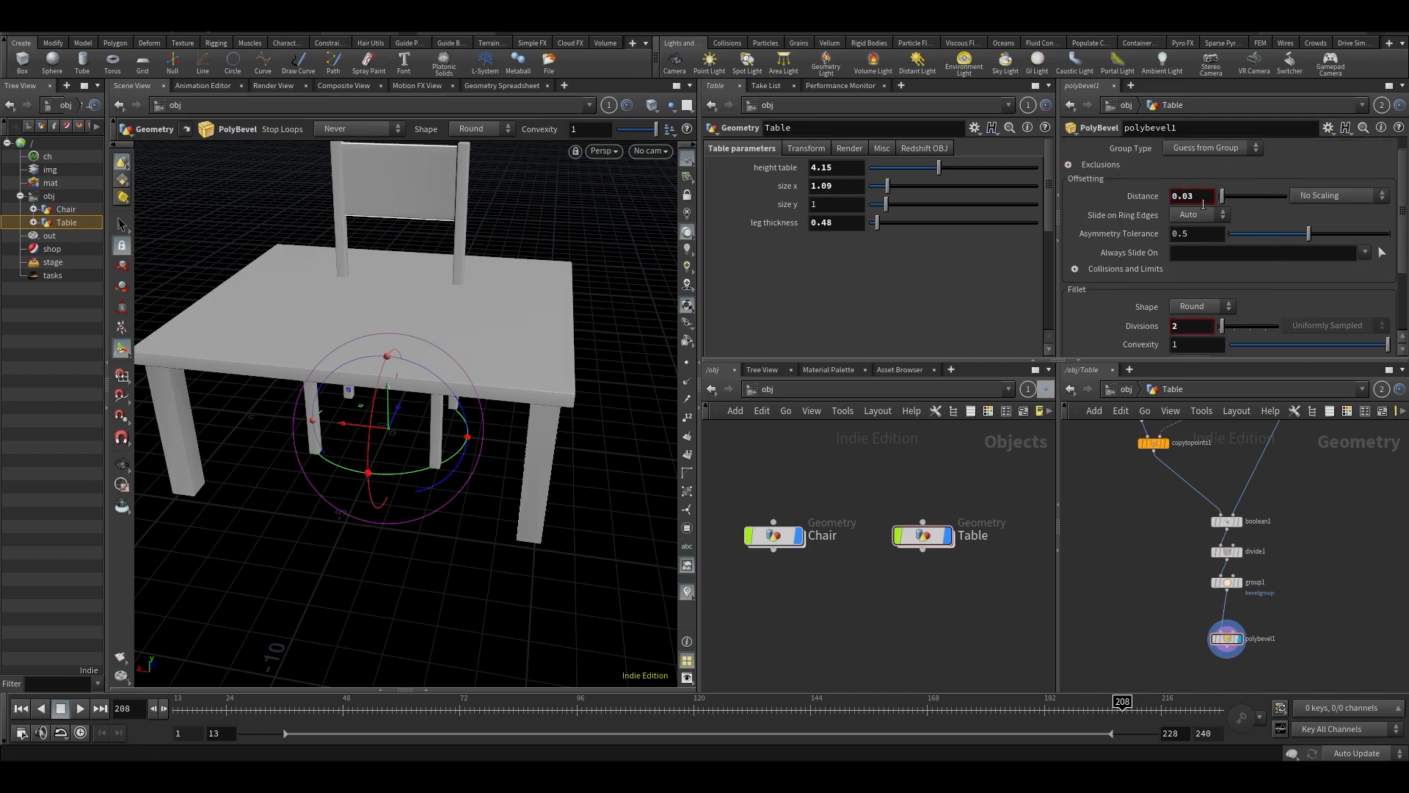
- Reduce the PolyBevel distance to 0.01 and look over the beveled table
type("0.01")
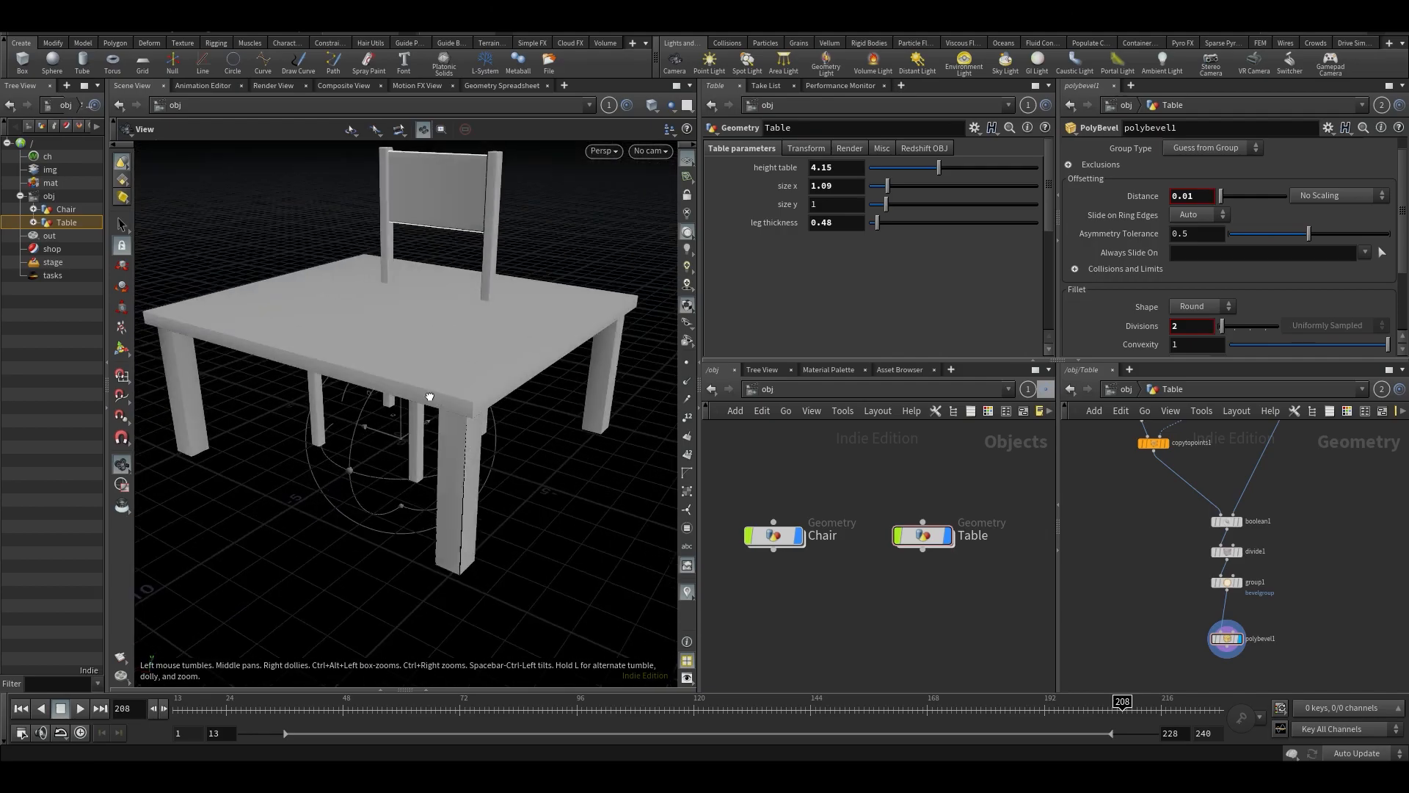
left_click_drag(428, 394, 539, 349)
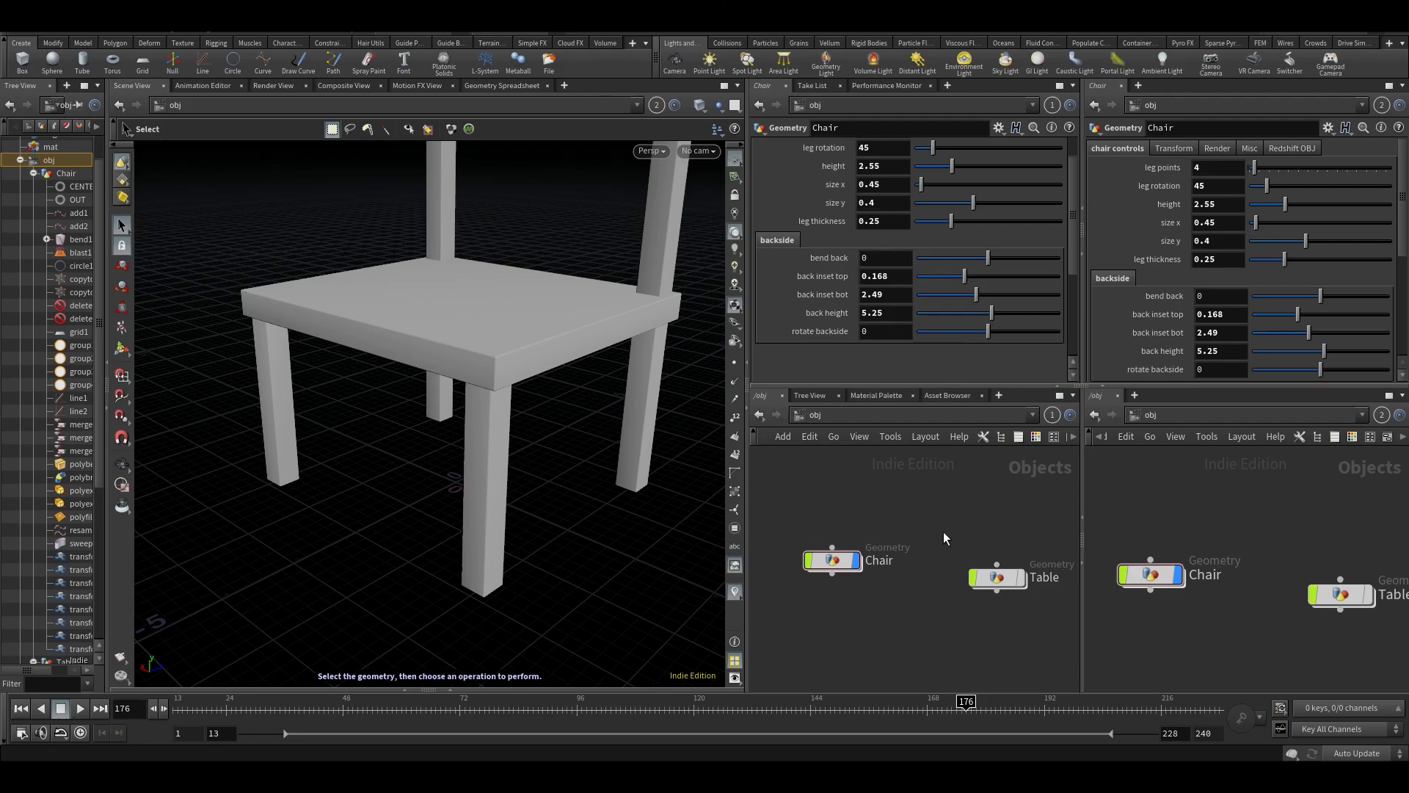
mouse_move(928, 530)
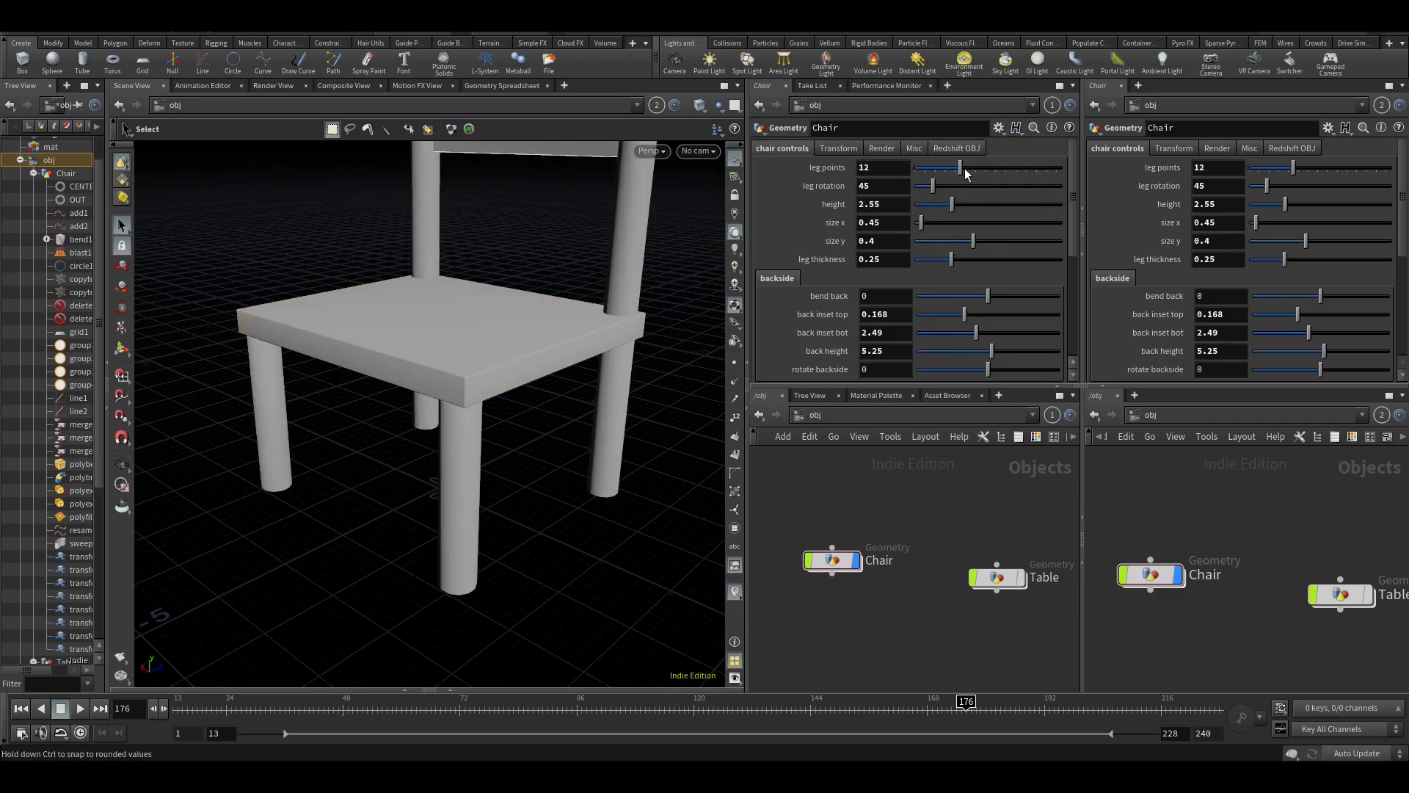
- Round the chair legs to 14 points, restore height 2.55 and start bending the back to 15.8
left_click_drag(965, 167, 915, 168)
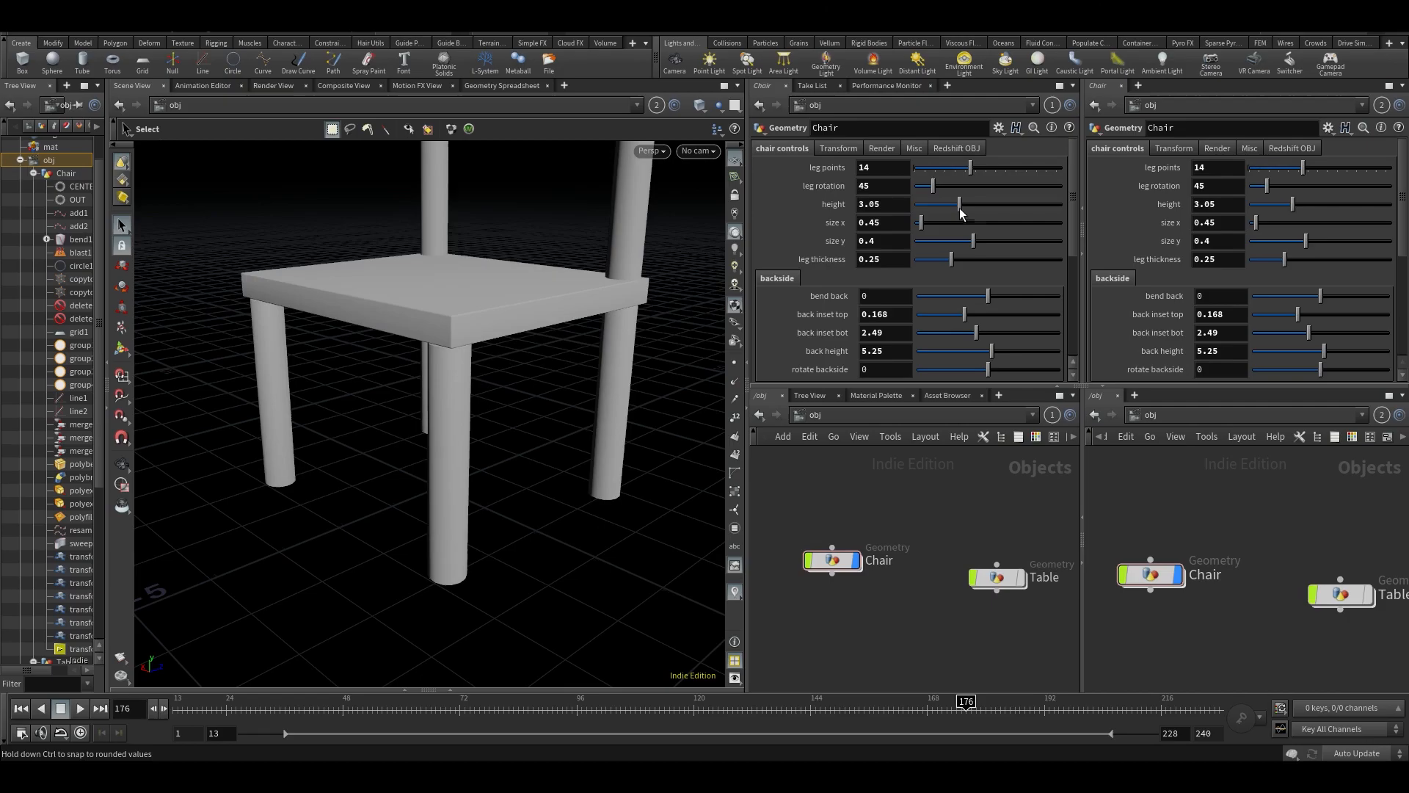
left_click_drag(932, 204, 953, 204)
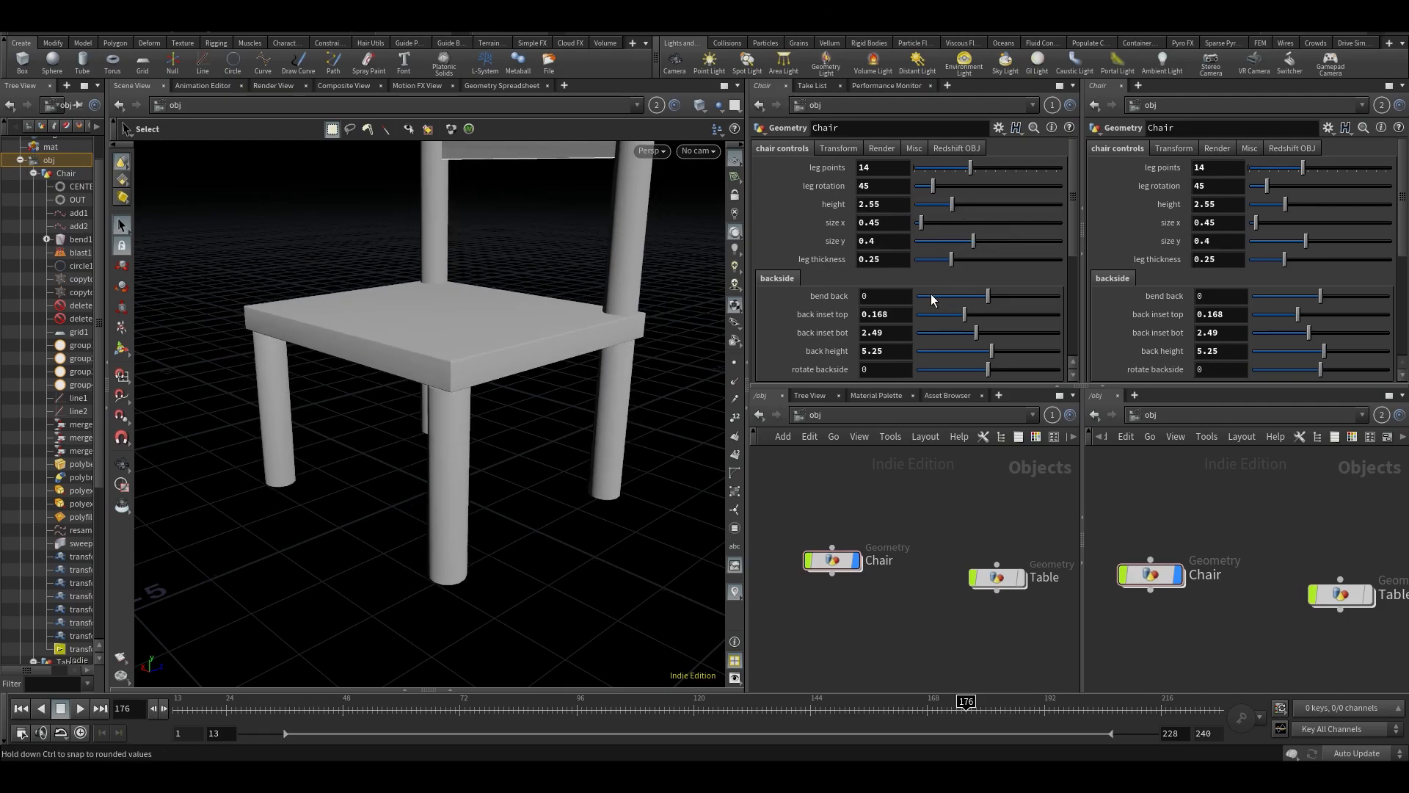
left_click_drag(937, 295, 994, 295)
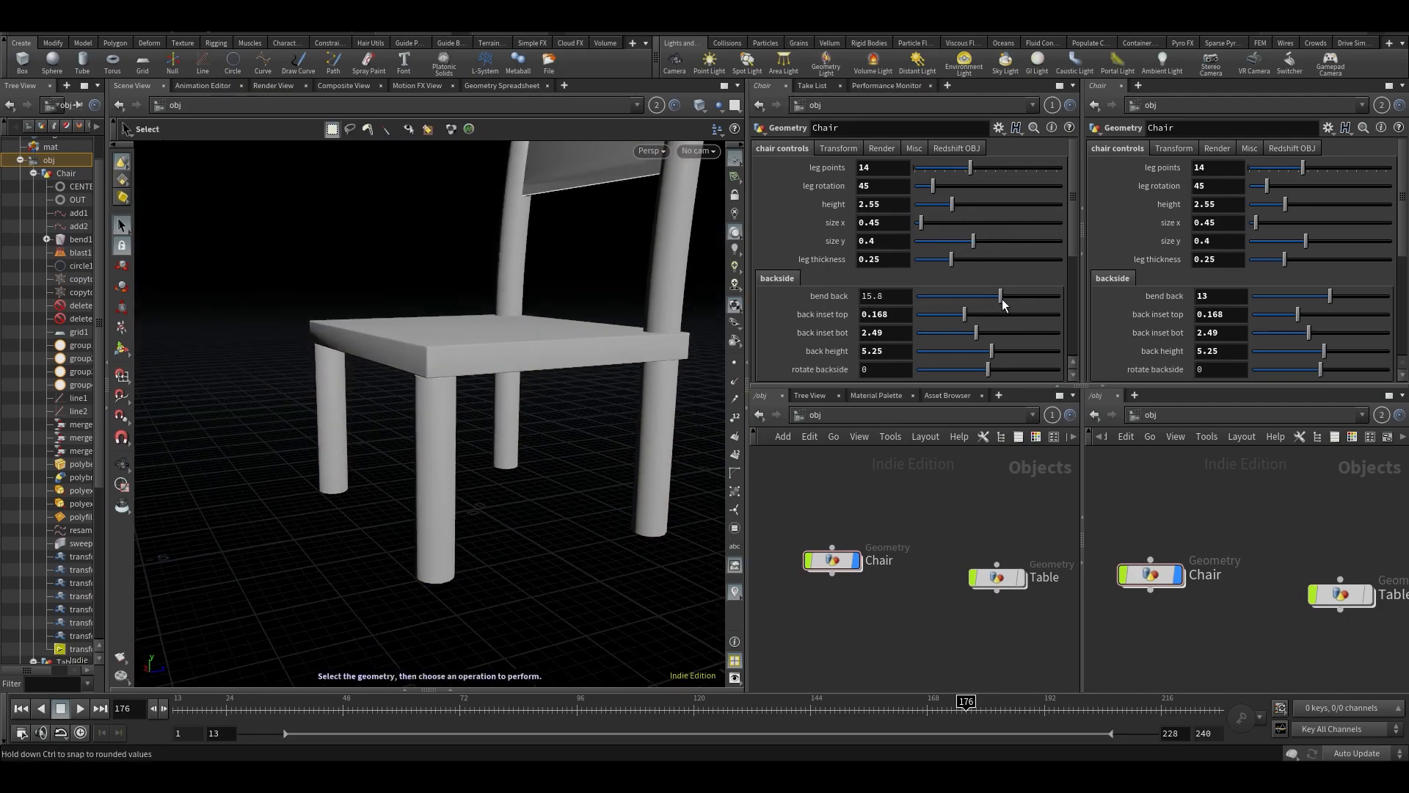
- Bend the chair back to 80.7 and return to the Chair object's controls
left_click_drag(975, 295, 1047, 295)
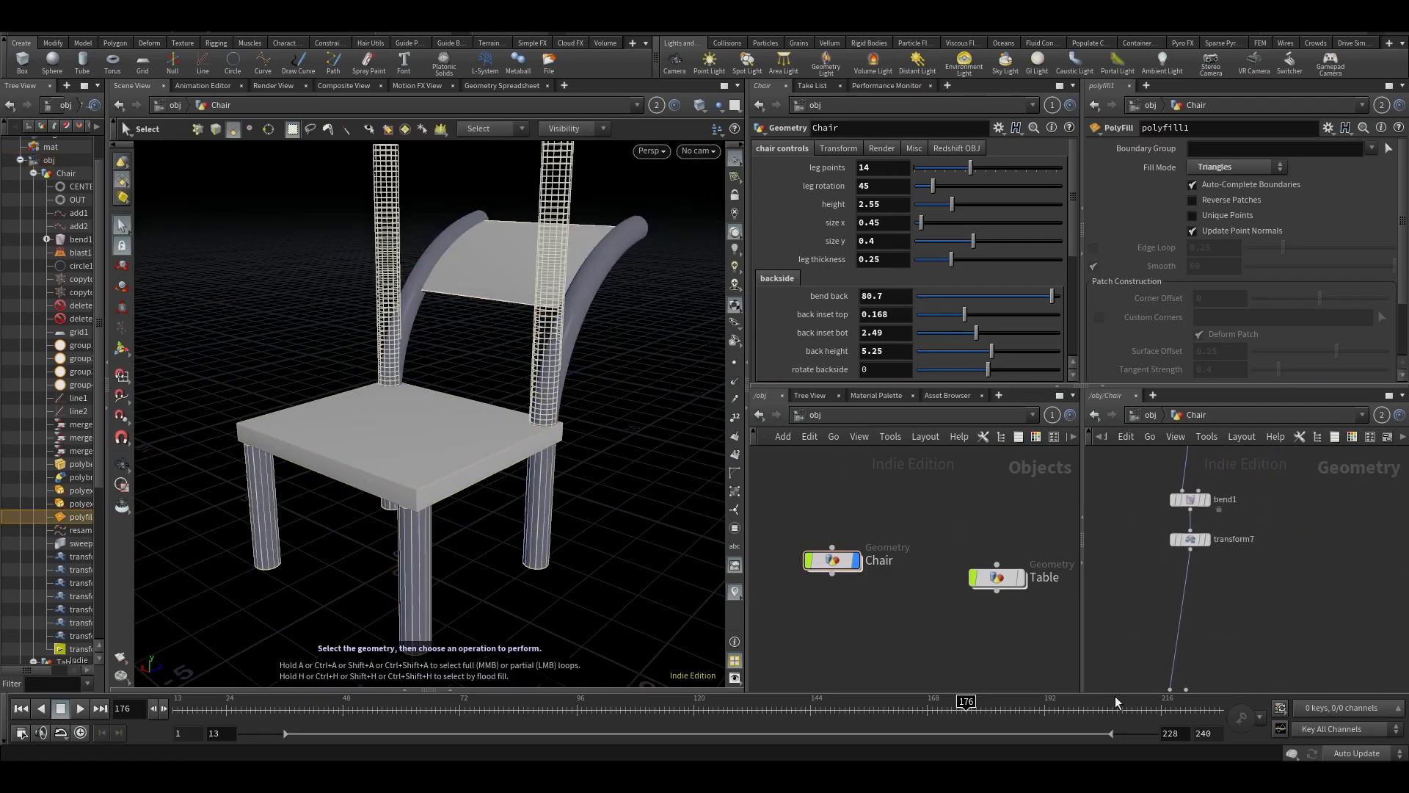
left_click(1188, 499)
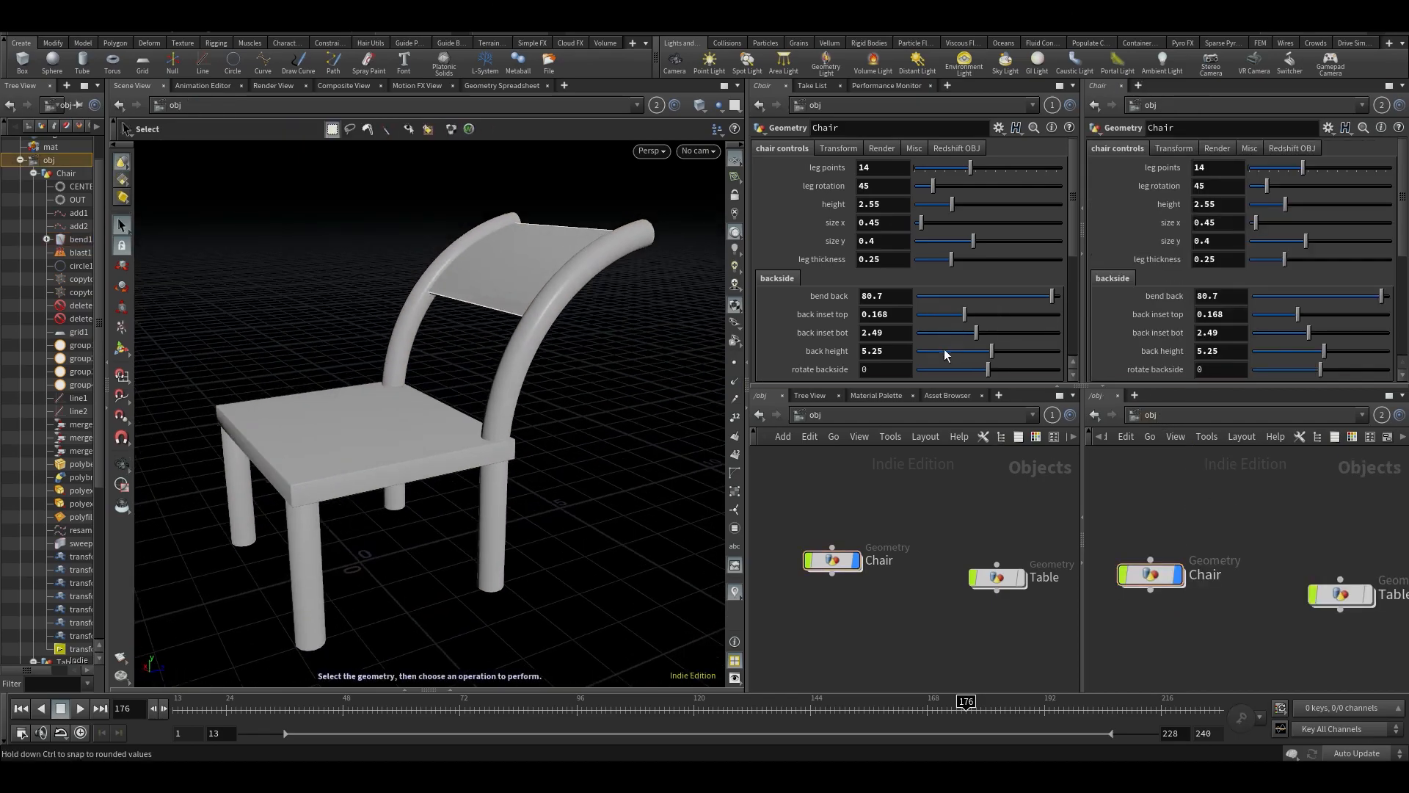
- Tilt the backrest with rotate backside to -30.6
left_click_drag(988, 368, 957, 369)
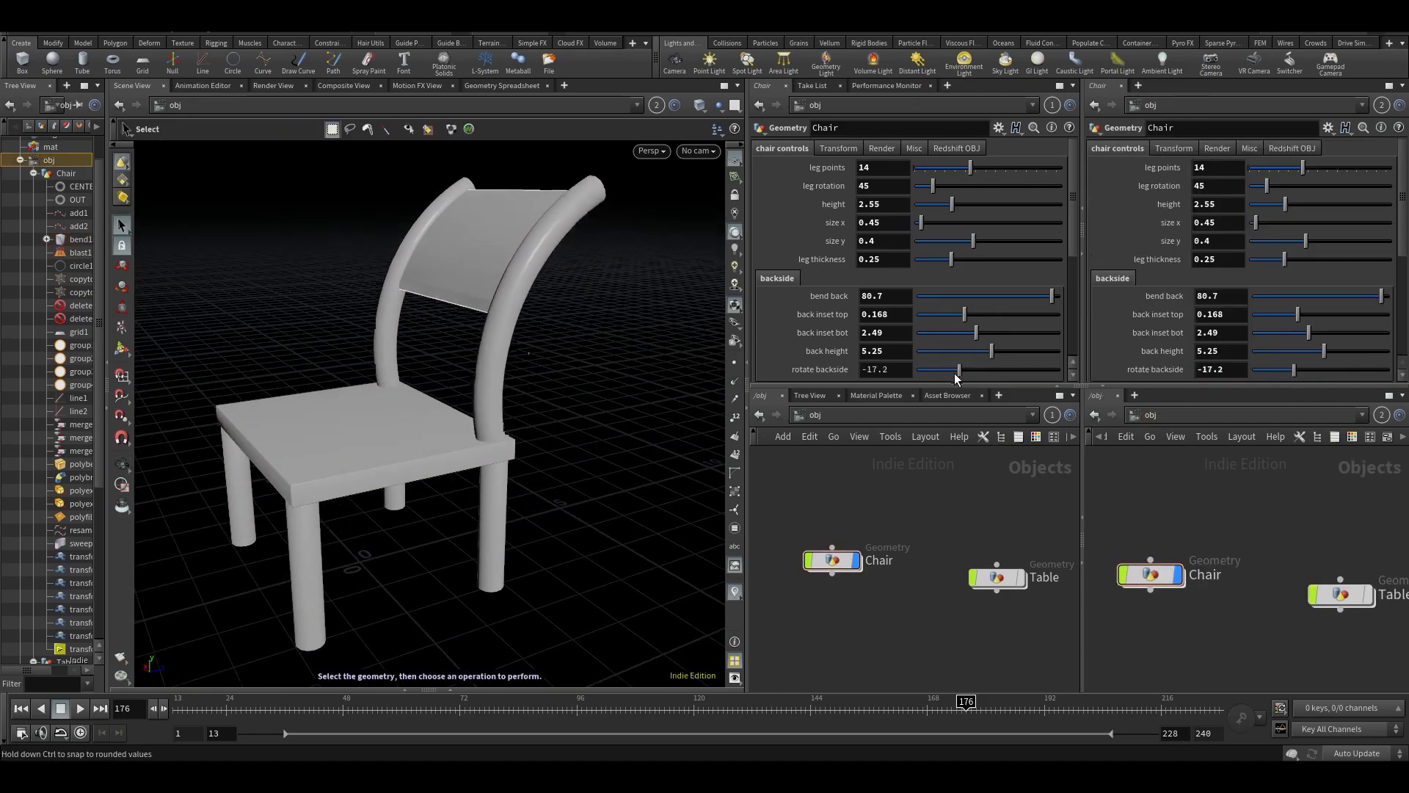
left_click_drag(957, 369, 930, 370)
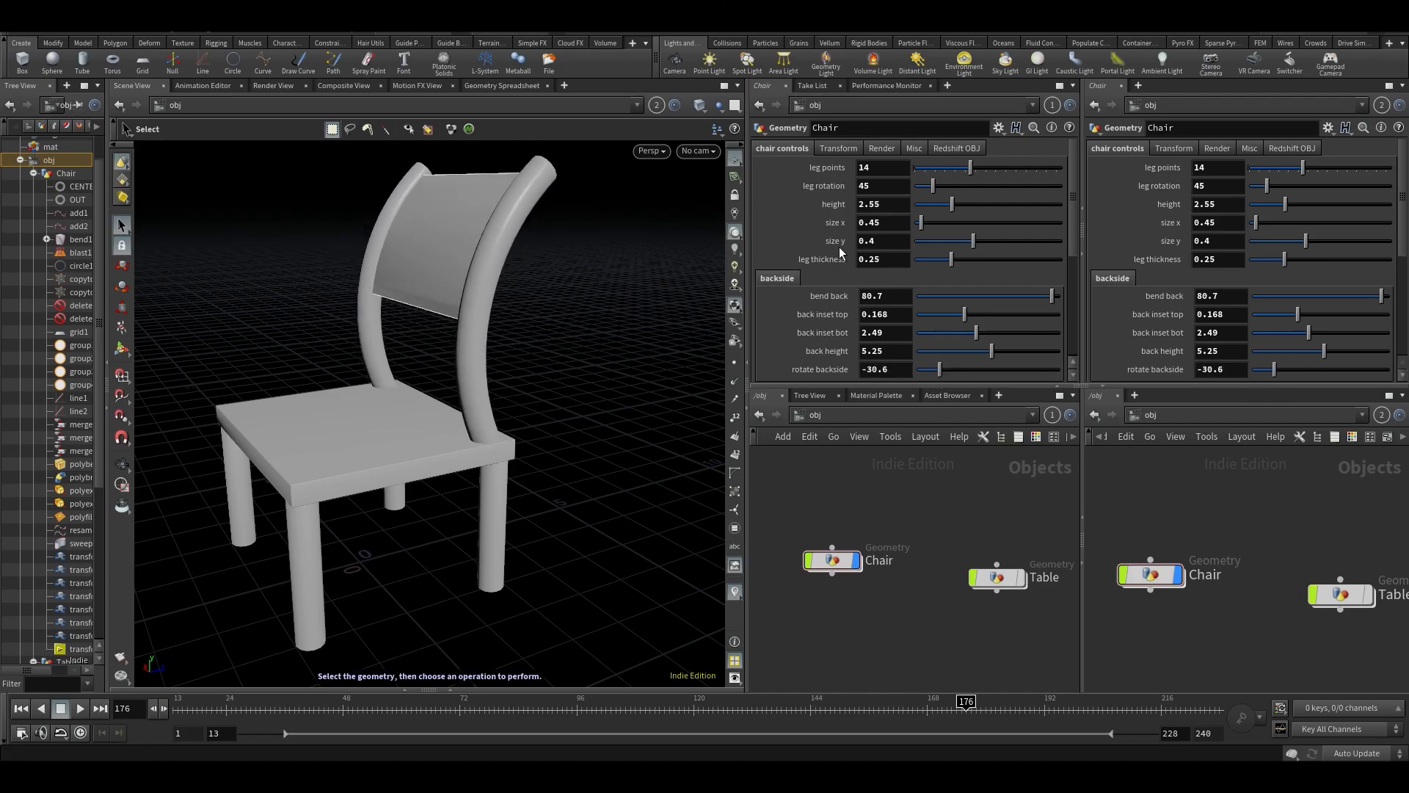
left_click_drag(933, 368, 982, 368)
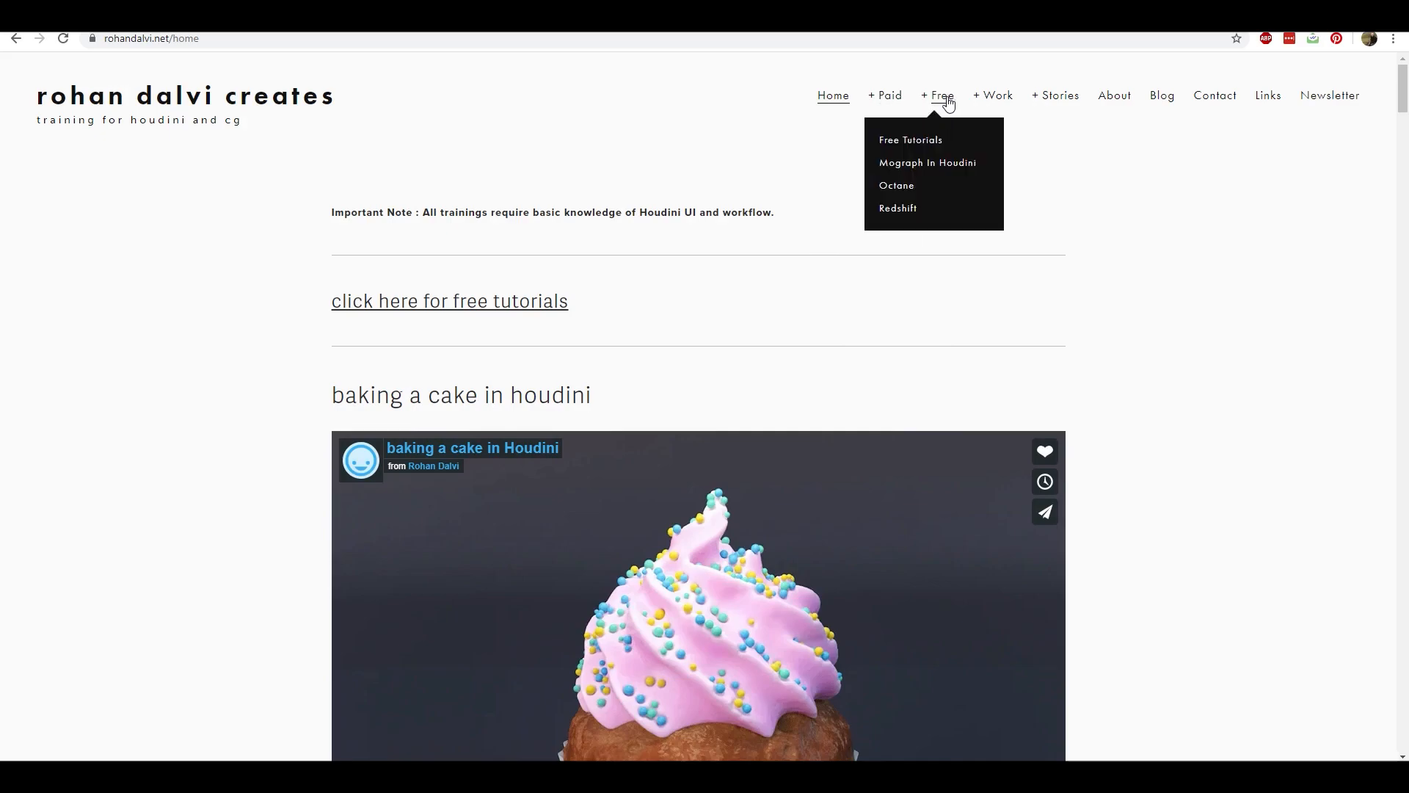
mouse_move(885, 95)
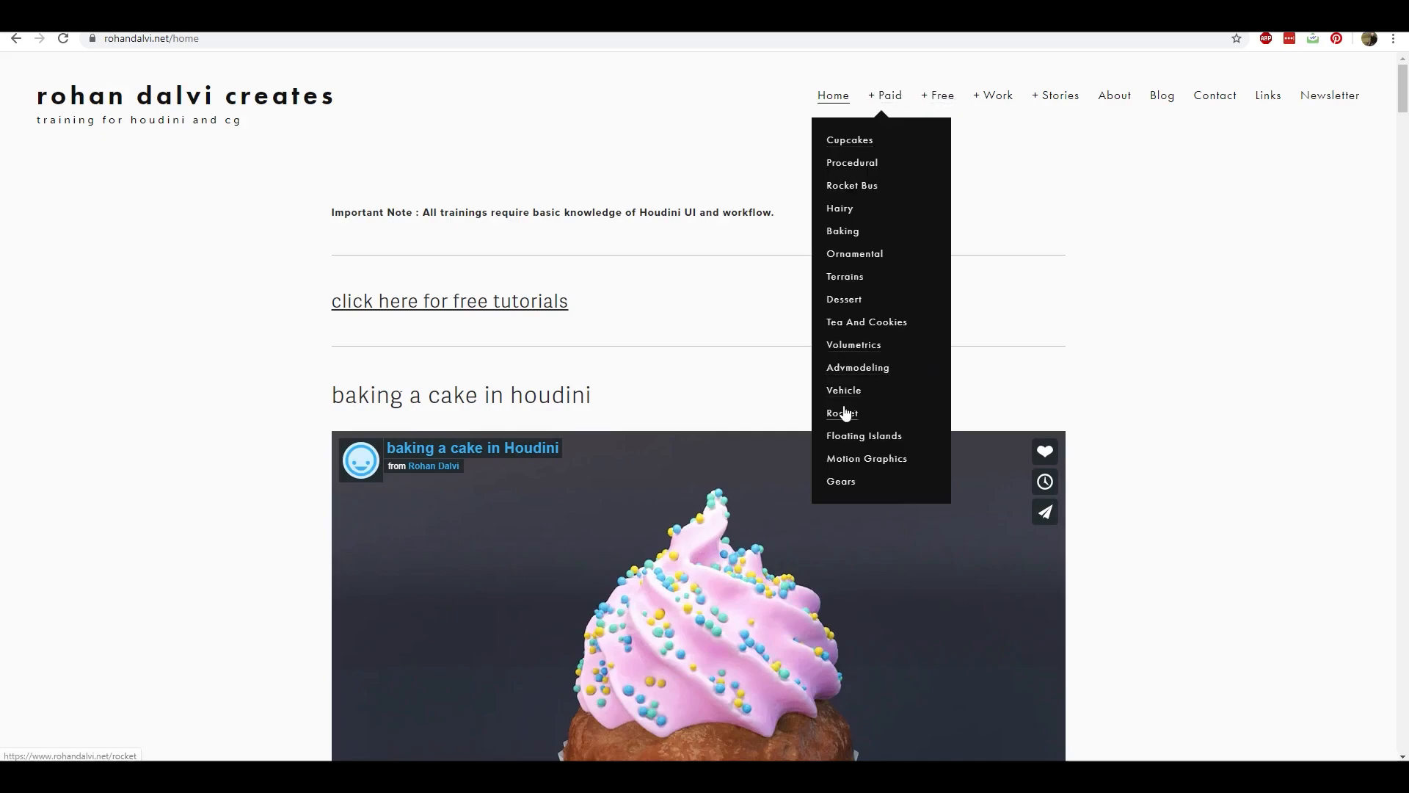
- Load the procedural vehicle modeling course page from the Paid menu on the training site
left_click(843, 389)
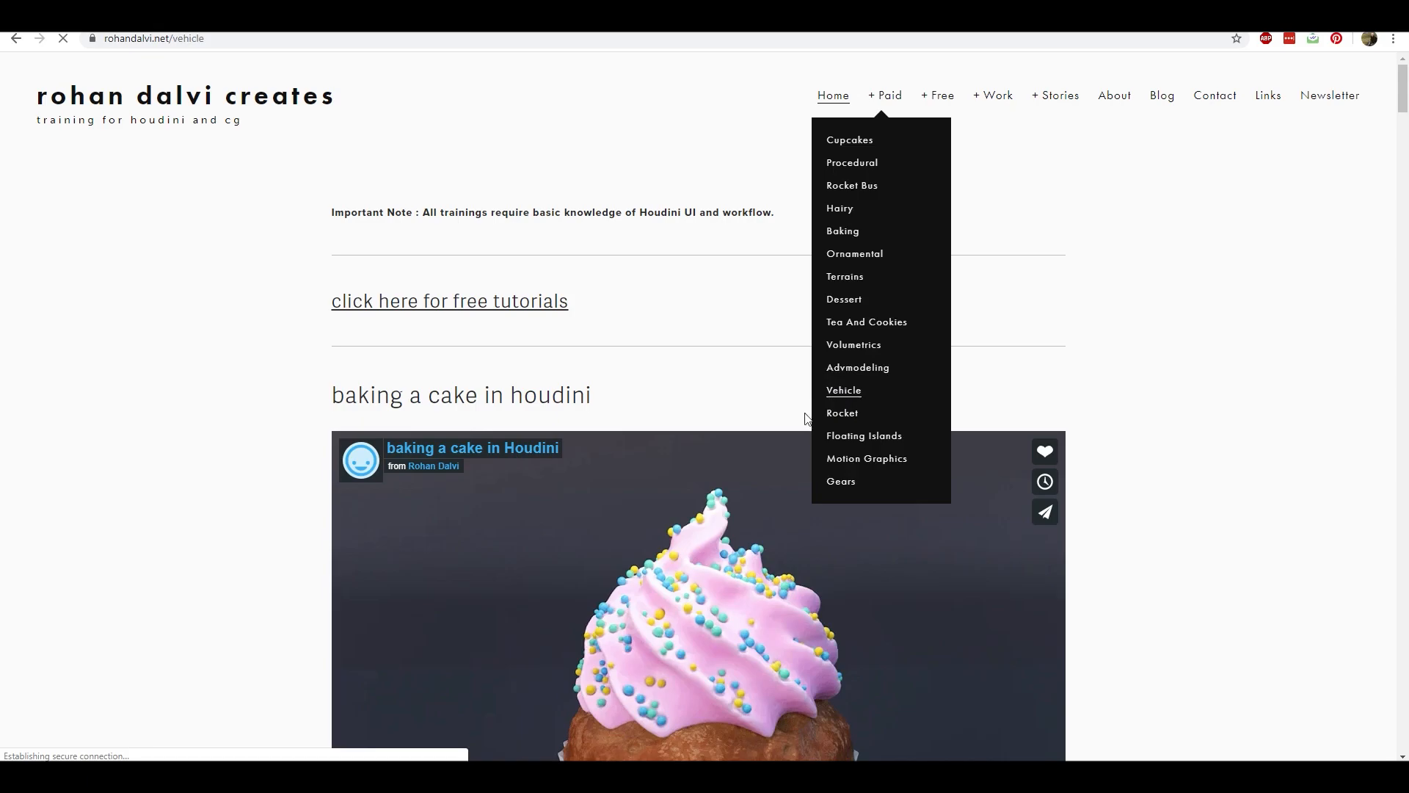
left_click(843, 391)
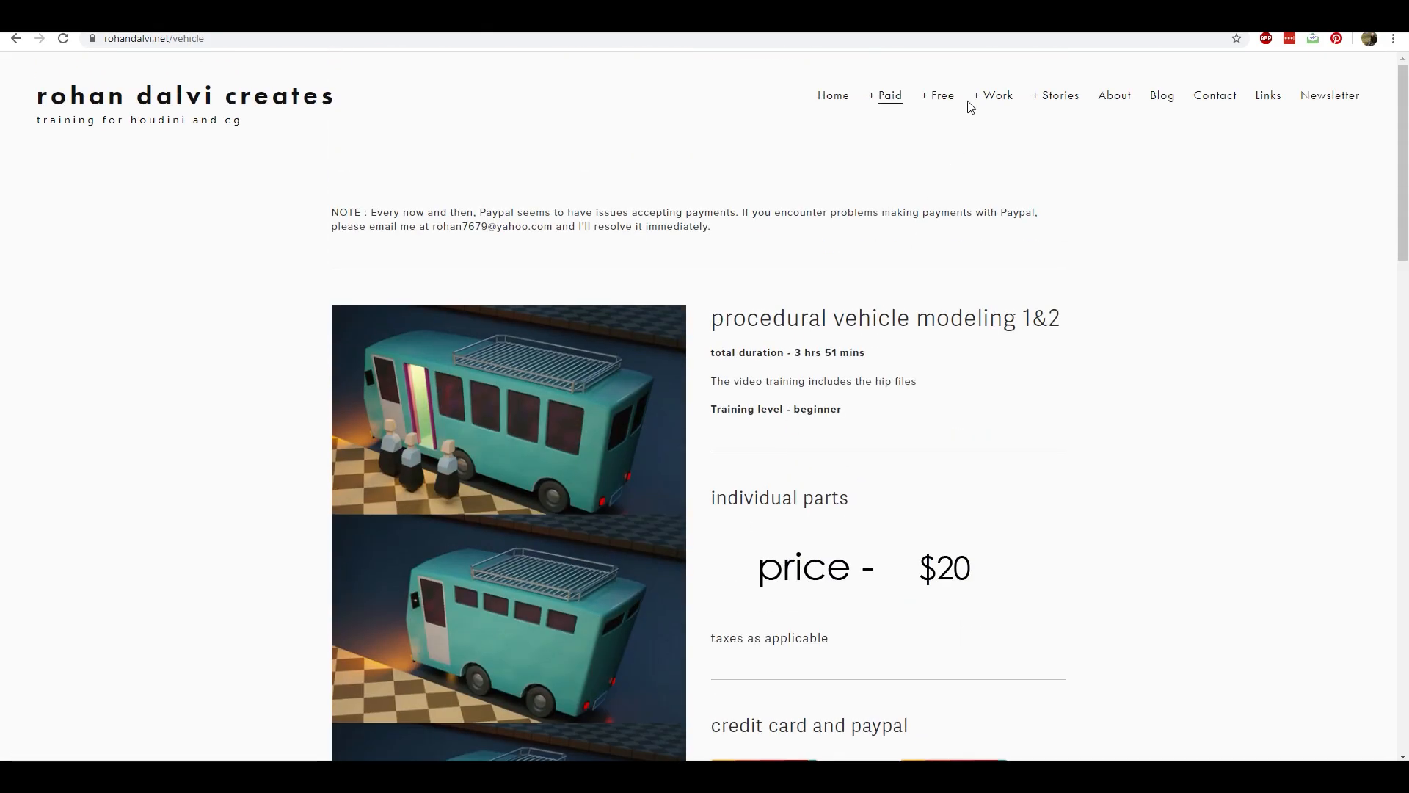
left_click(888, 95)
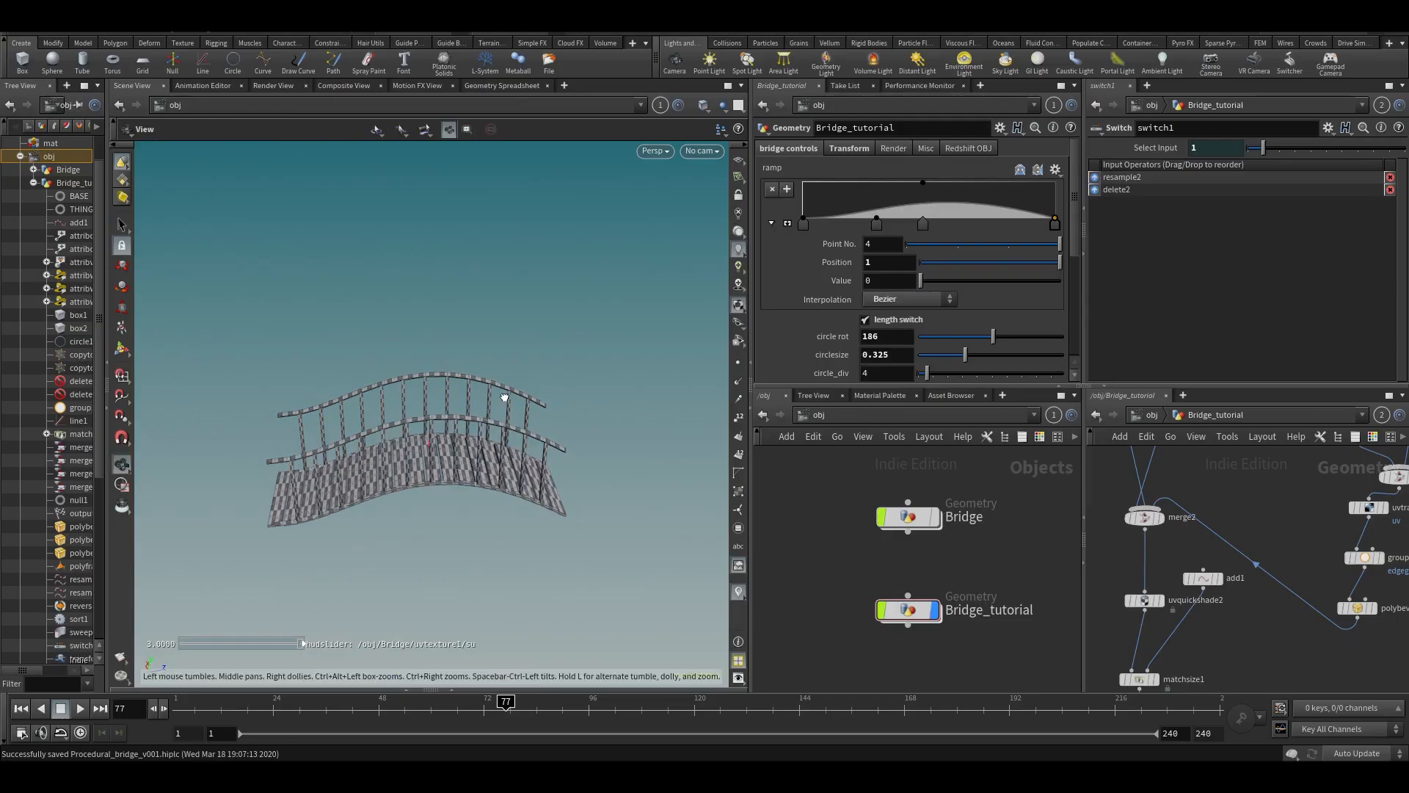
left_click_drag(504, 398, 566, 375)
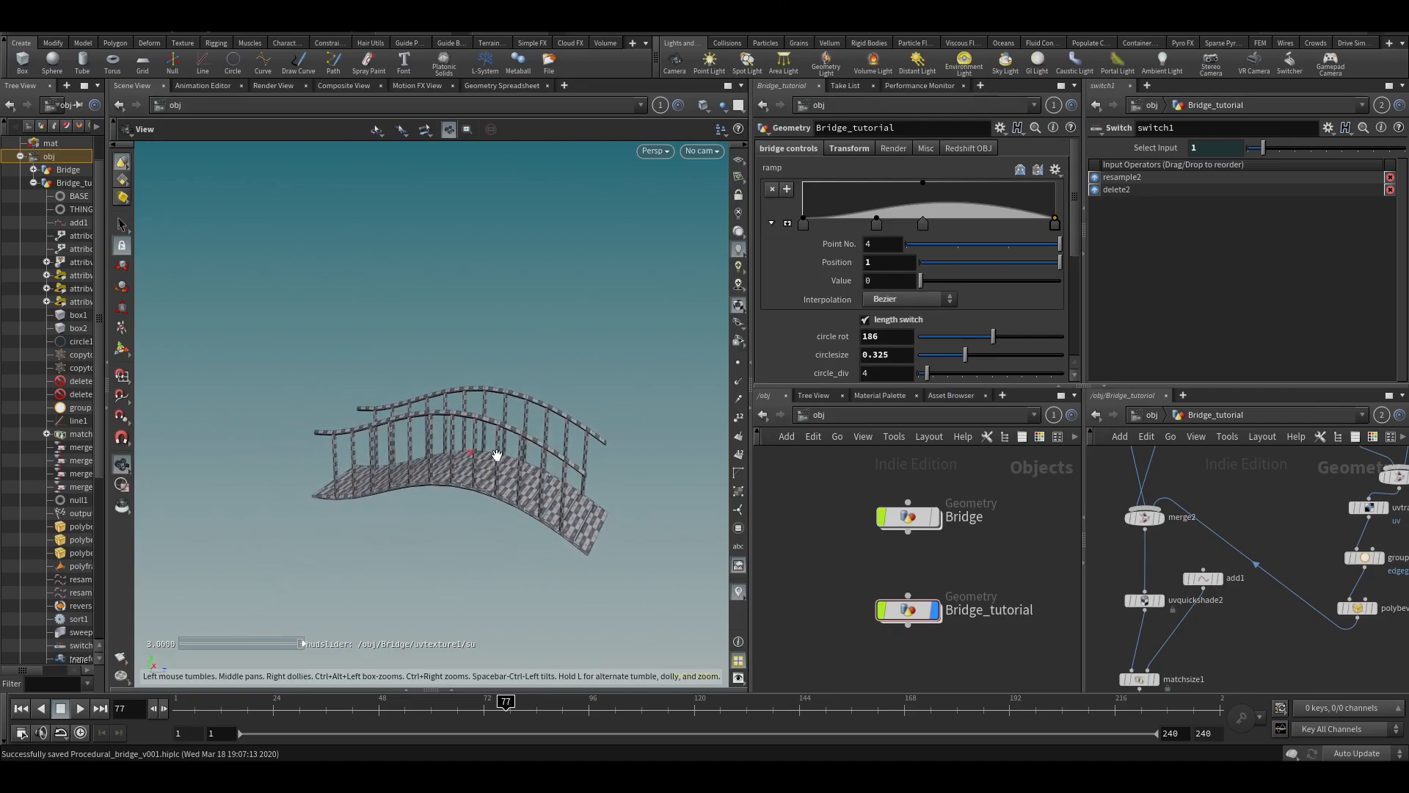
left_click_drag(496, 454, 450, 508)
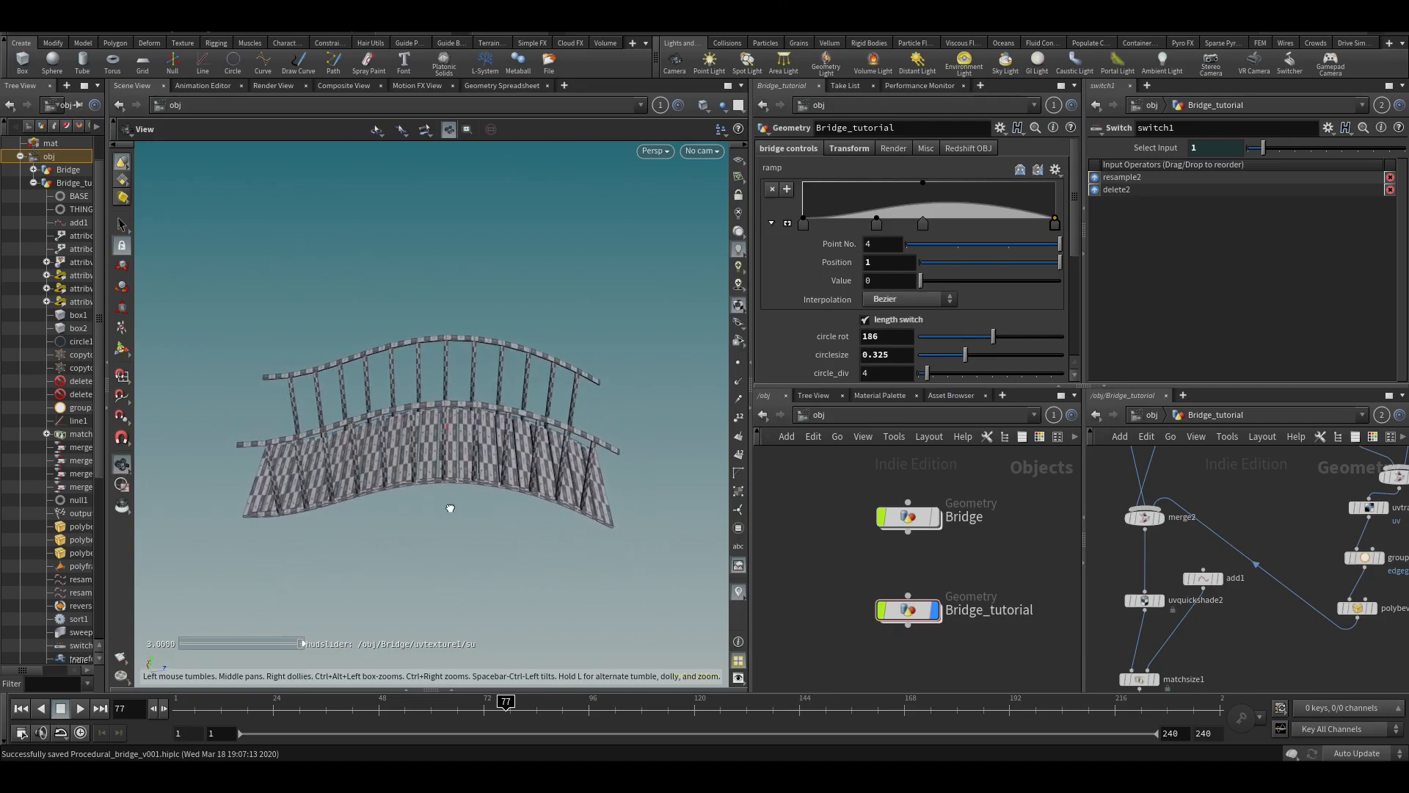
left_click_drag(450, 508, 495, 360)
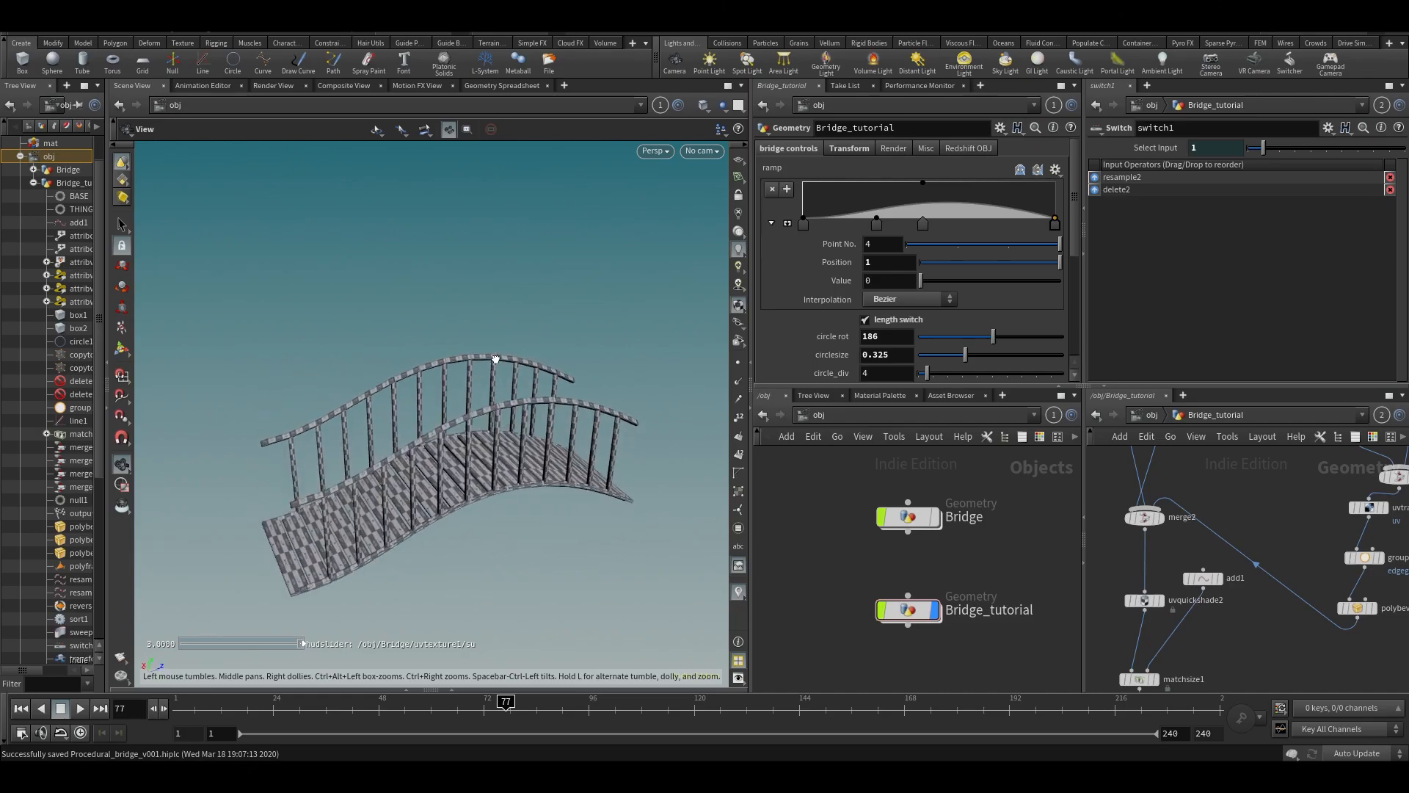
left_click_drag(495, 358, 440, 342)
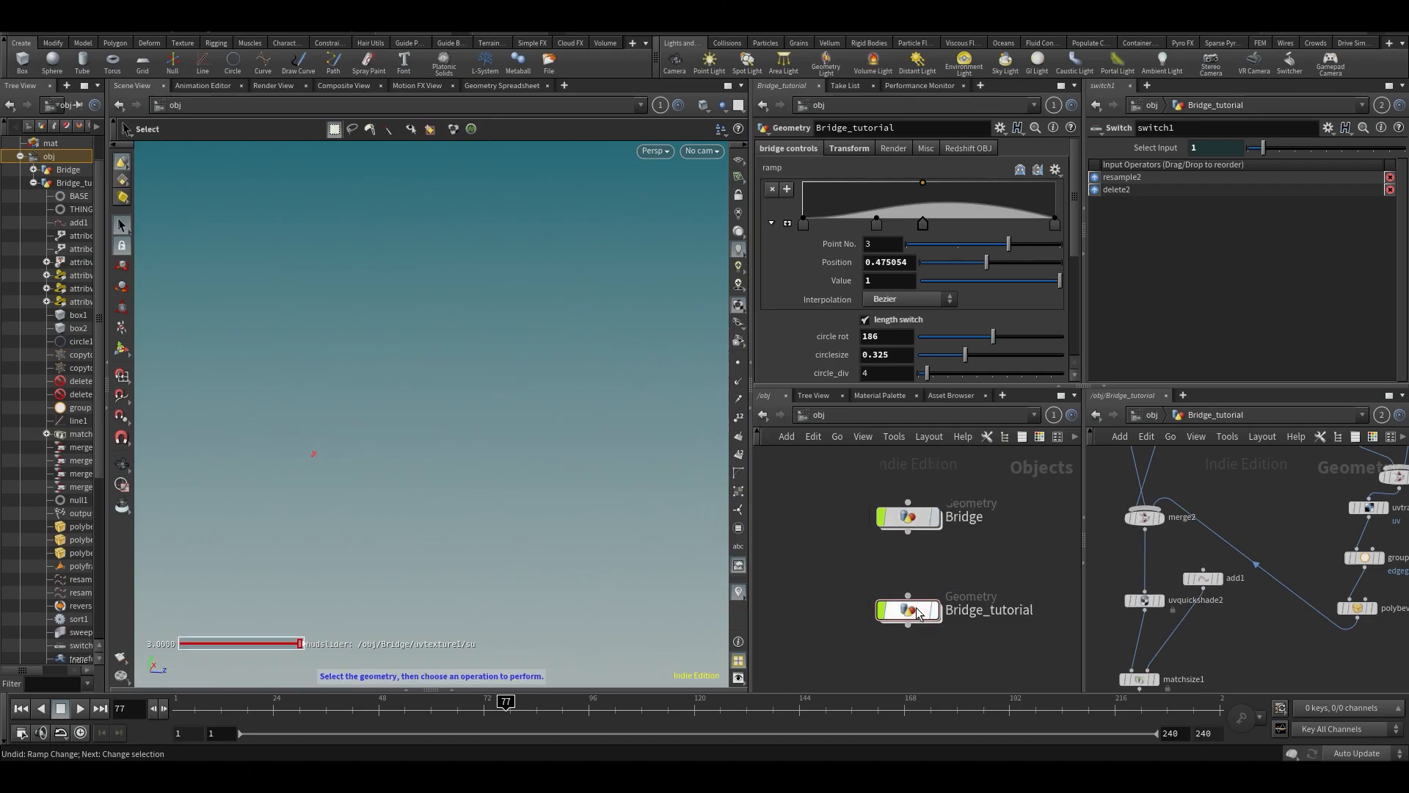
left_click(905, 609)
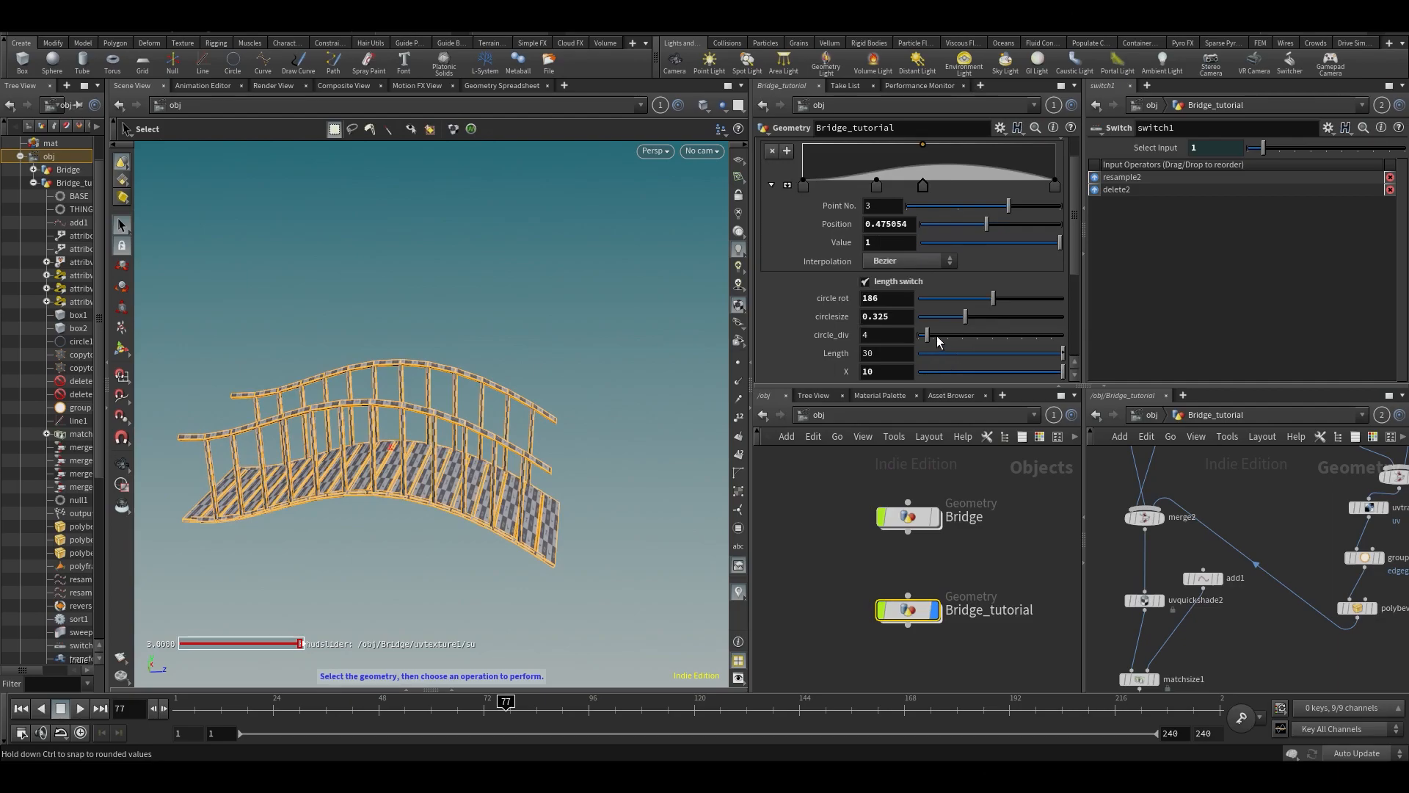
mouse_move(995, 311)
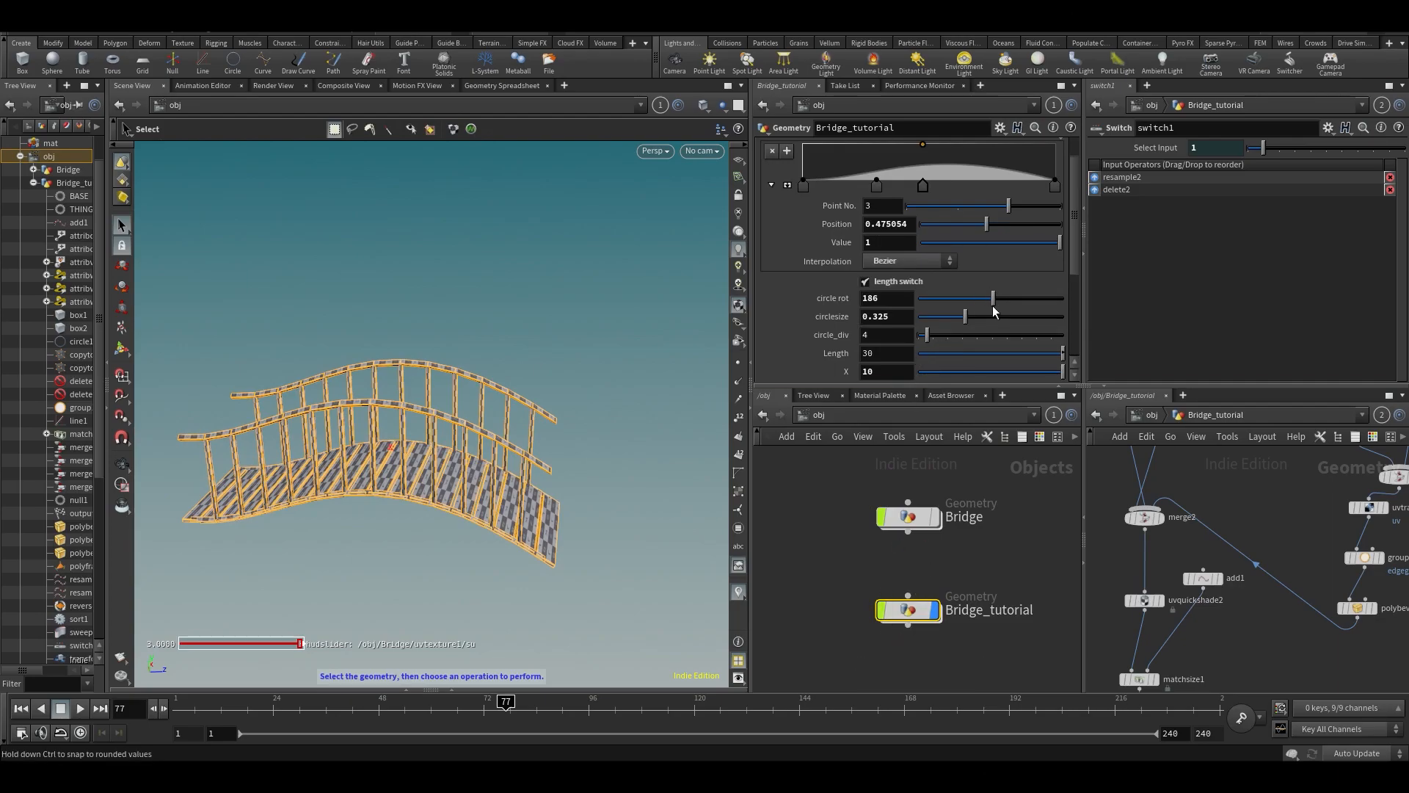
left_click_drag(964, 316, 945, 315)
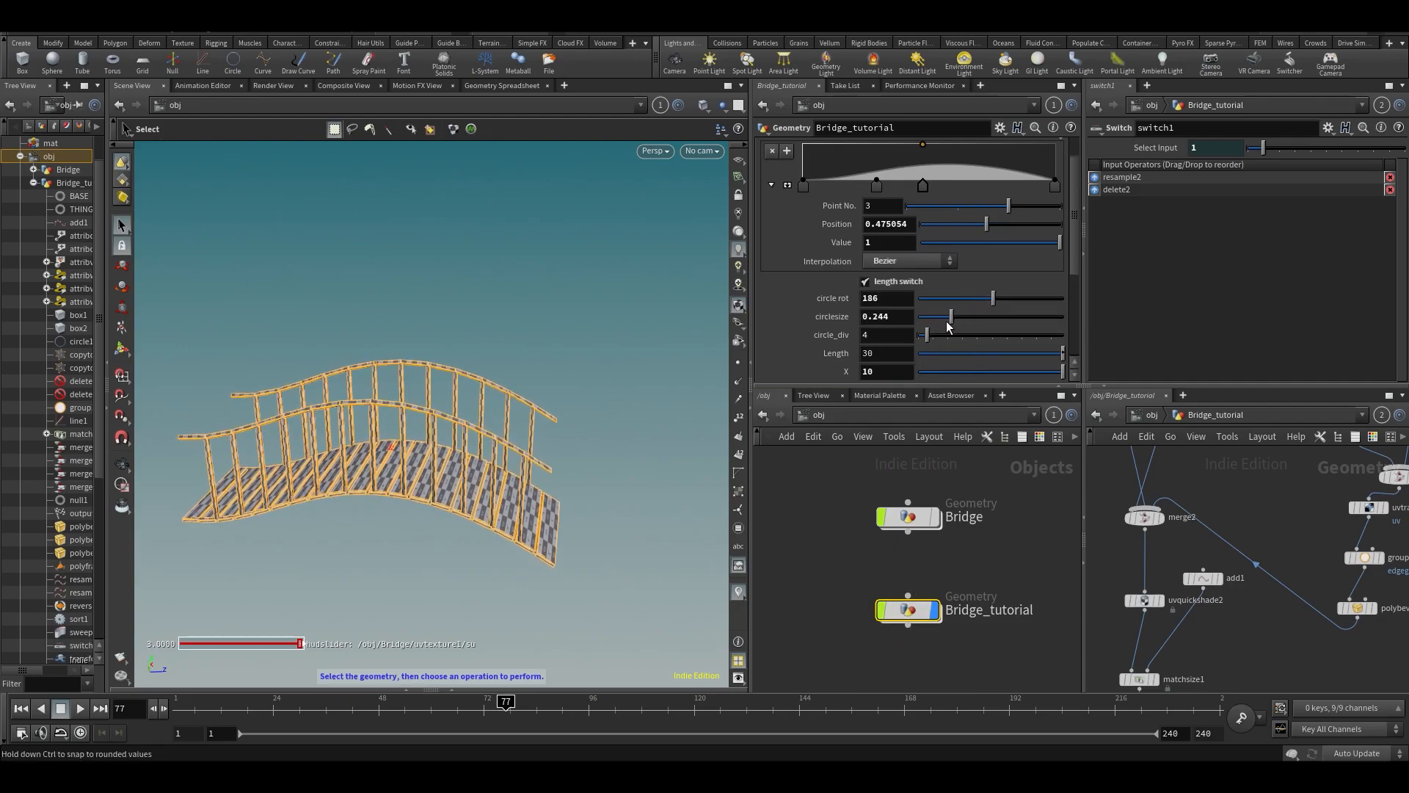
left_click_drag(939, 315, 963, 316)
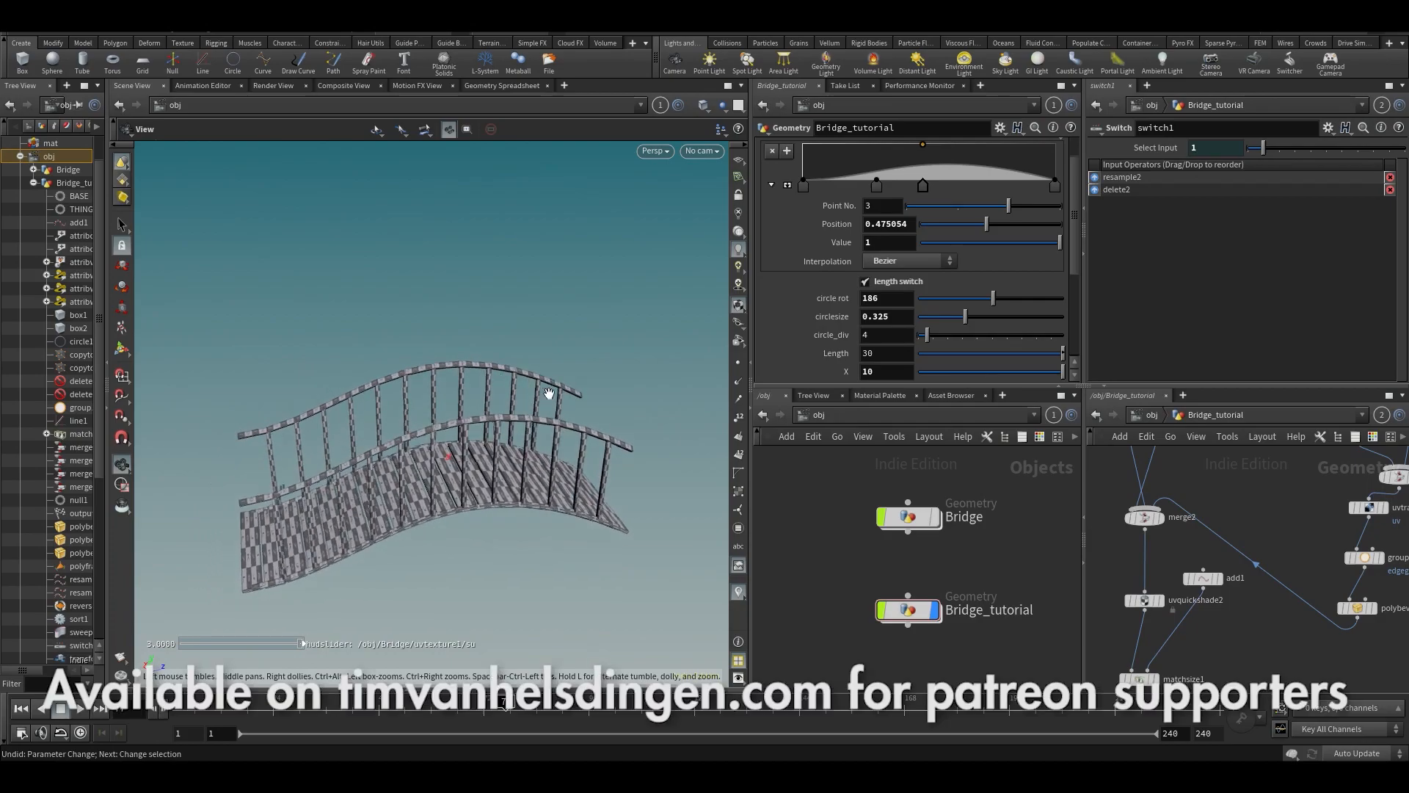
left_click_drag(549, 393, 465, 421)
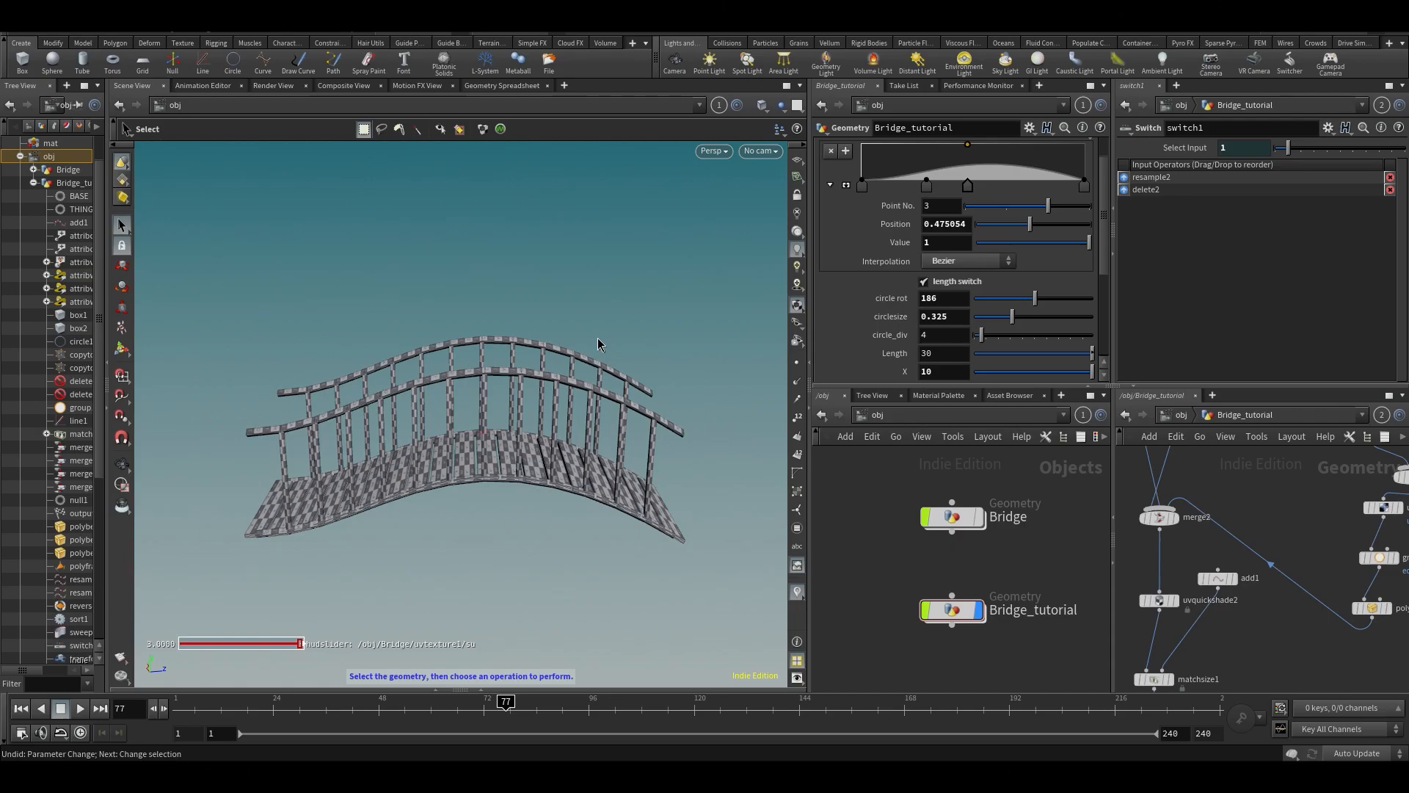
mouse_move(1067, 470)
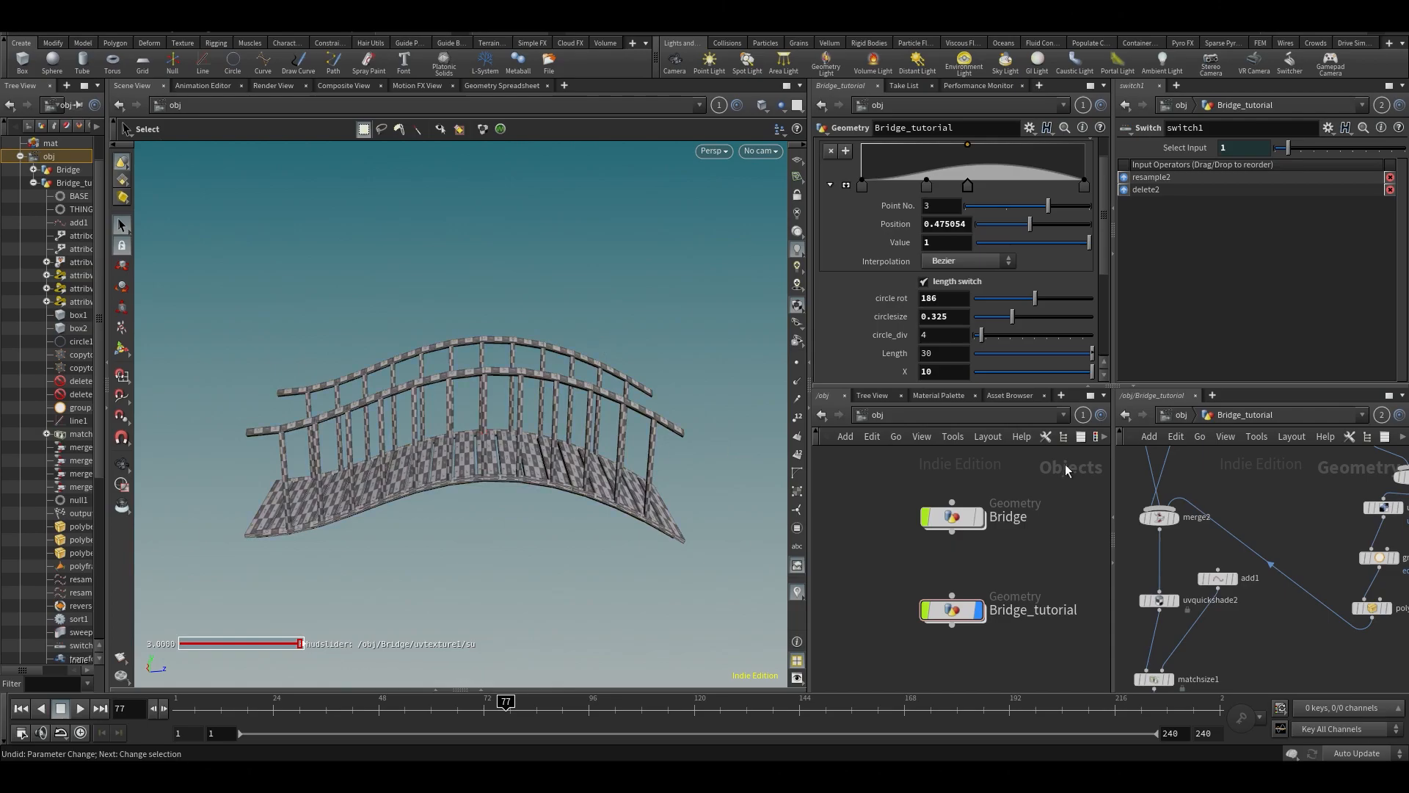
mouse_move(859, 648)
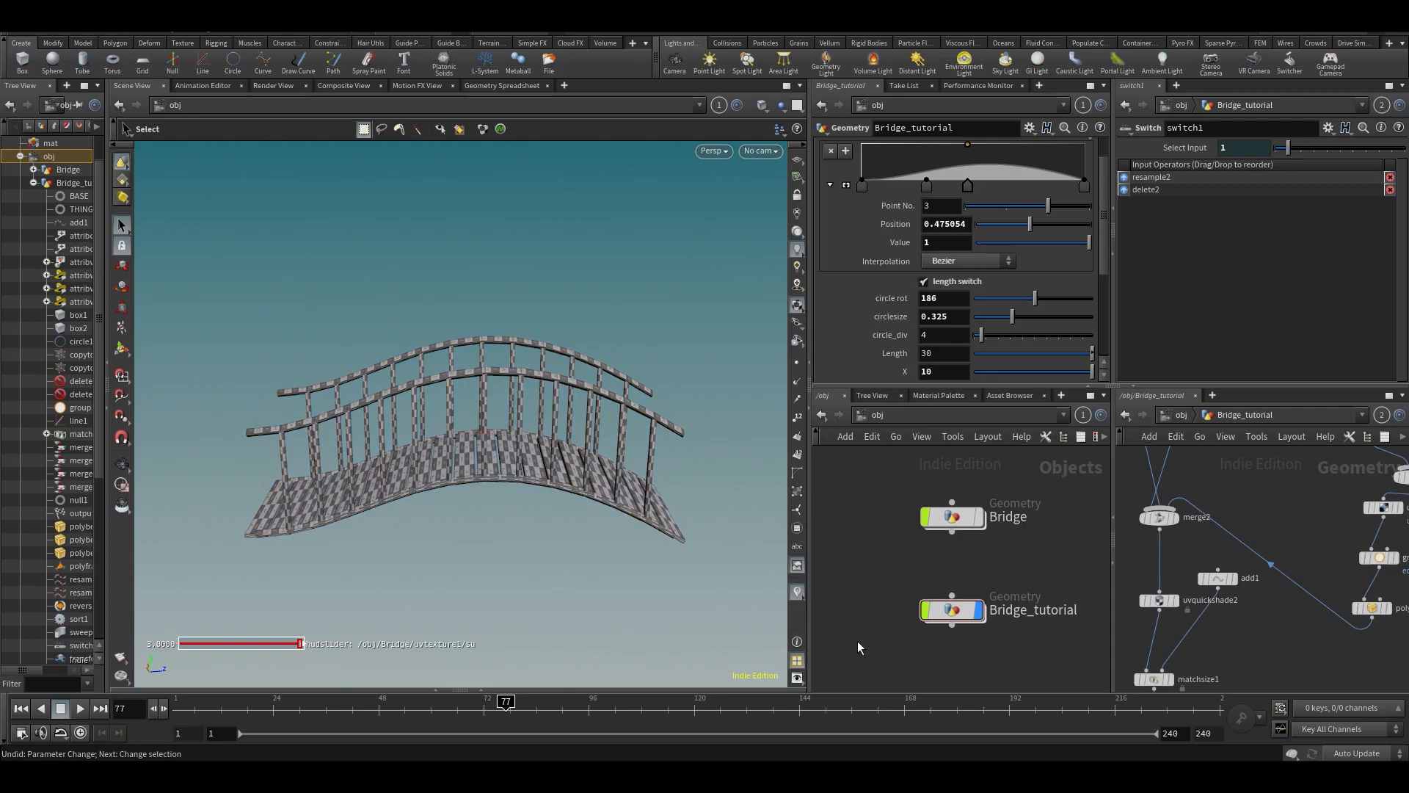